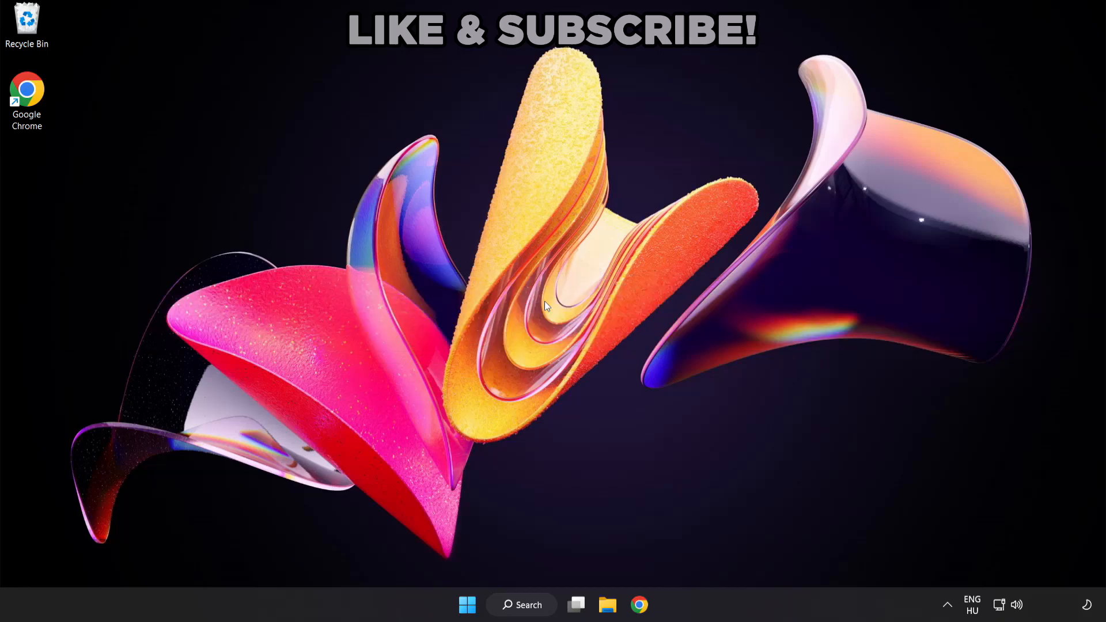
mouse_move(534, 611)
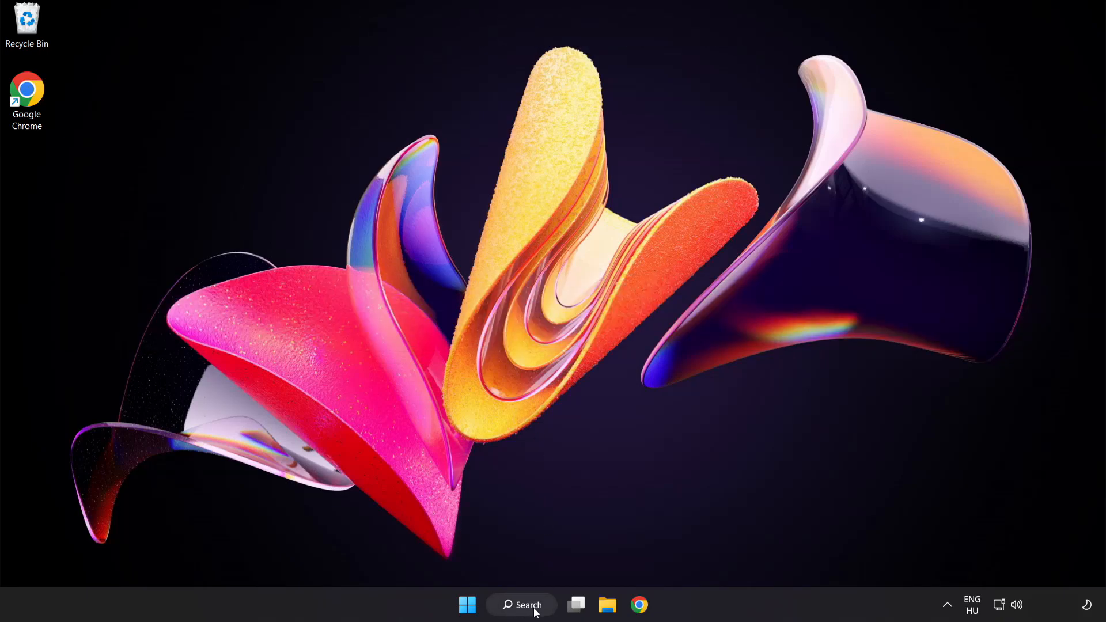
Step: Search Windows for "device manager" so Device Manager appears as the best match
left_click(521, 605)
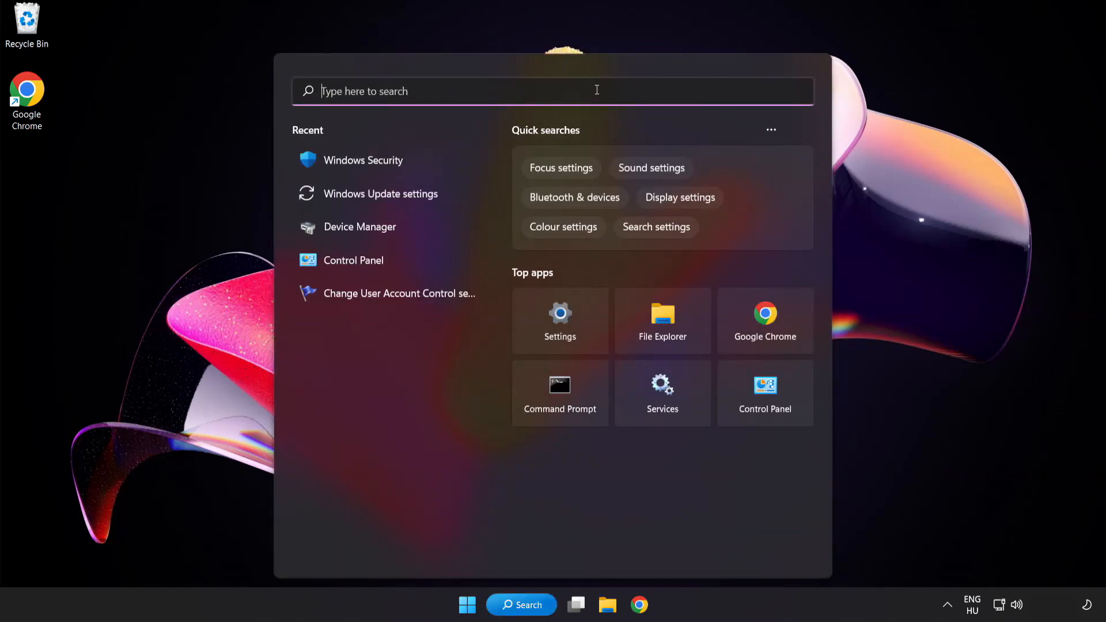
type("device manager")
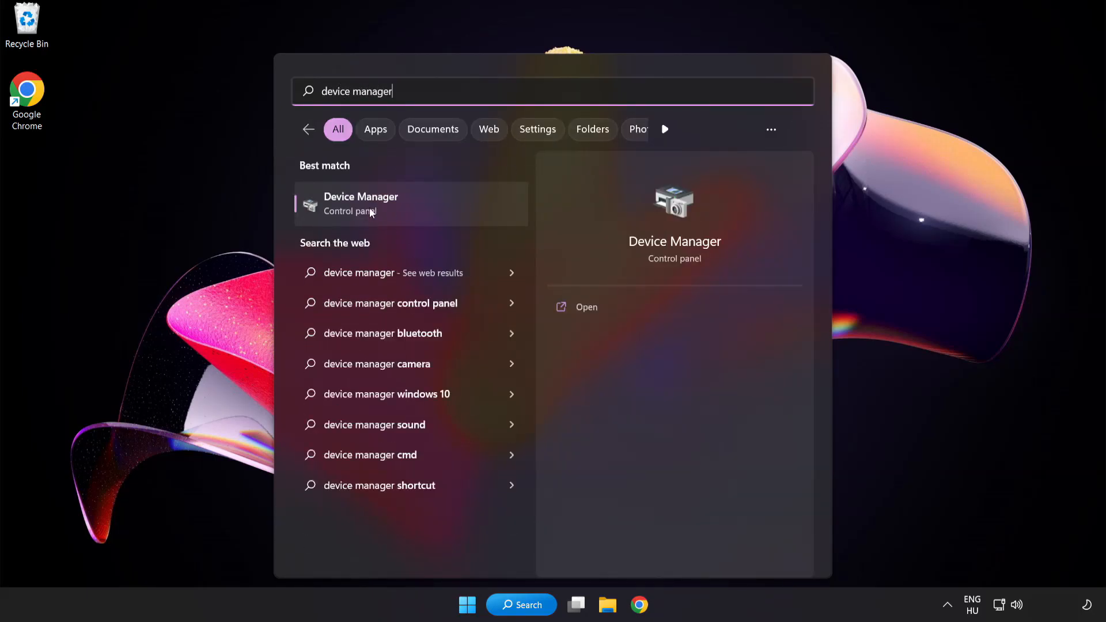
mouse_move(442, 212)
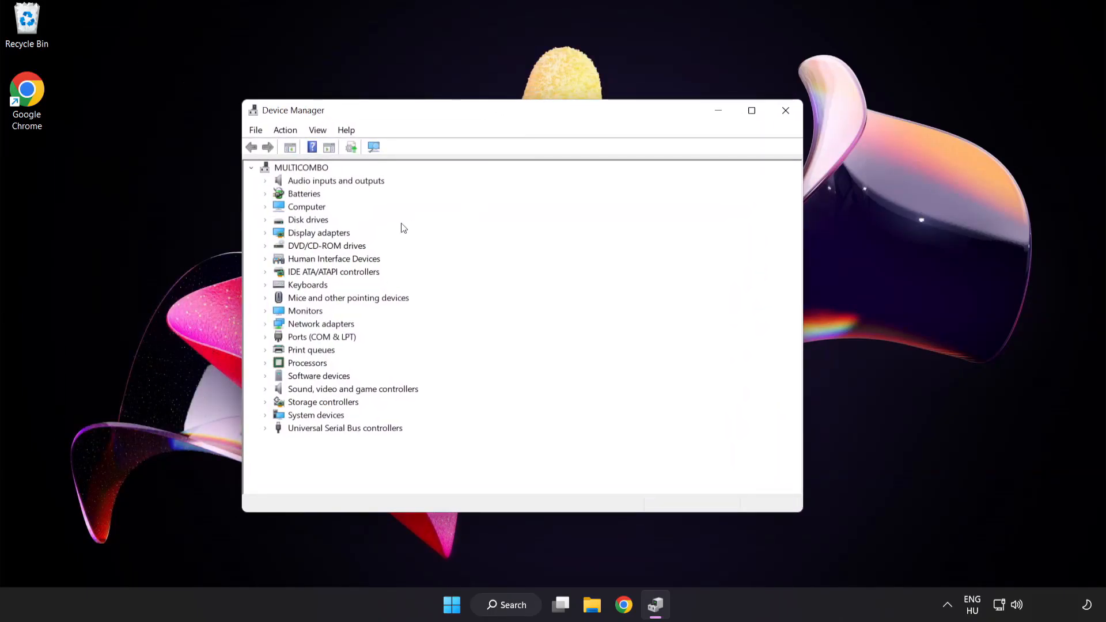
Step: Expand Display adapters and bring up the context menu for the VMware SVGA 3D adapter
left_click(318, 232)
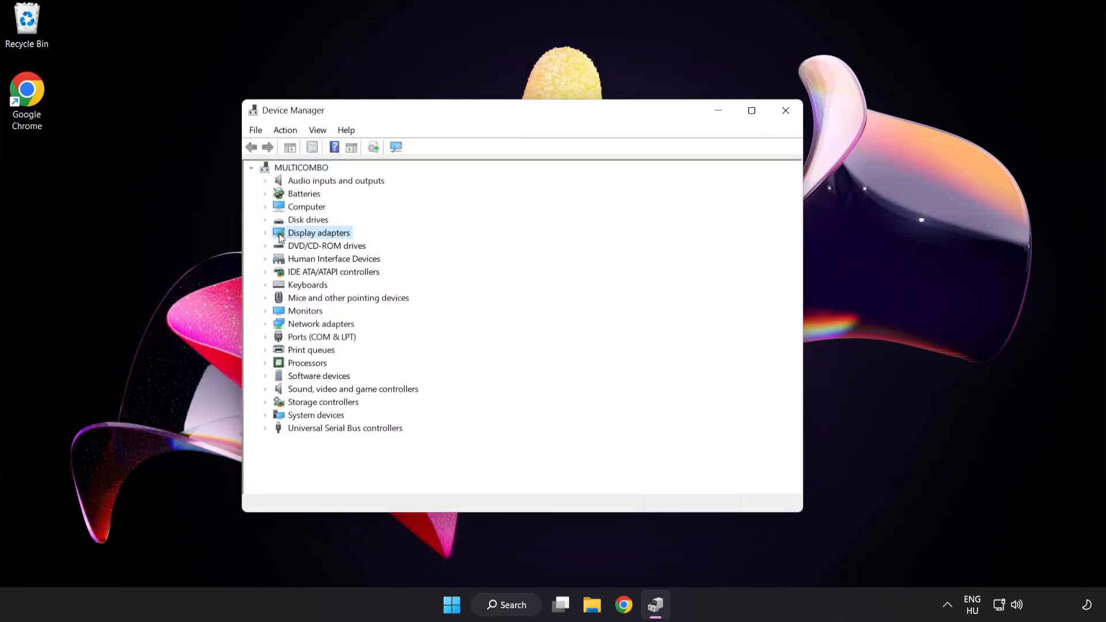
left_click(265, 233)
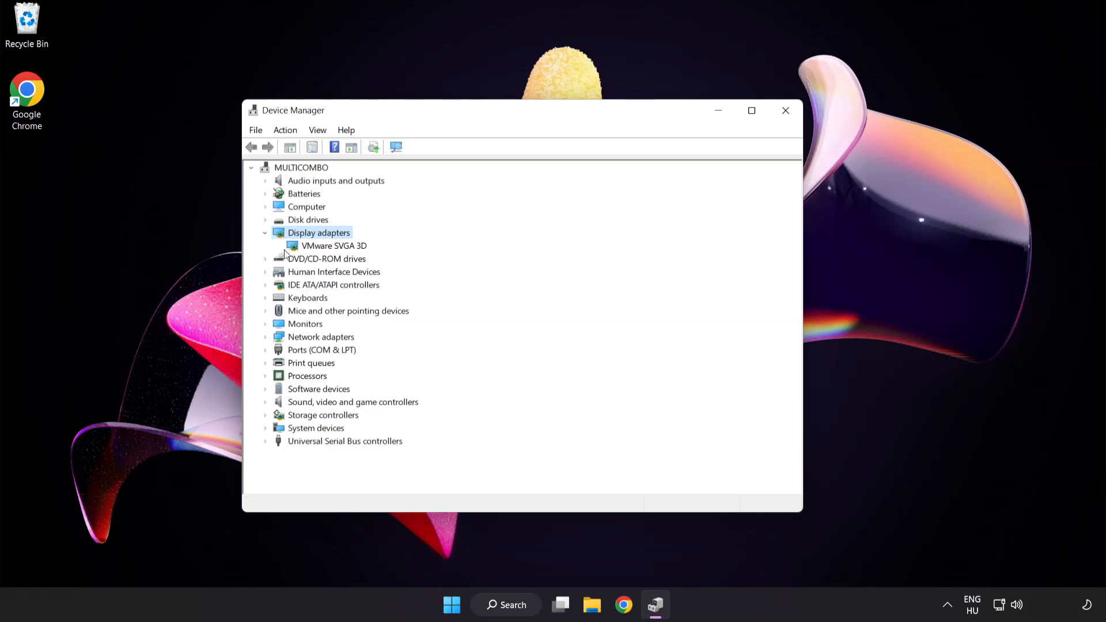
left_click(334, 246)
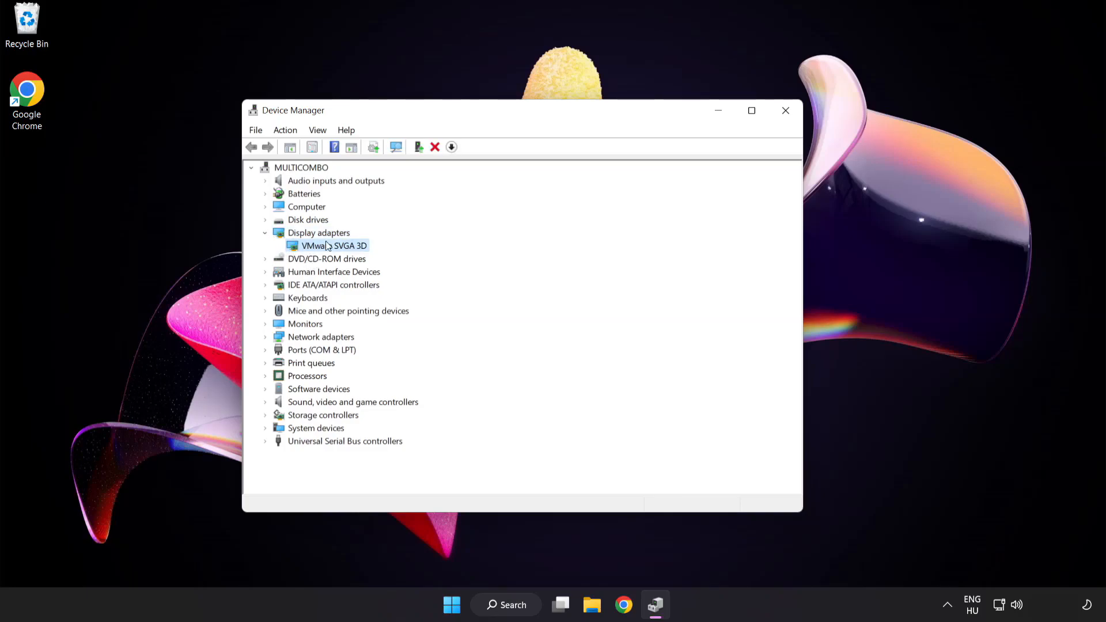
right_click(341, 246)
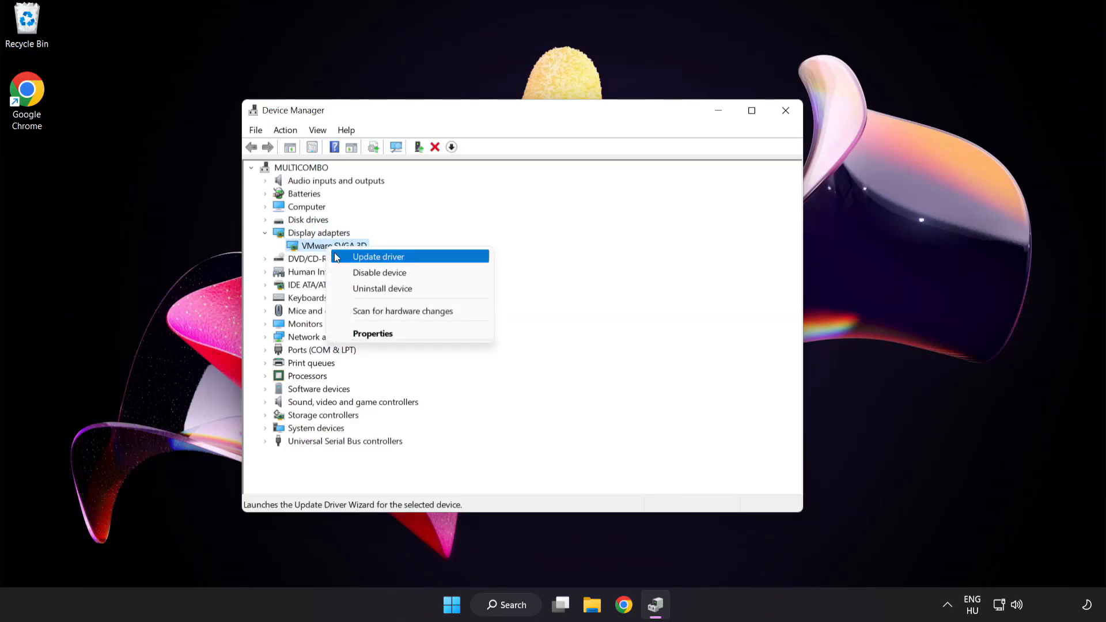
mouse_move(429, 258)
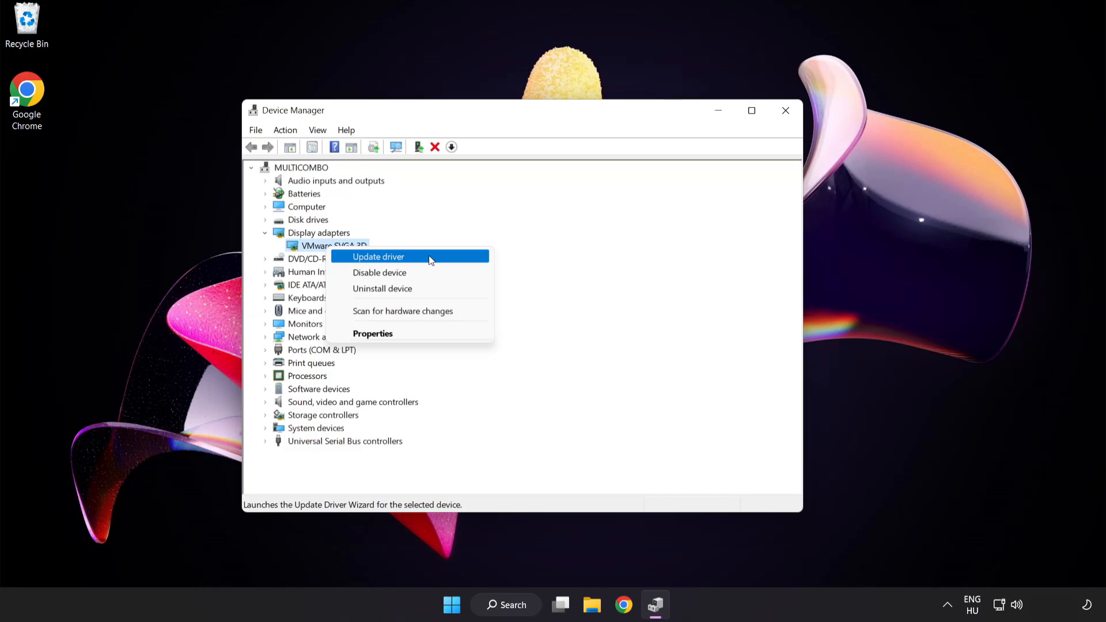
Step: Search automatically for a newer VMware SVGA 3D driver, dismiss the up-to-date result and close Device Manager
left_click(378, 256)
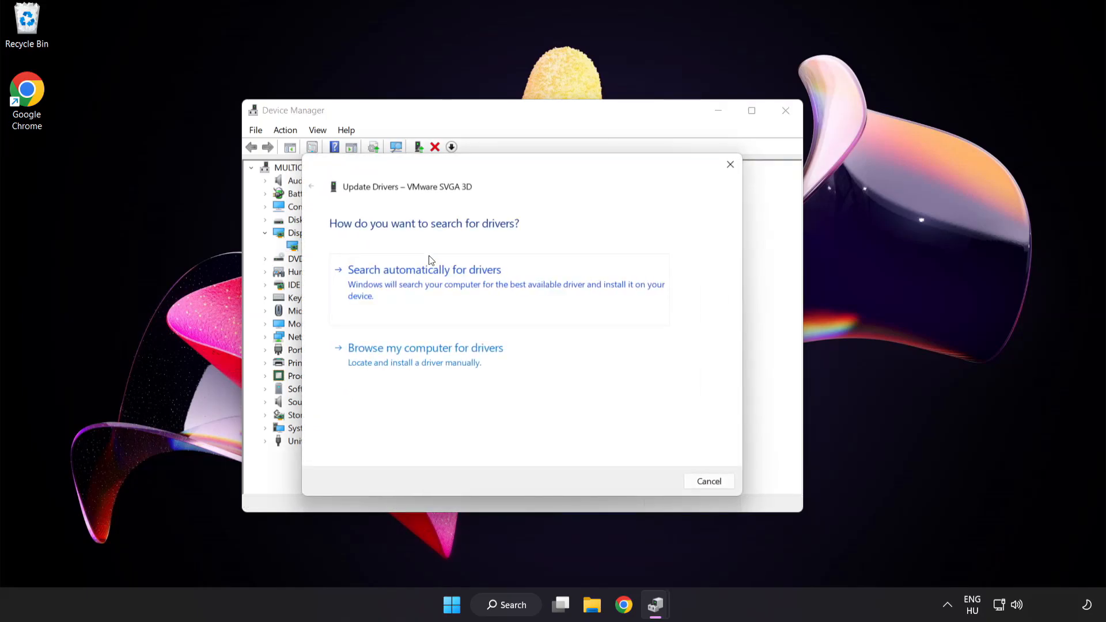
mouse_move(339, 240)
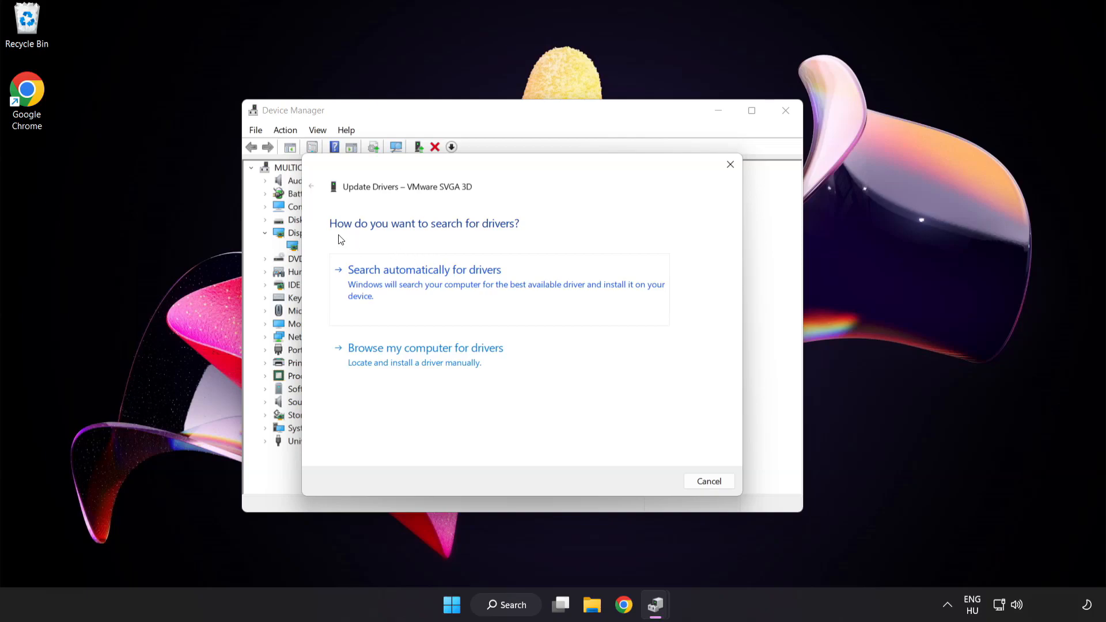
mouse_move(505, 277)
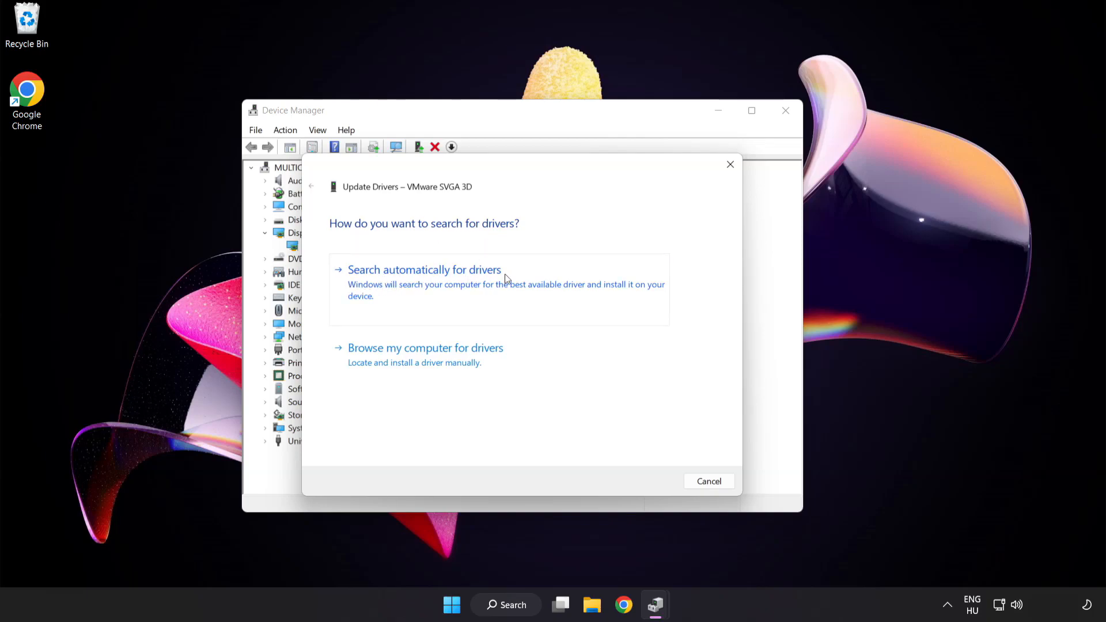
mouse_move(482, 286)
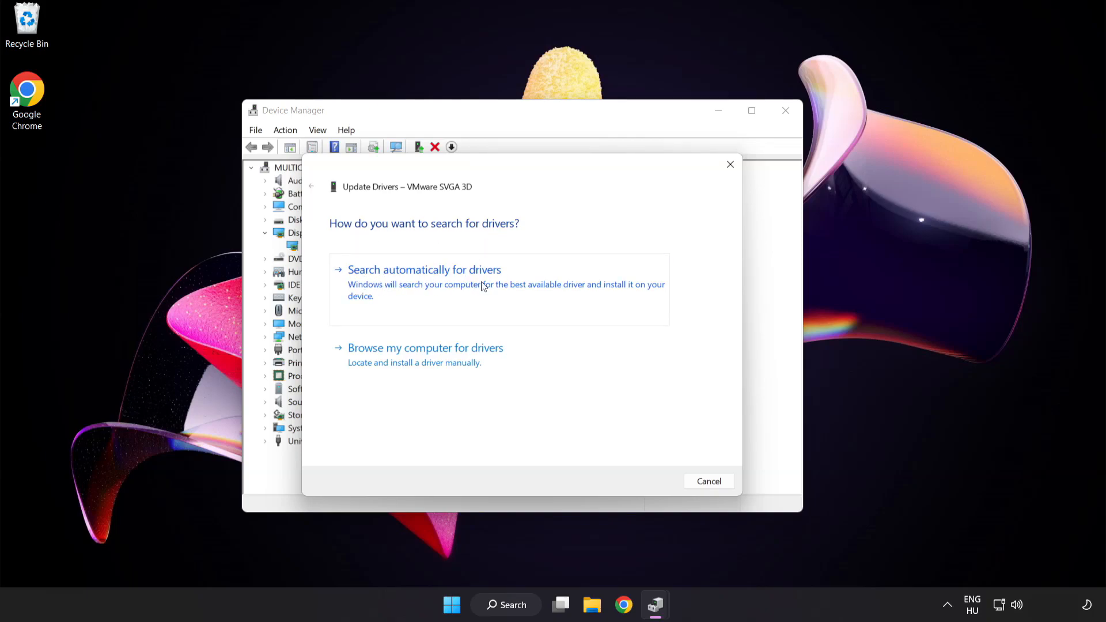
left_click(424, 270)
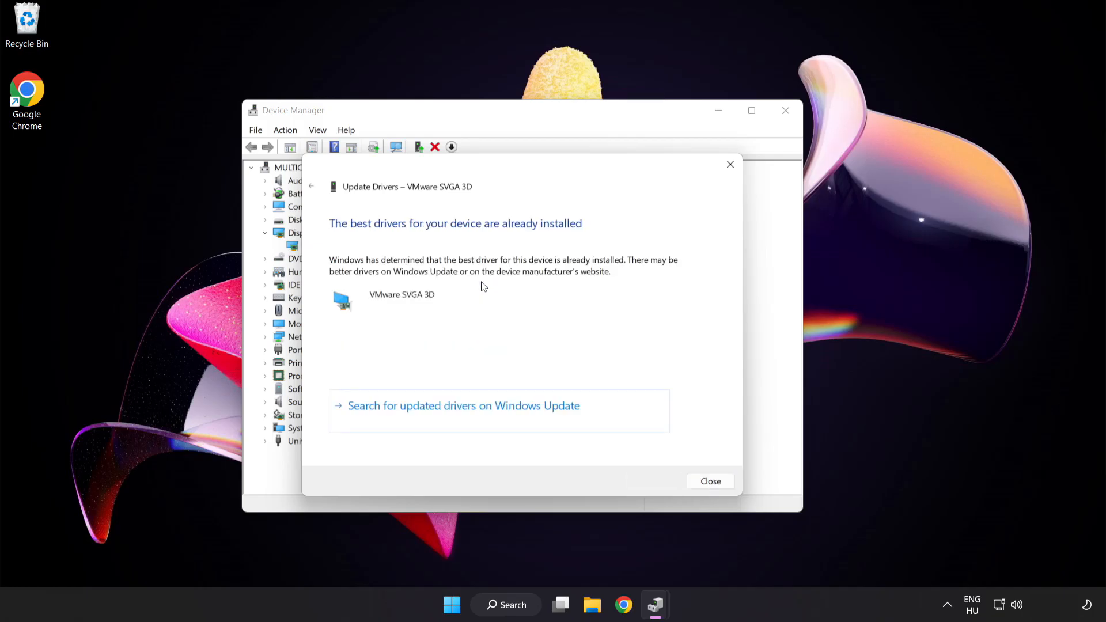
mouse_move(536, 237)
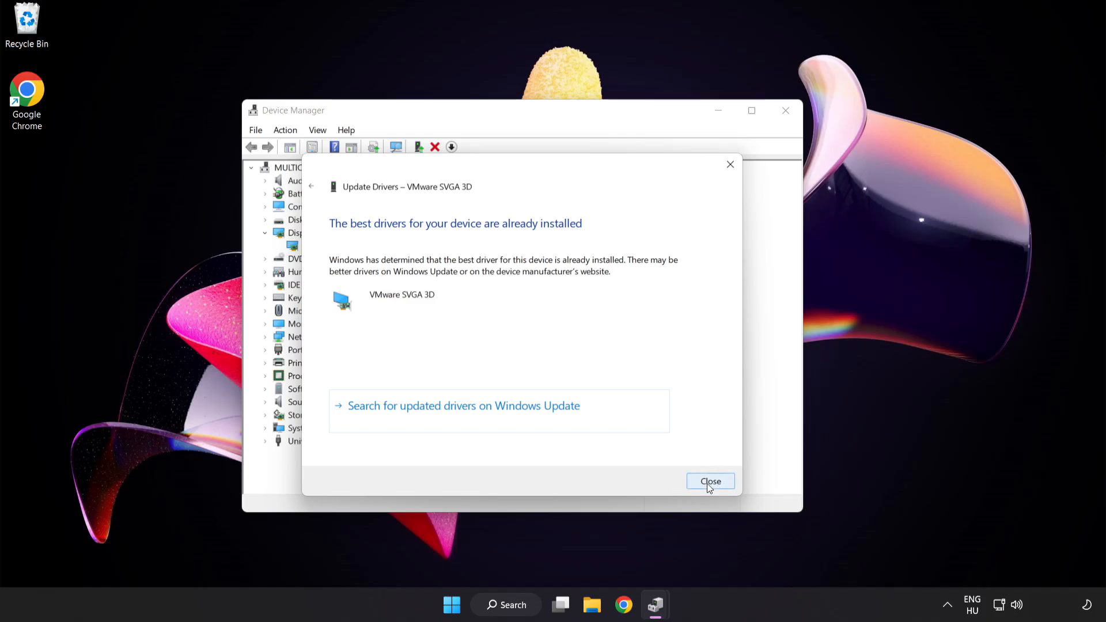
left_click(710, 482)
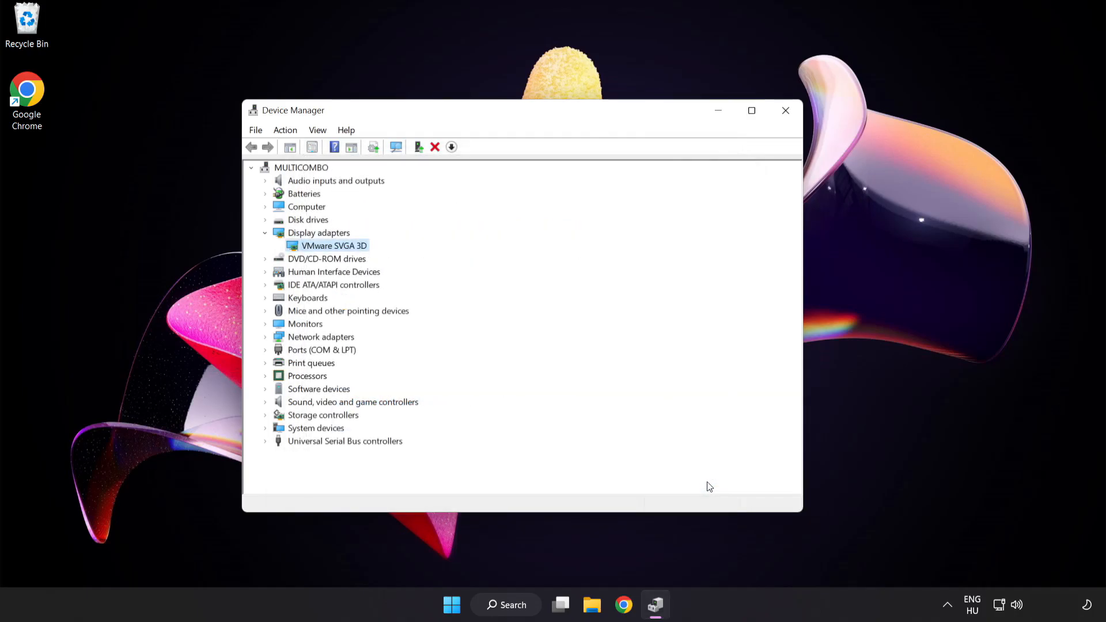
mouse_move(786, 111)
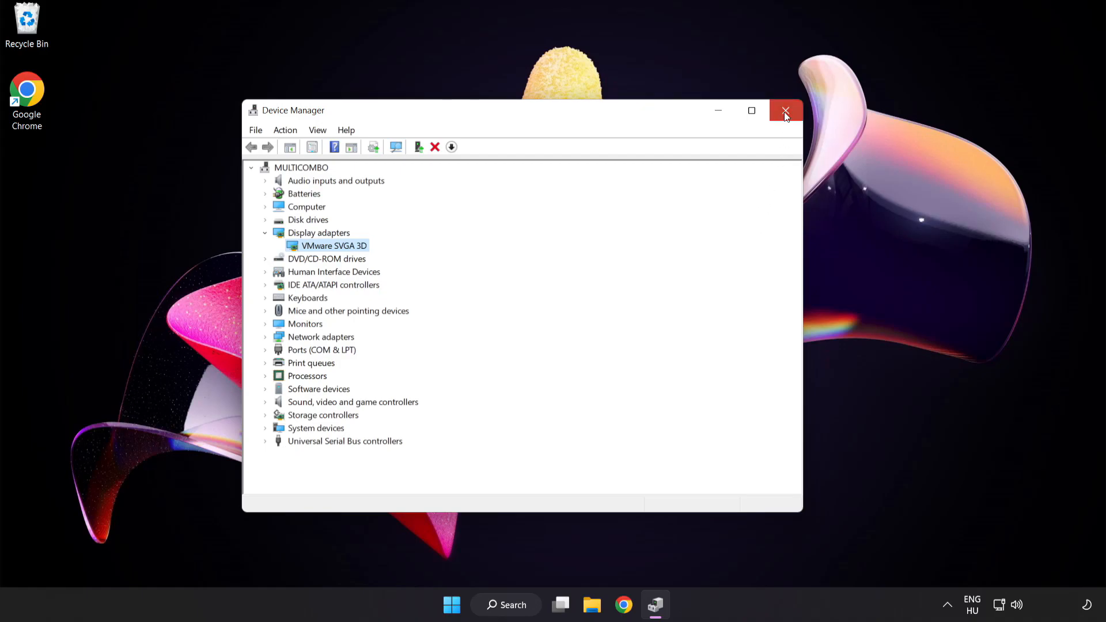
left_click(785, 110)
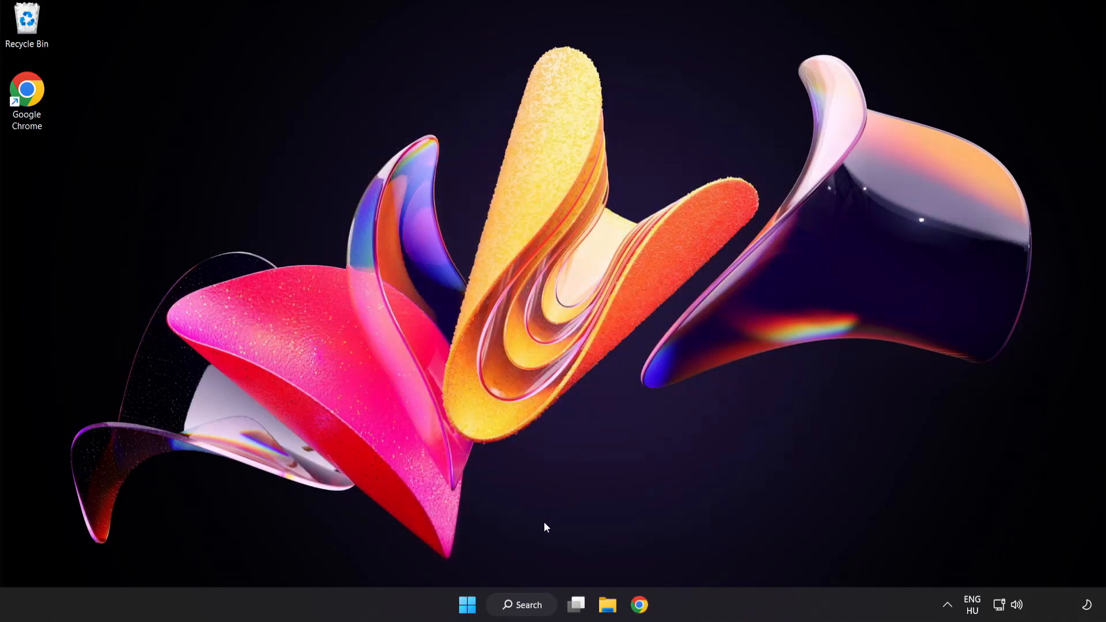
Step: Search Windows for "update" so Windows Update settings appears as the best match
left_click(521, 605)
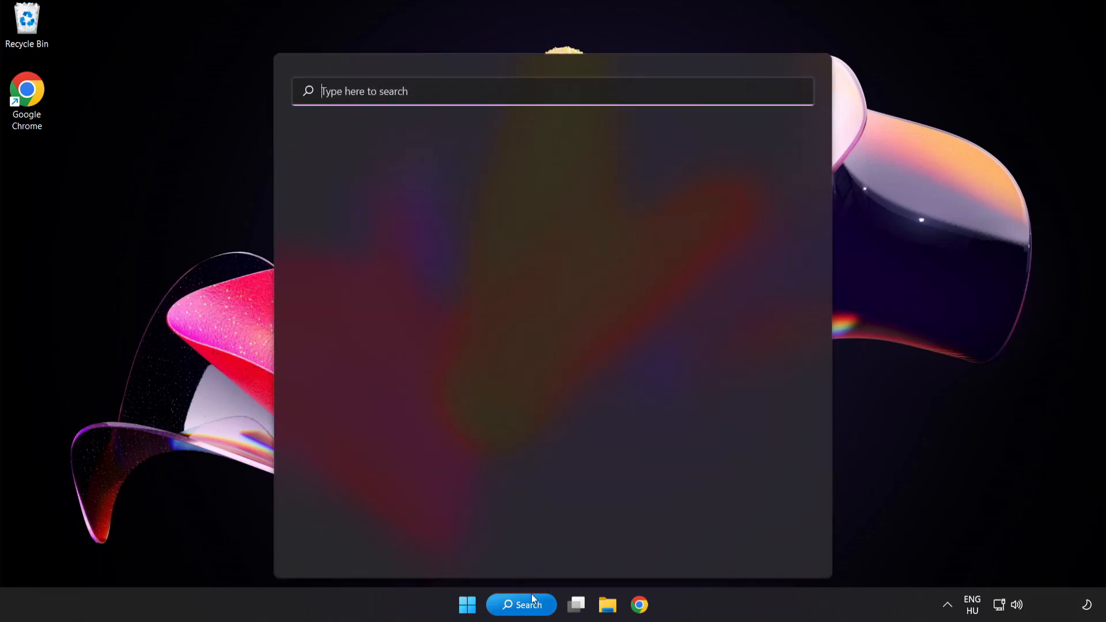
type("u")
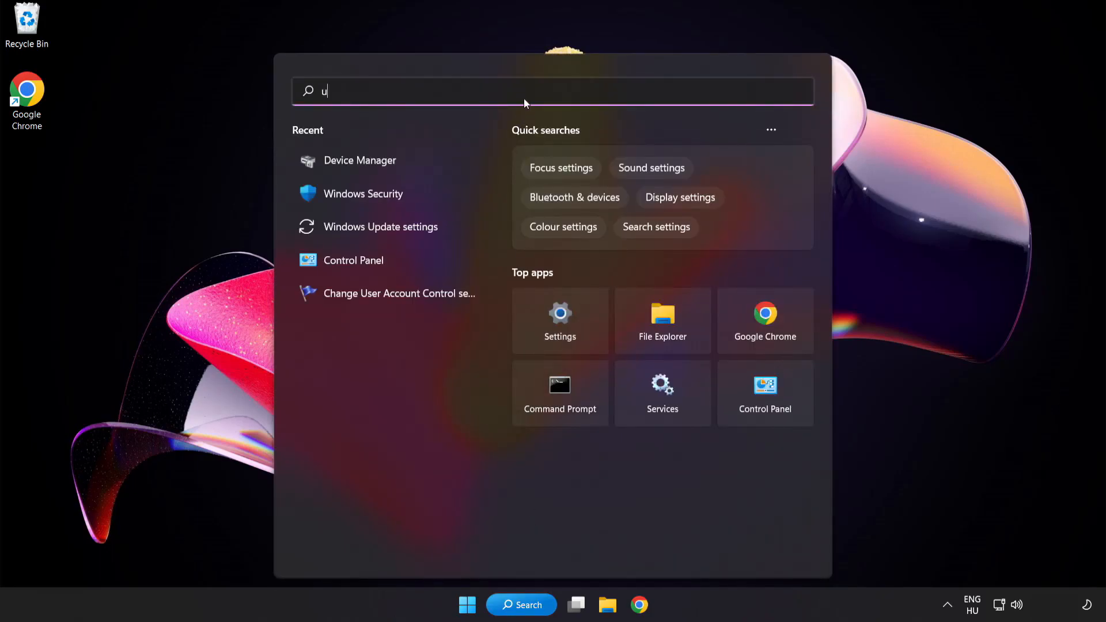
type("pdate")
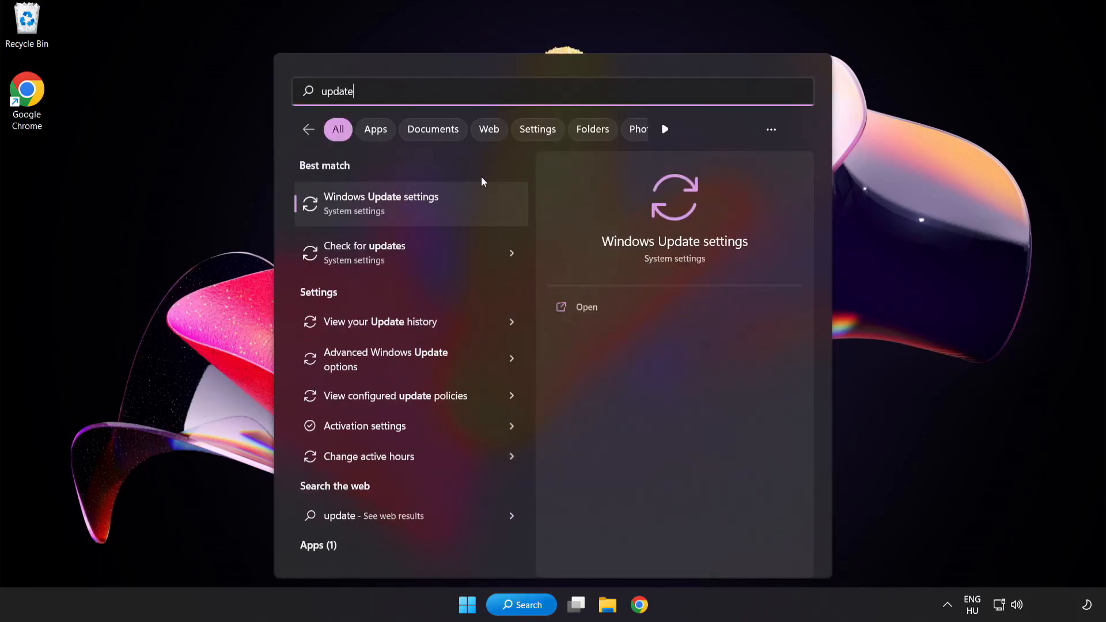
mouse_move(423, 215)
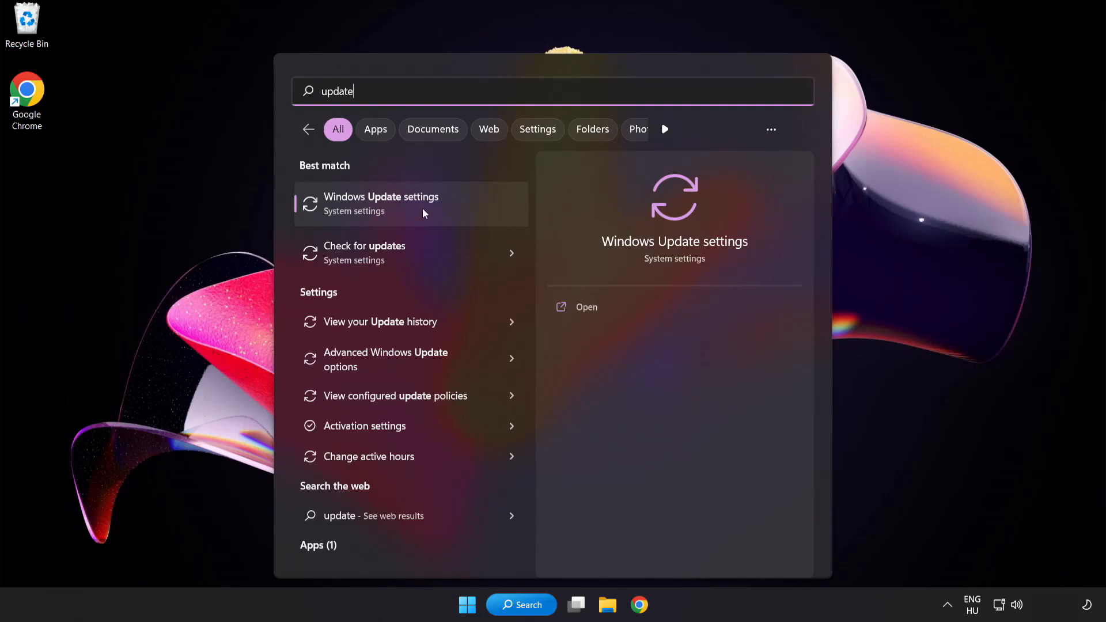
Step: Check for updates on the Windows Update page, confirm it's up to date, and close Settings
left_click(381, 204)
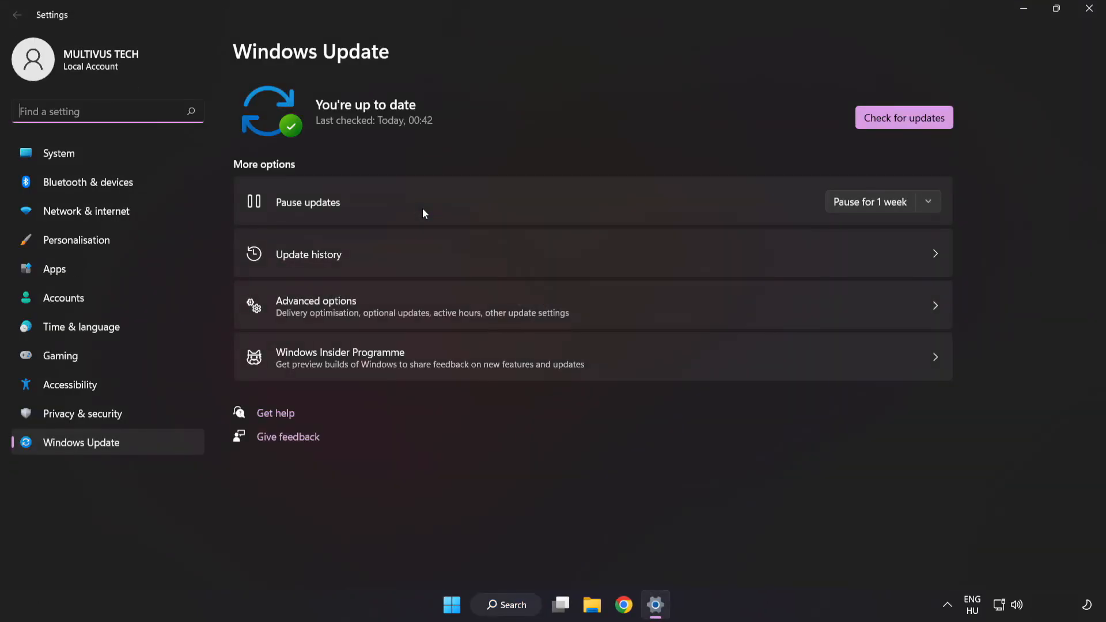
mouse_move(555, 111)
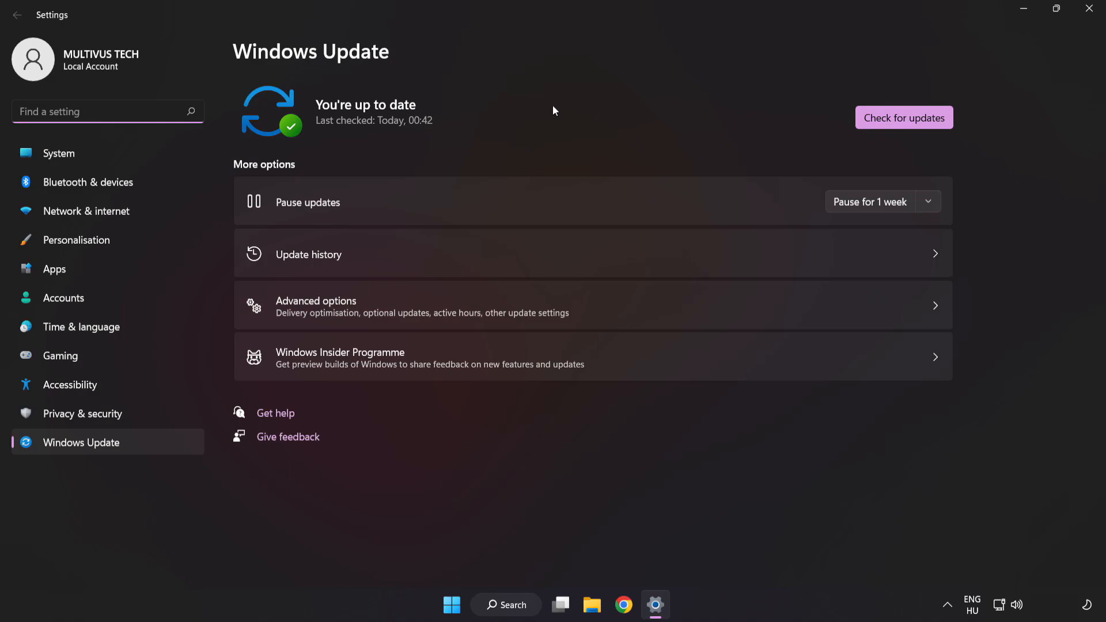
mouse_move(904, 118)
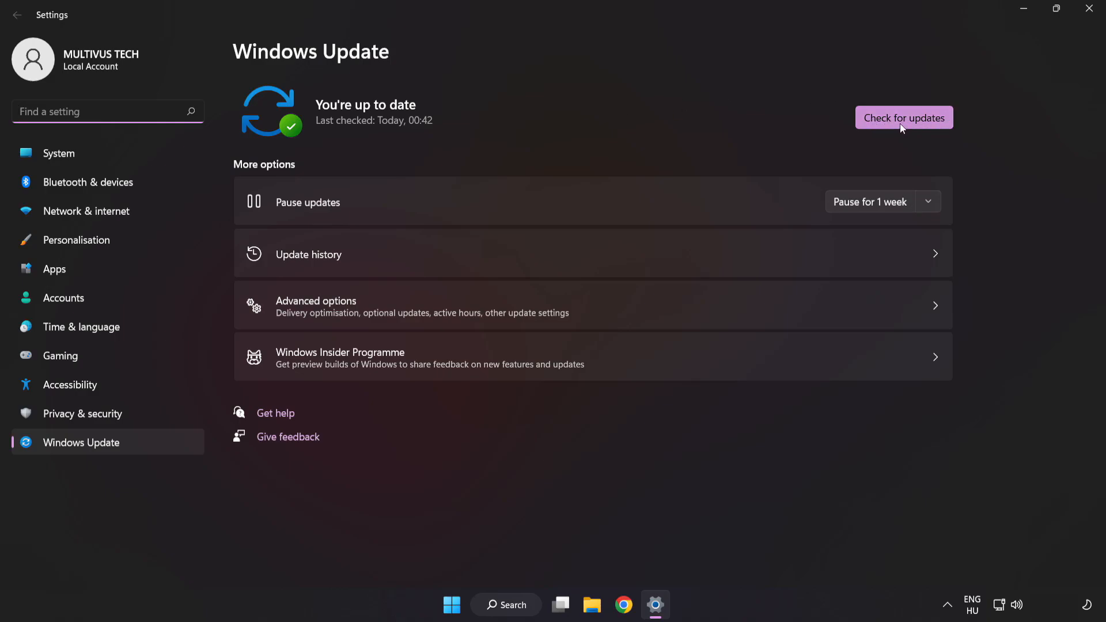
left_click(903, 118)
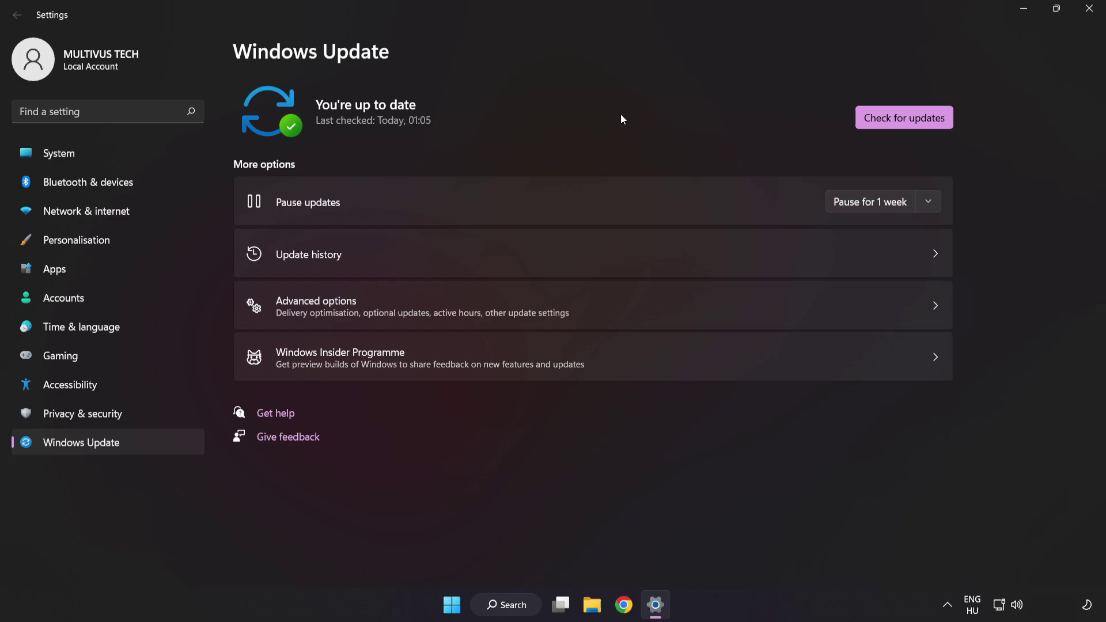
mouse_move(1089, 10)
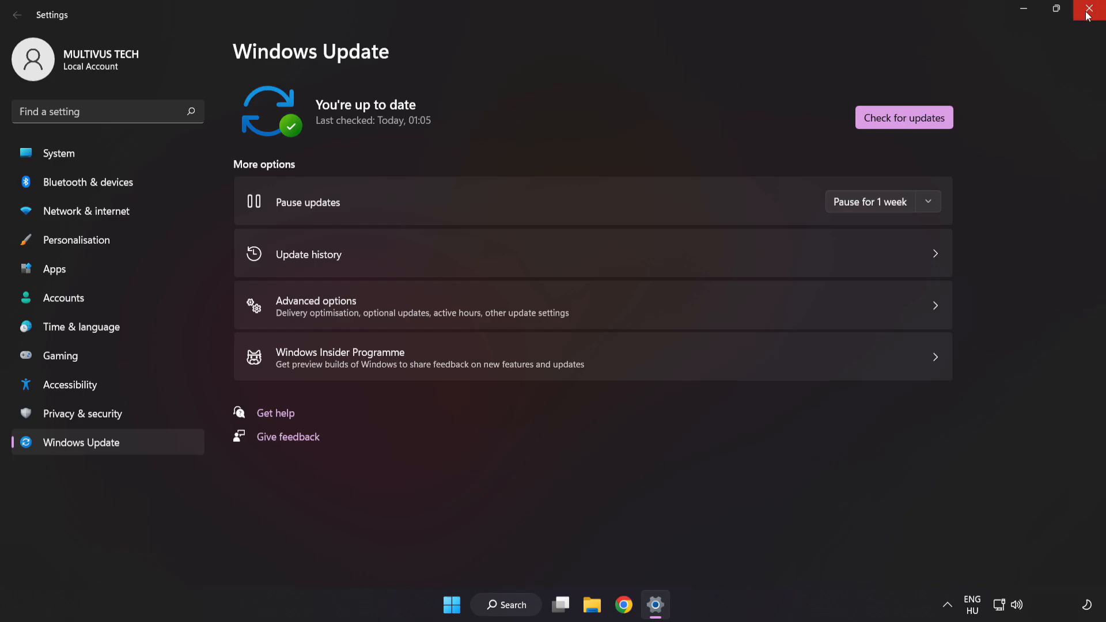
left_click(1092, 9)
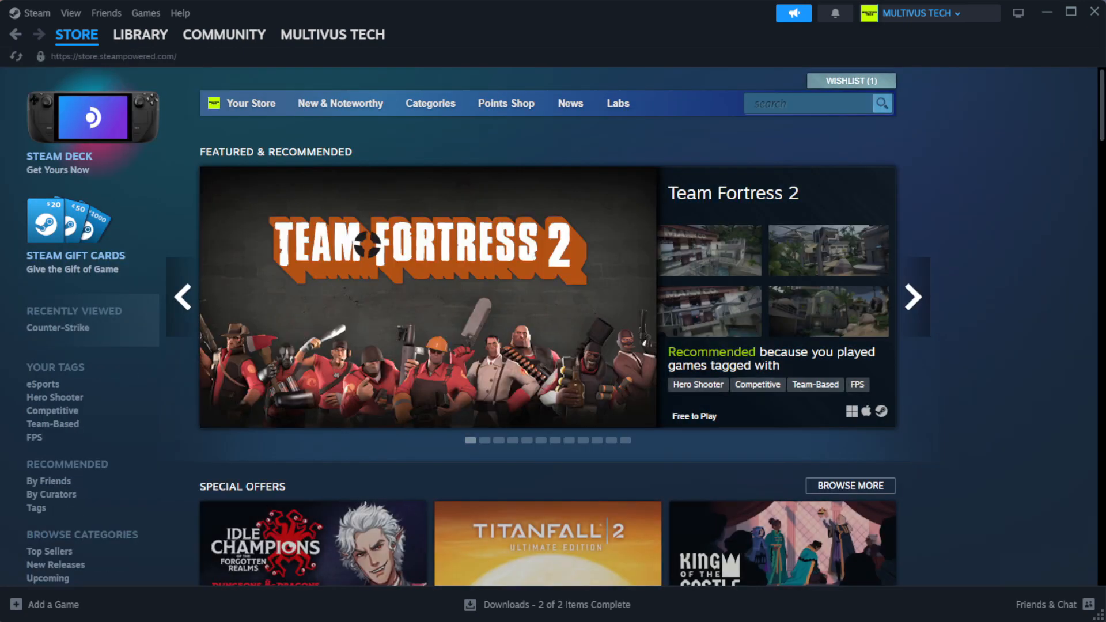
Step: Switch from the Steam store to the game library
left_click(141, 35)
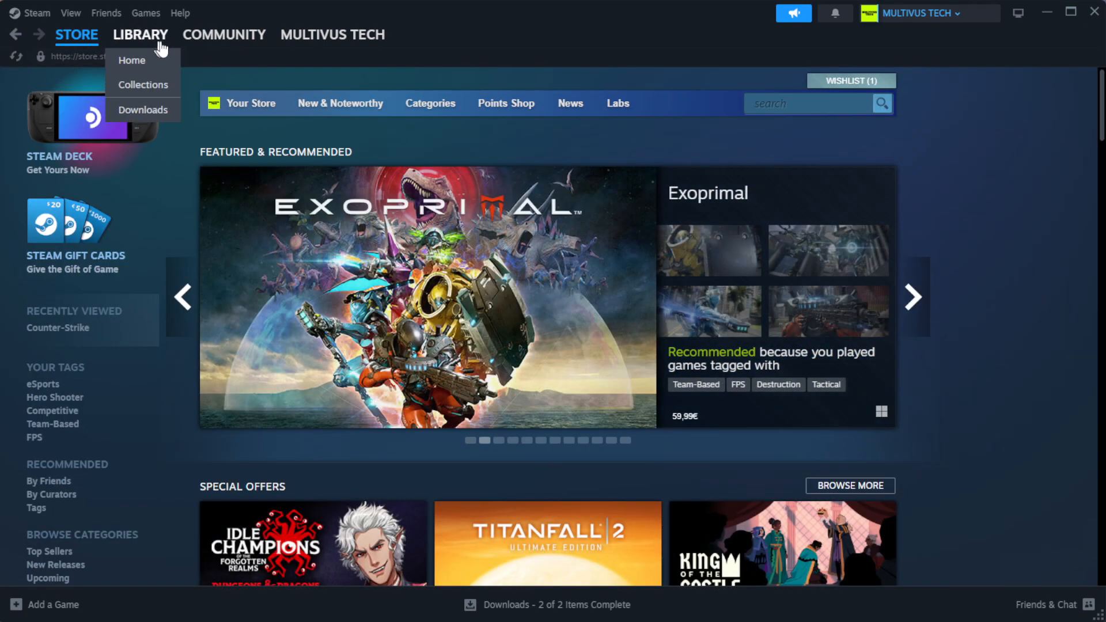
mouse_move(132, 60)
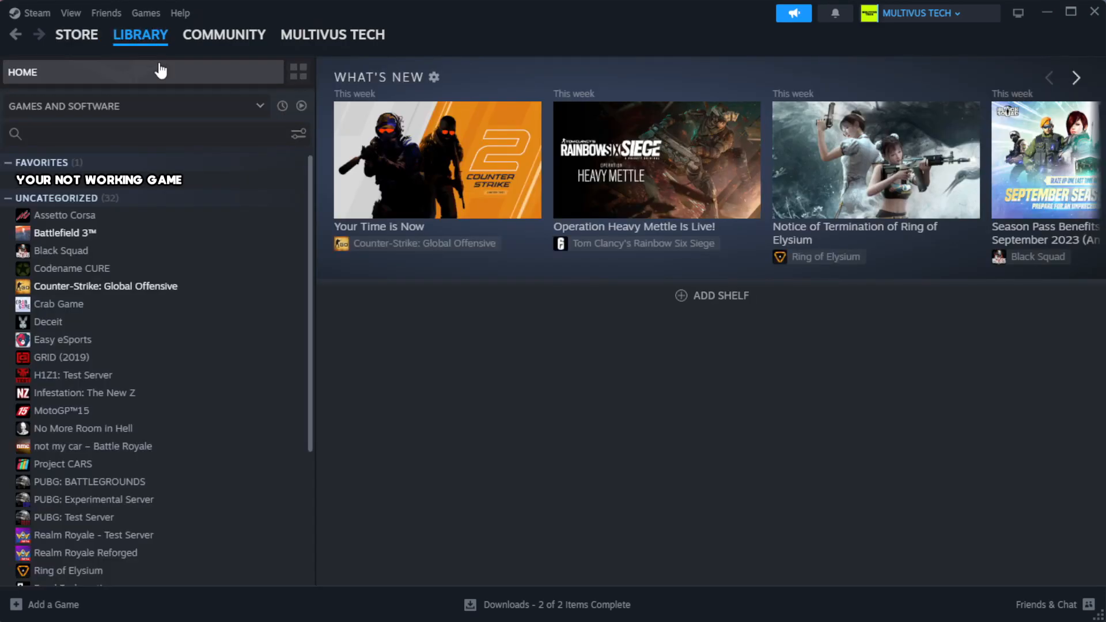
mouse_move(251, 187)
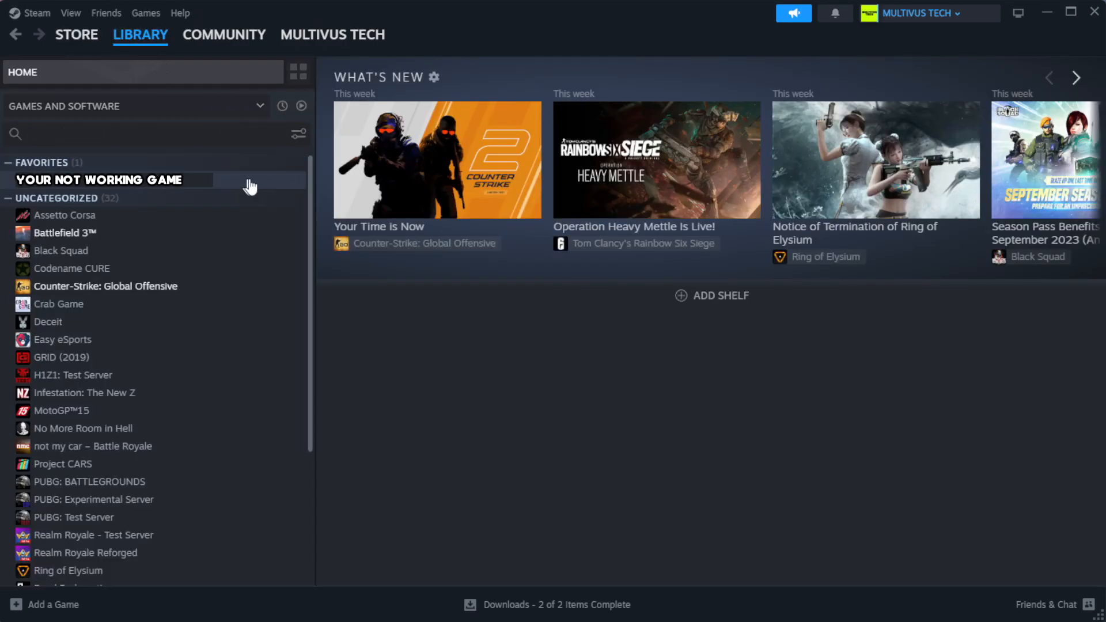
mouse_move(273, 189)
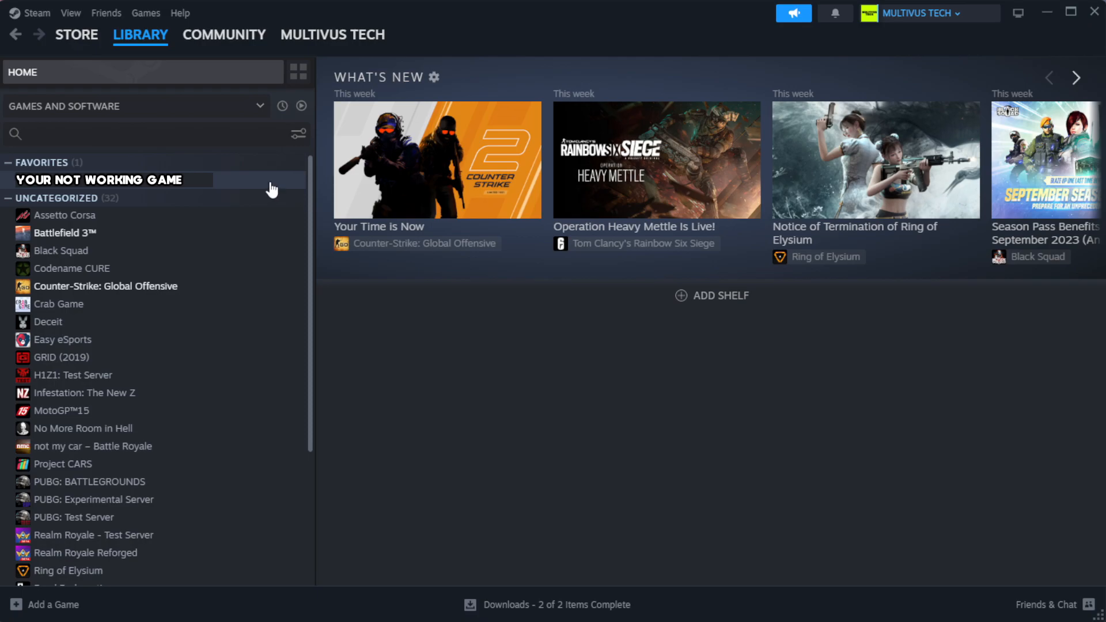
Step: Verify integrity of YOUR NOT WORKING GAME's files from its Installed Files properties
right_click(99, 180)
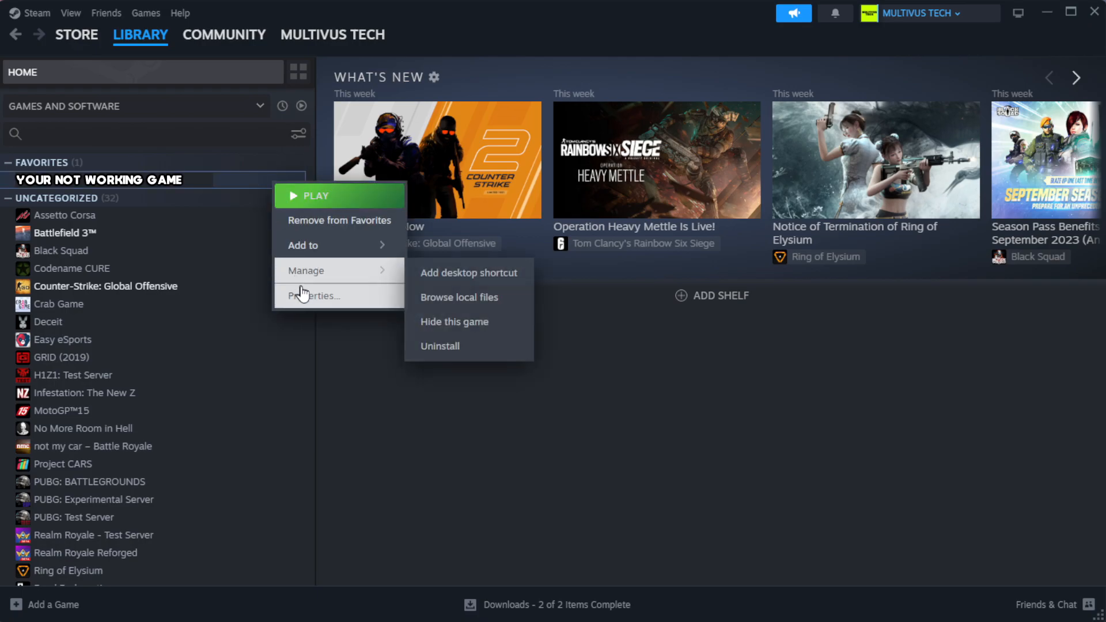
left_click(314, 296)
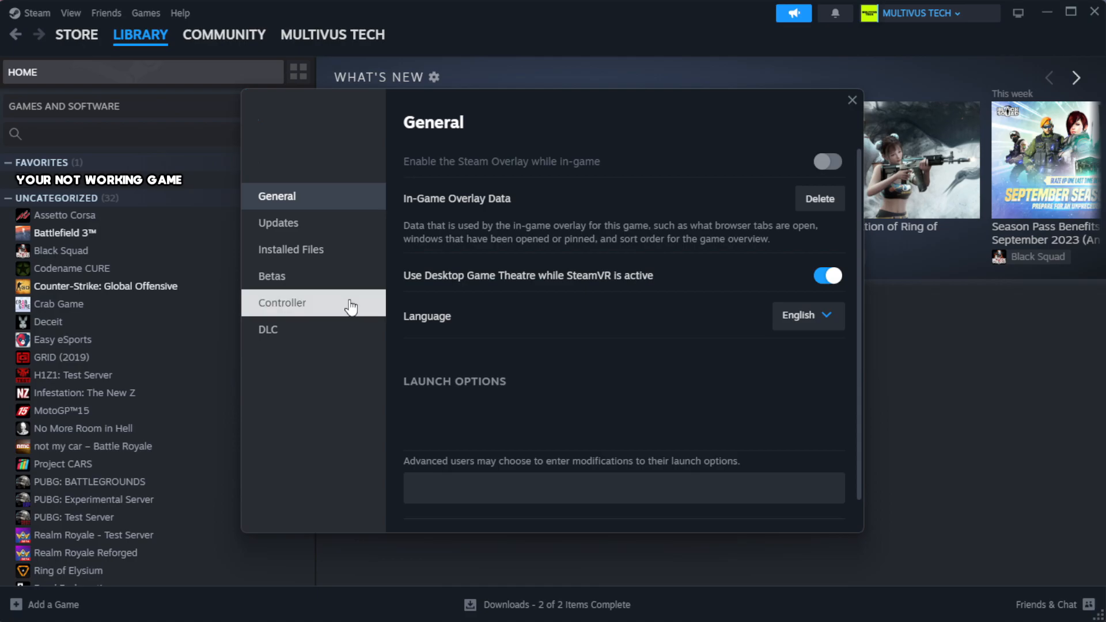
mouse_move(336, 248)
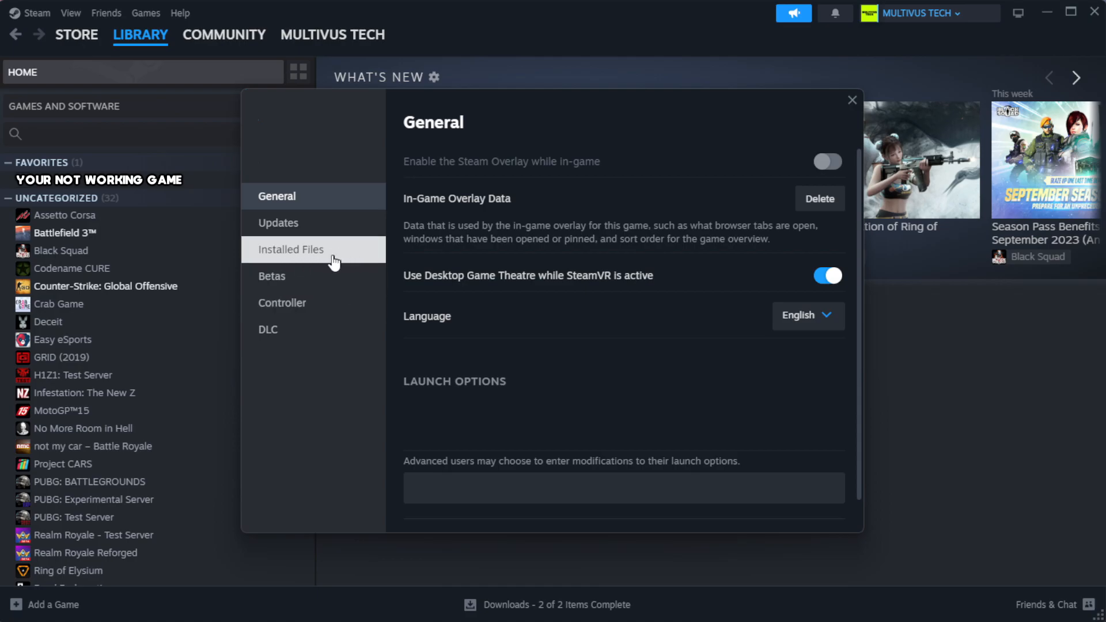
left_click(290, 249)
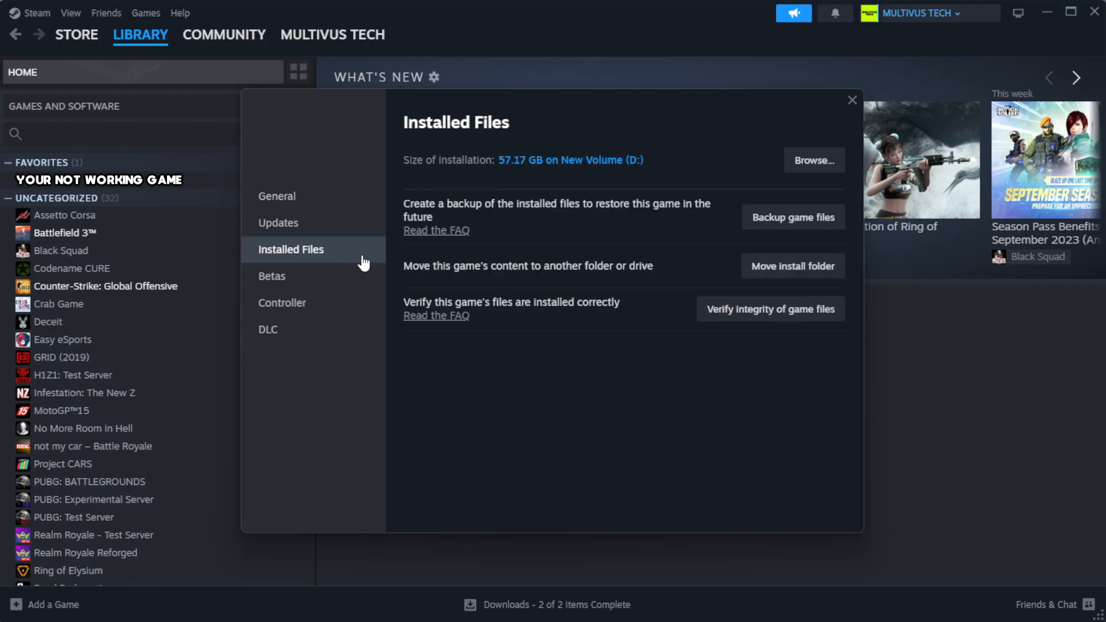
mouse_move(591, 366)
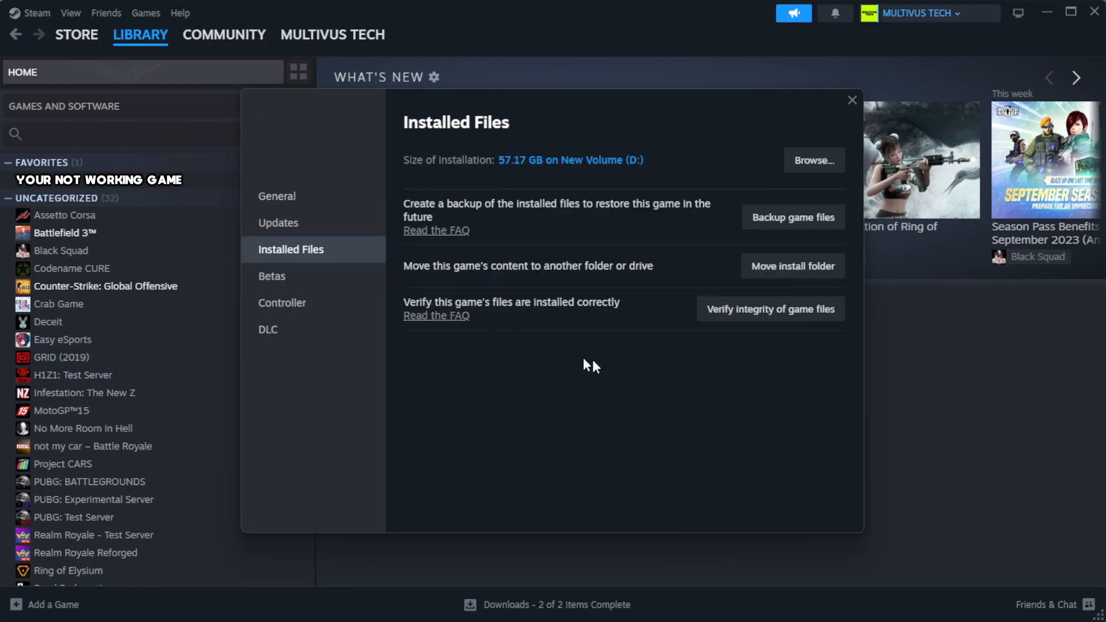
mouse_move(726, 336)
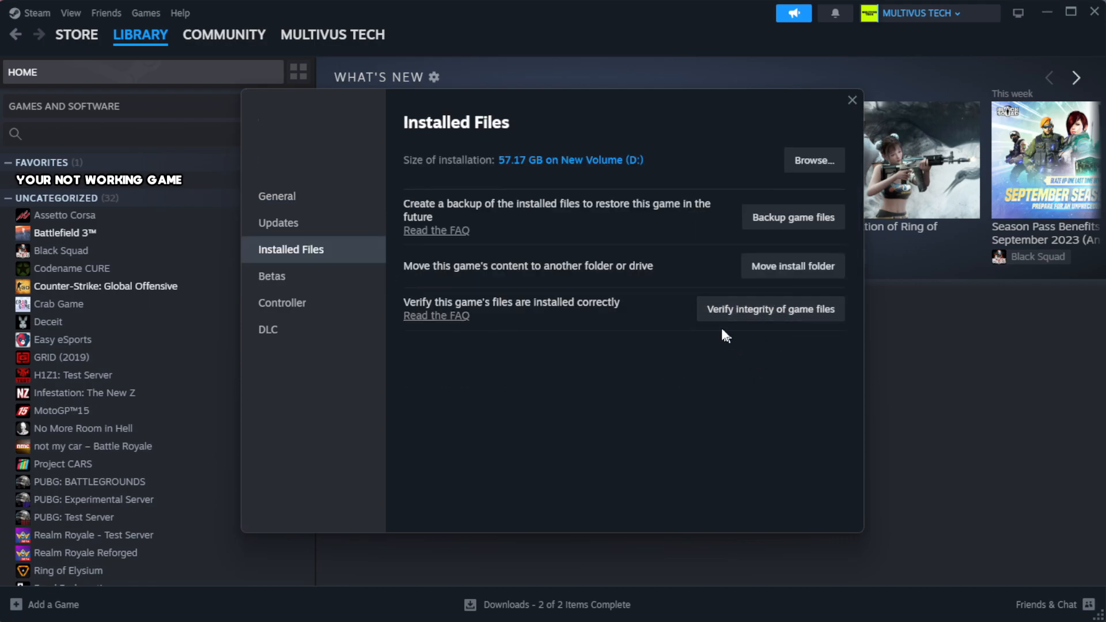
mouse_move(776, 322)
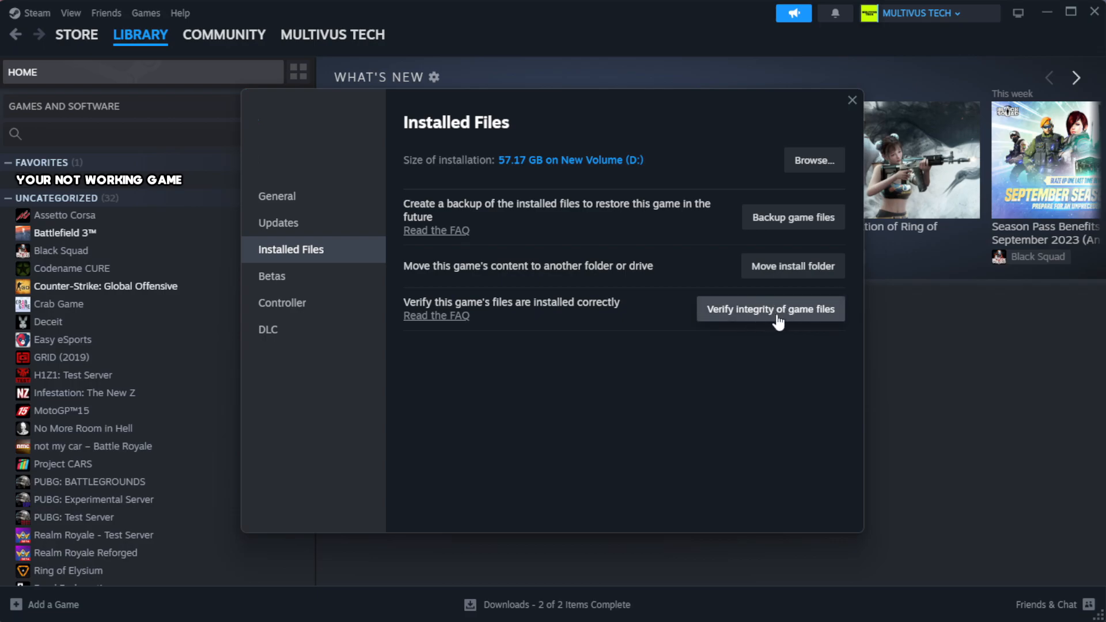
left_click(770, 309)
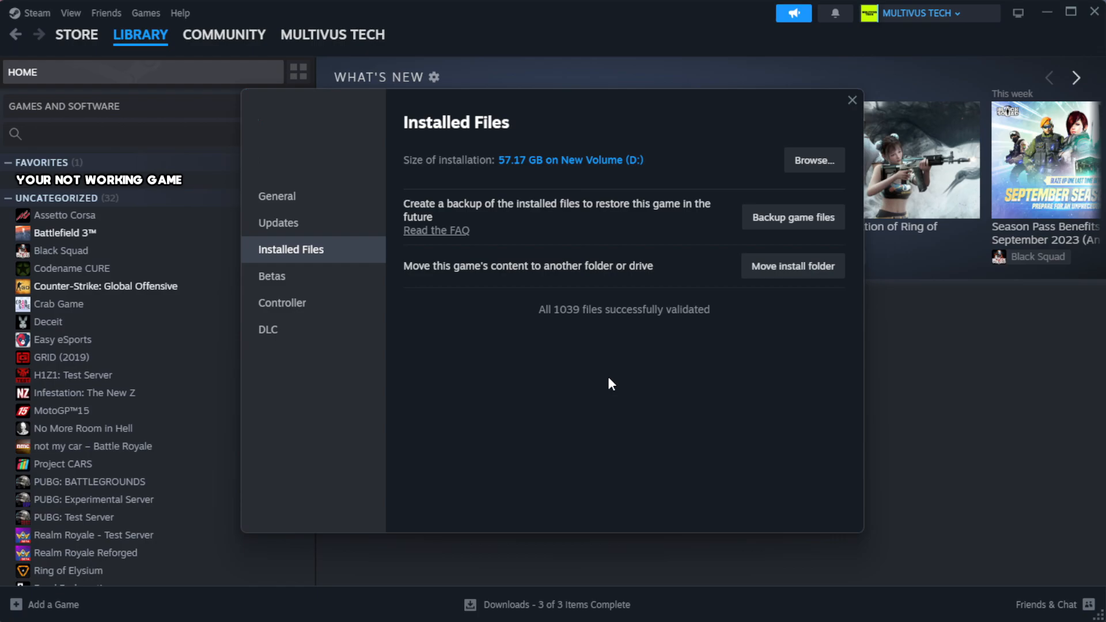
mouse_move(591, 375)
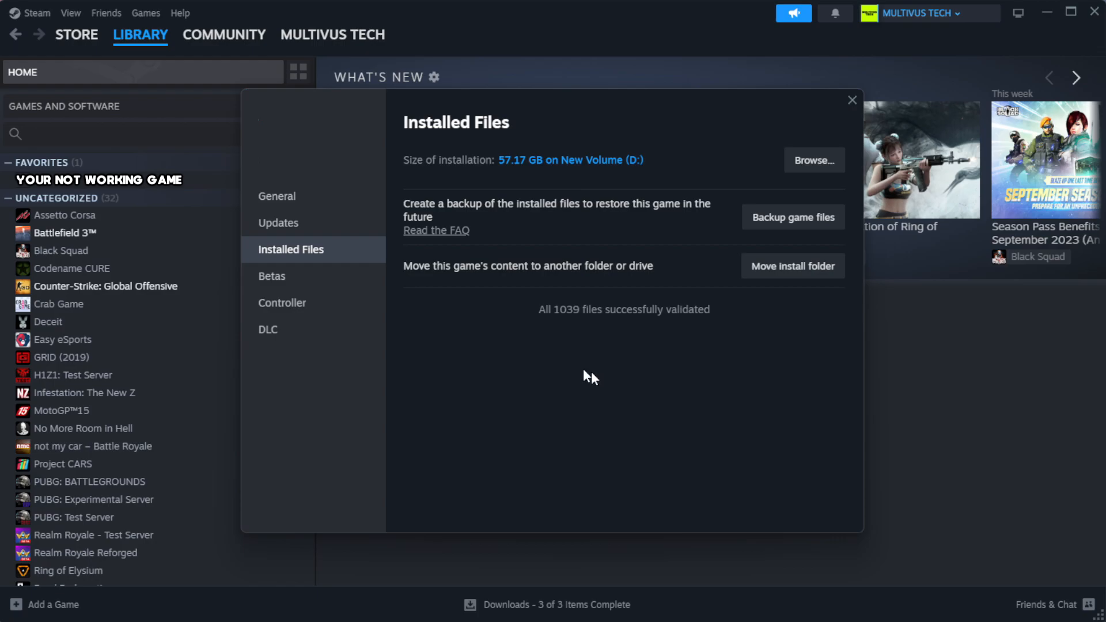
mouse_move(650, 350)
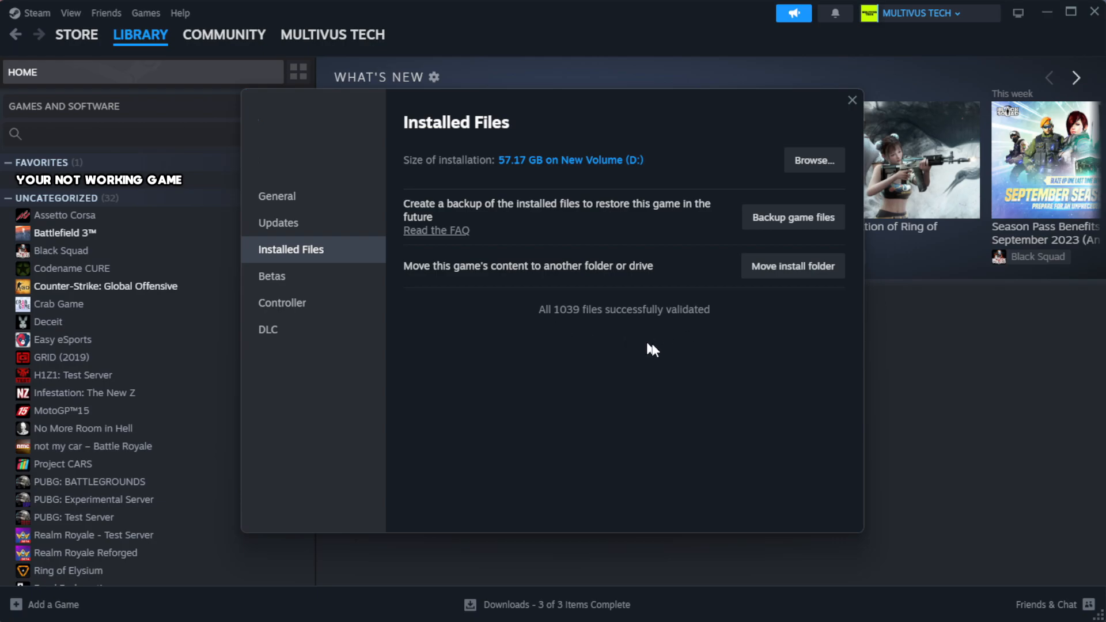
mouse_move(813, 161)
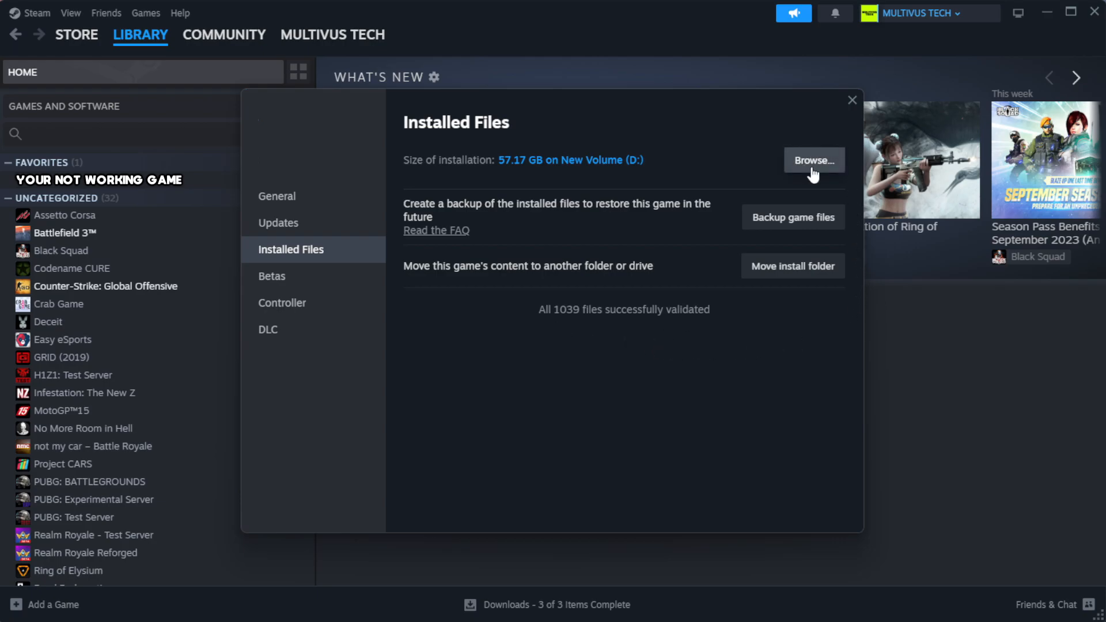
Step: Browse to the game's install folder and bring up the YOUR NOT WORKING GAME shortcut's properties
left_click(813, 160)
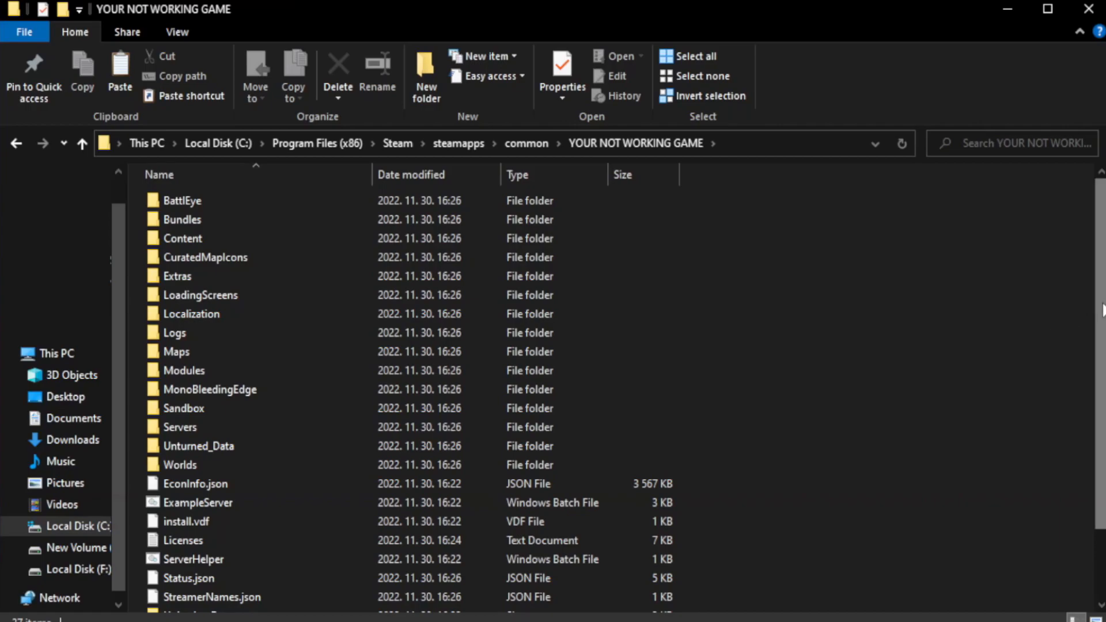
scroll("down", 3)
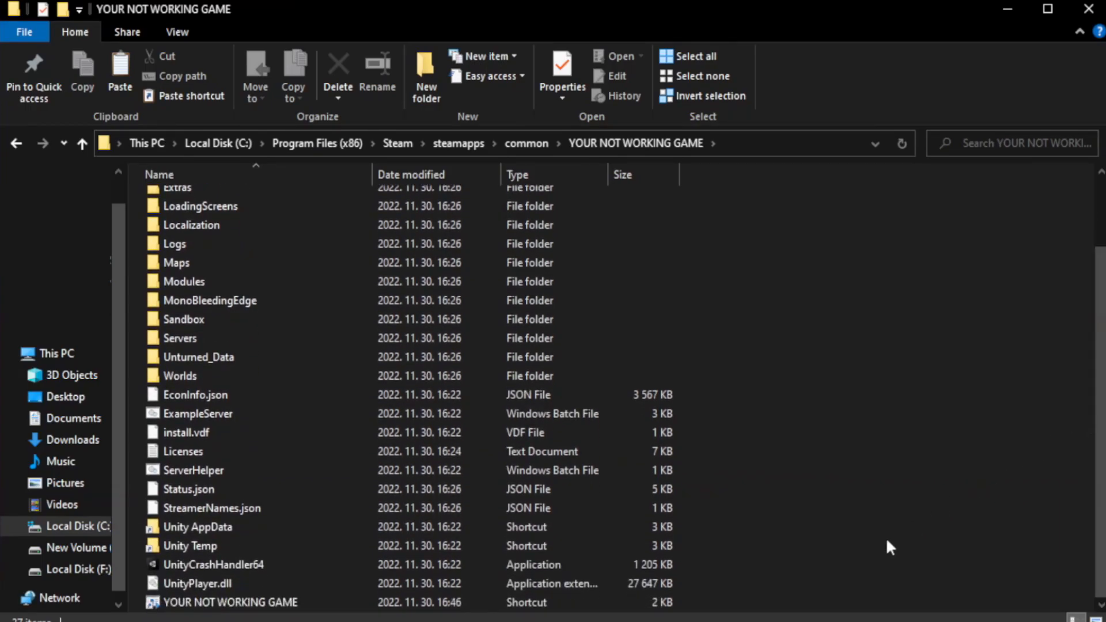
left_click(230, 603)
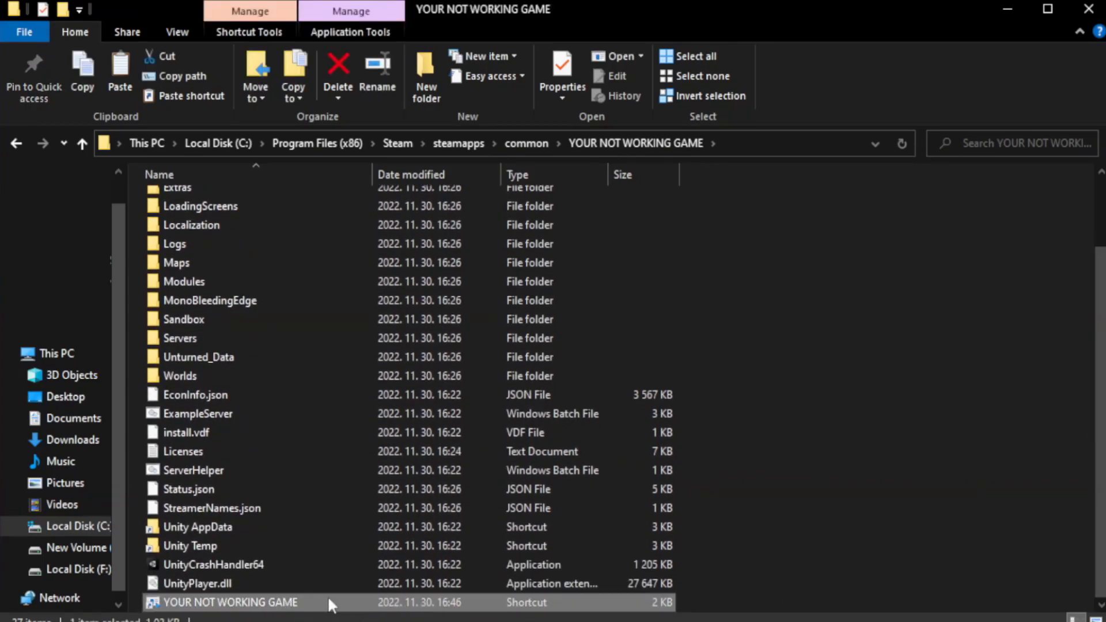
right_click(229, 603)
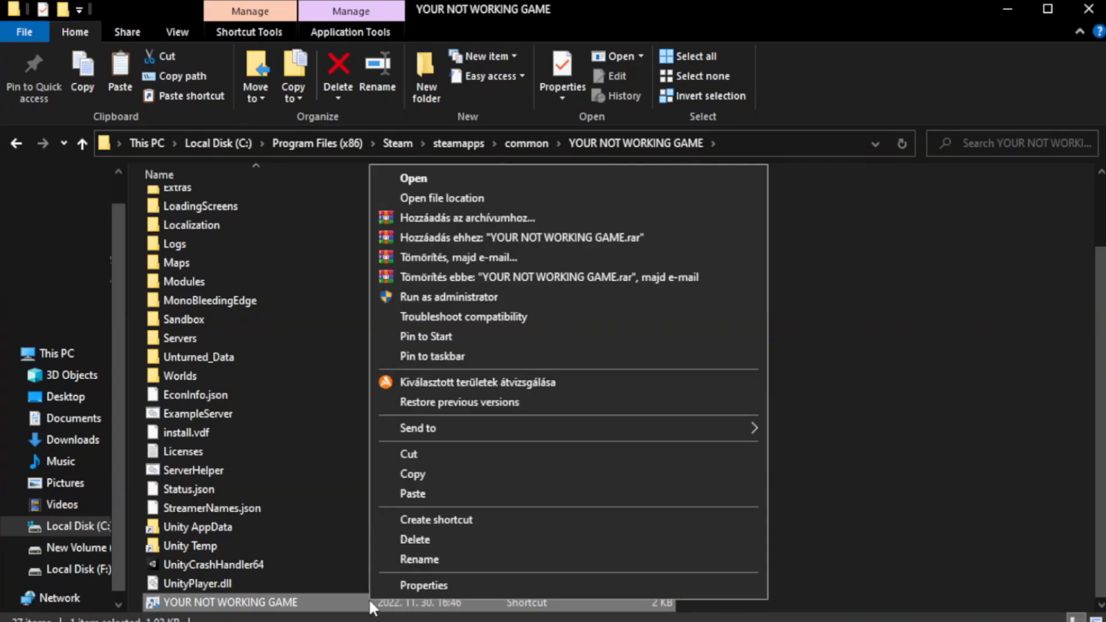
mouse_move(569, 591)
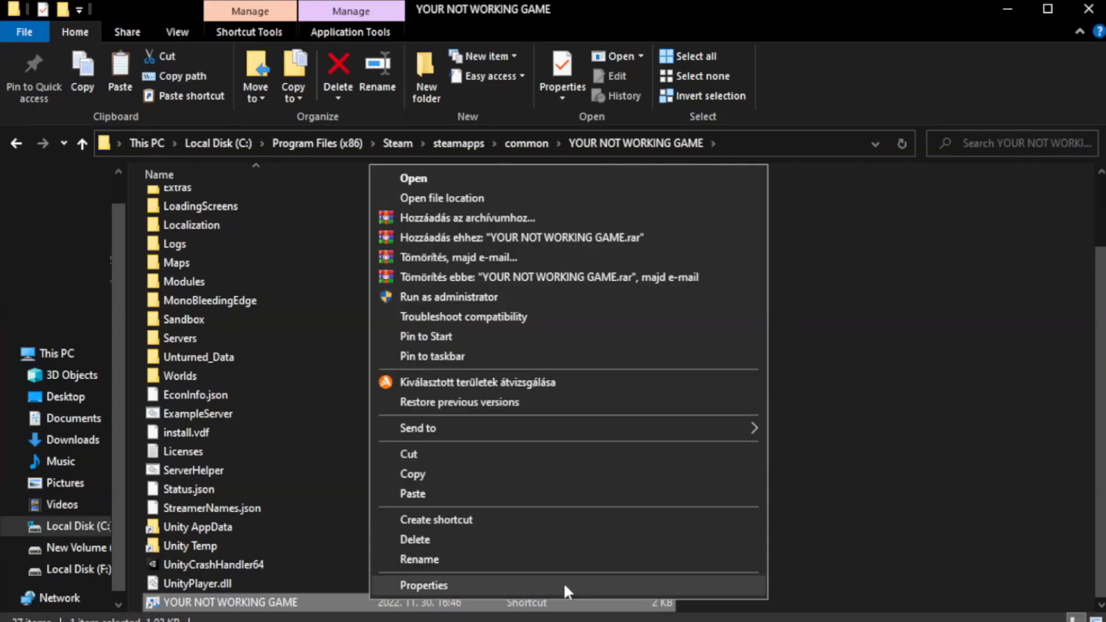
left_click(423, 586)
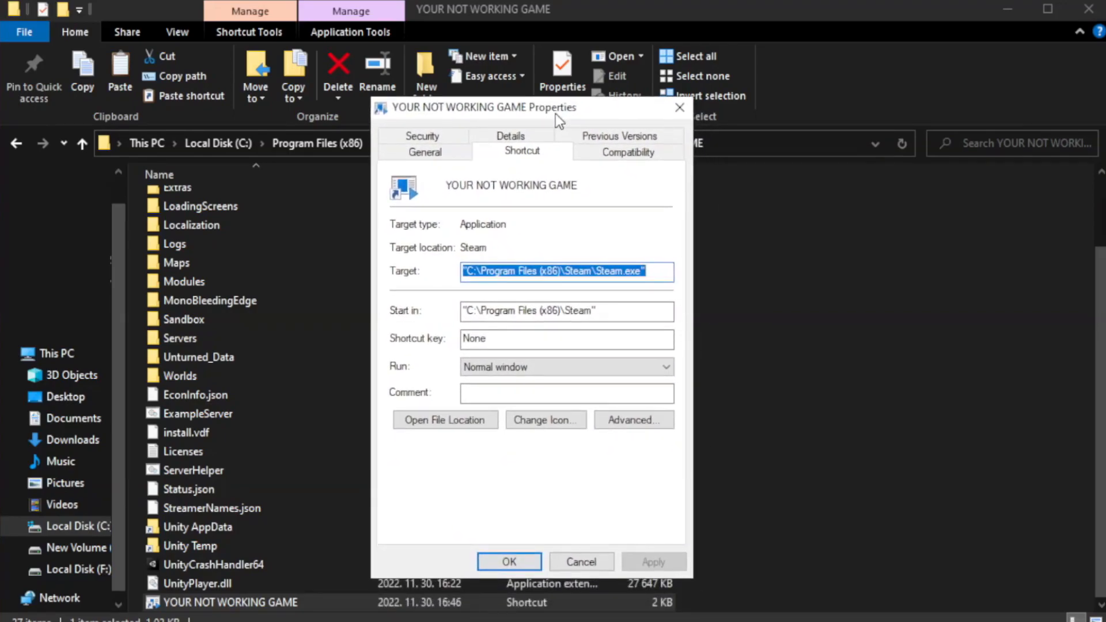
mouse_move(653, 176)
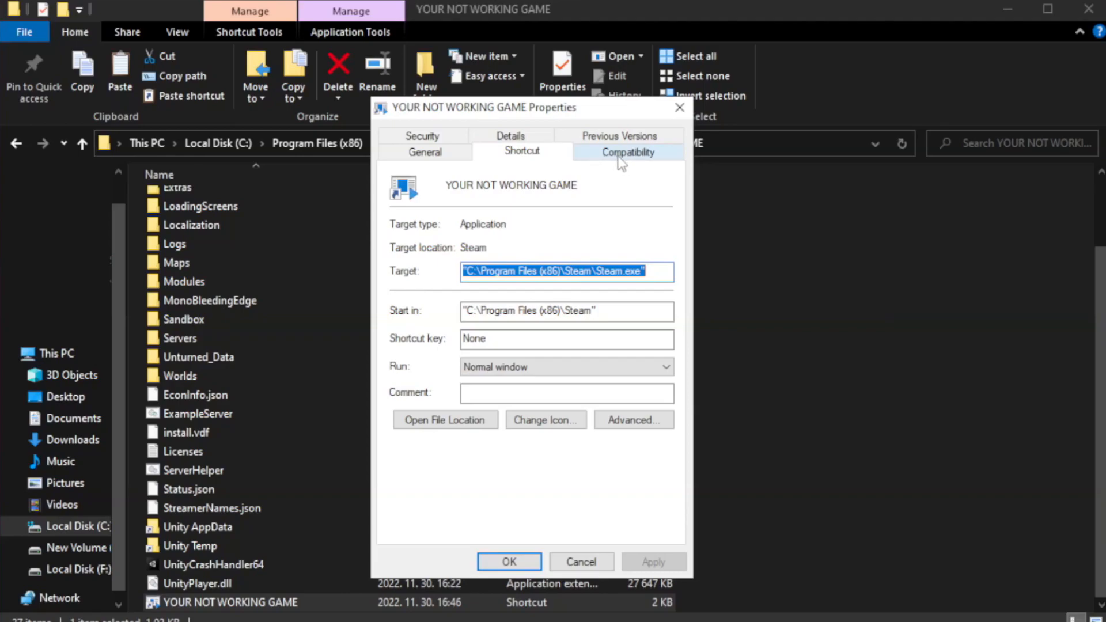
Step: Set the shortcut to Windows 8 compatibility mode, fullscreen optimizations off, run as administrator, and apply
left_click(627, 151)
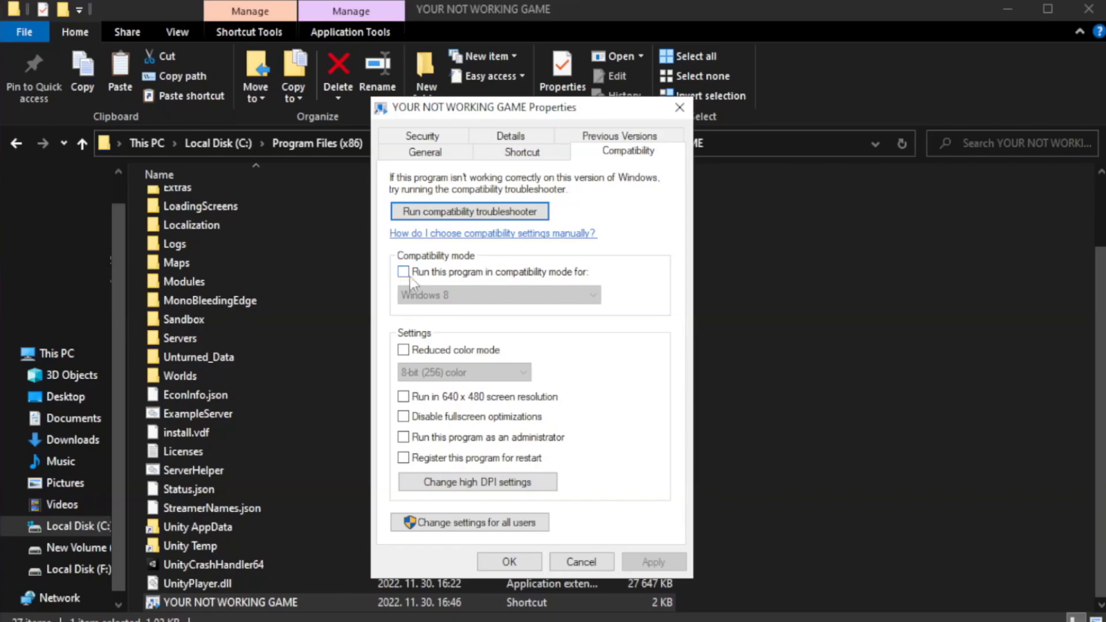
mouse_move(439, 278)
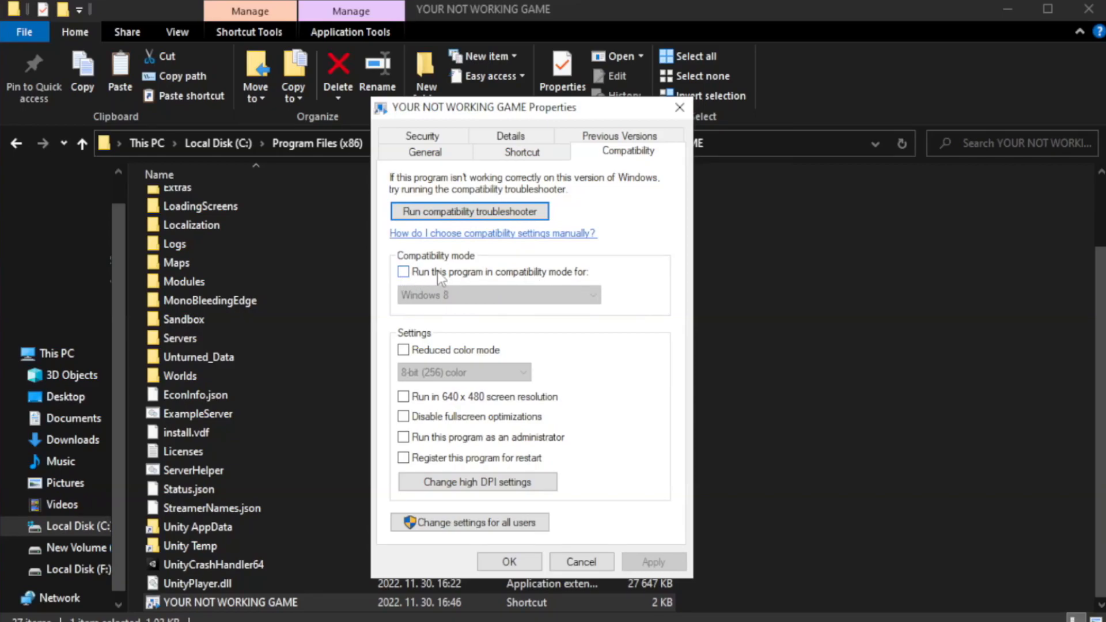
left_click(496, 295)
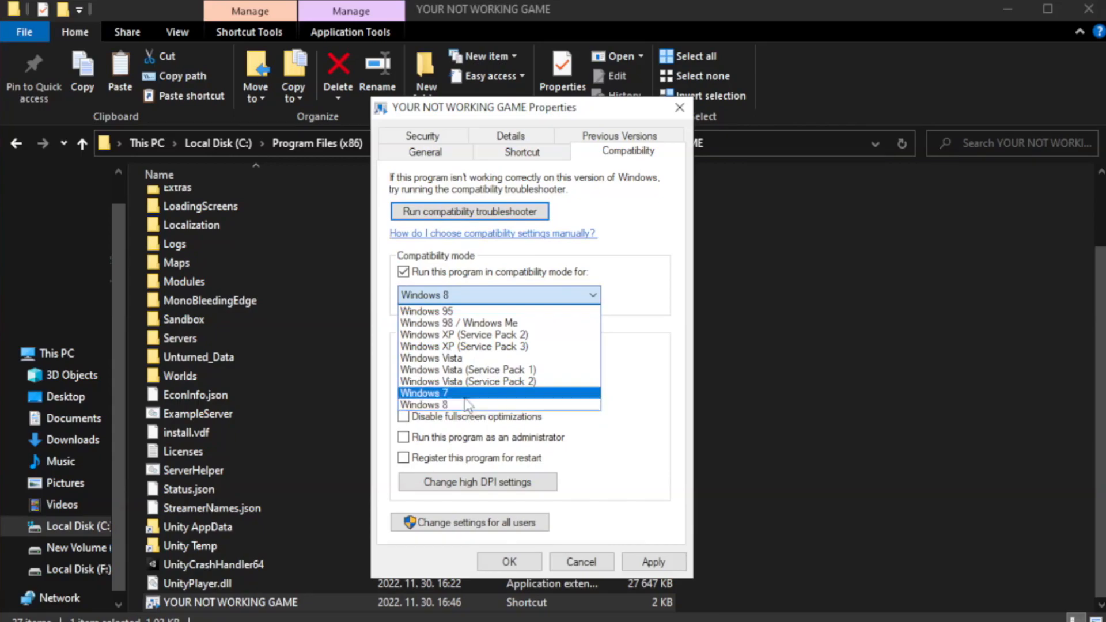
left_click(426, 404)
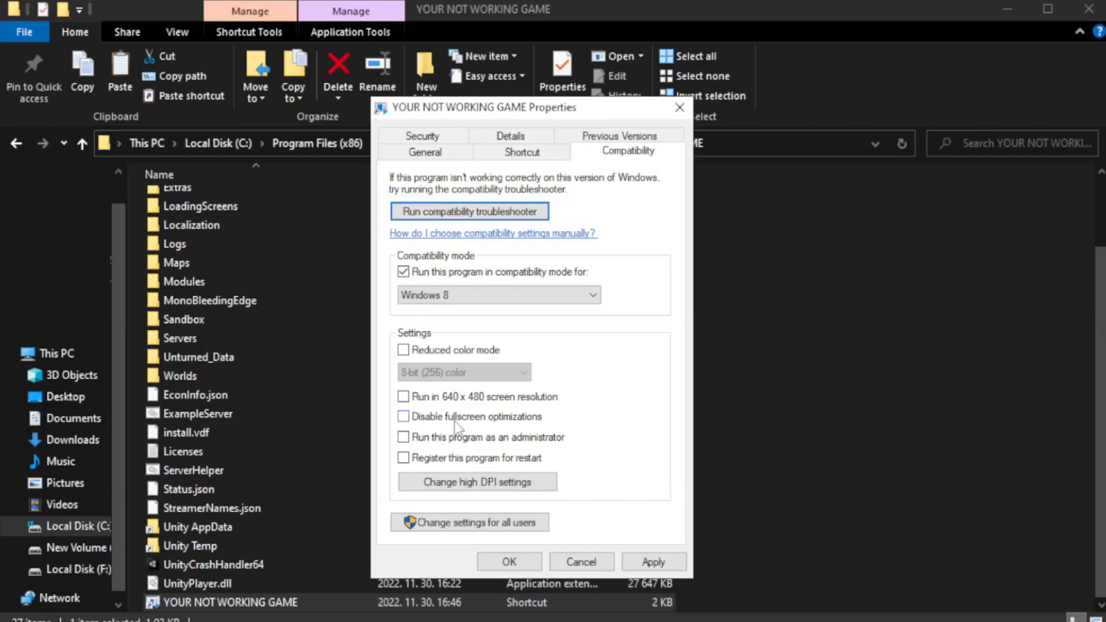
left_click(404, 416)
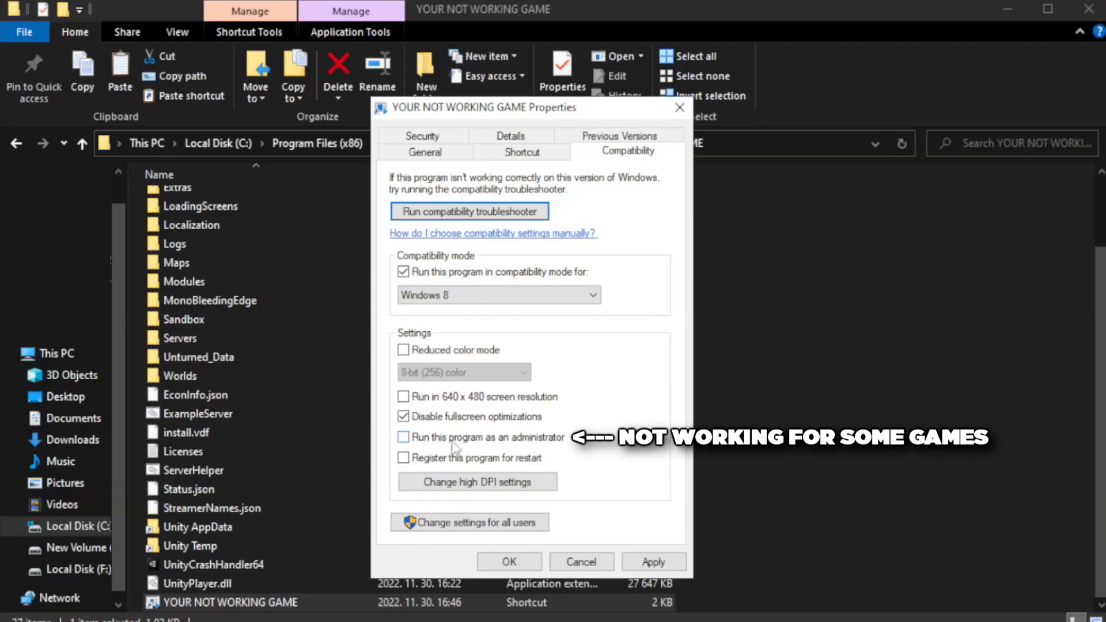
left_click(403, 438)
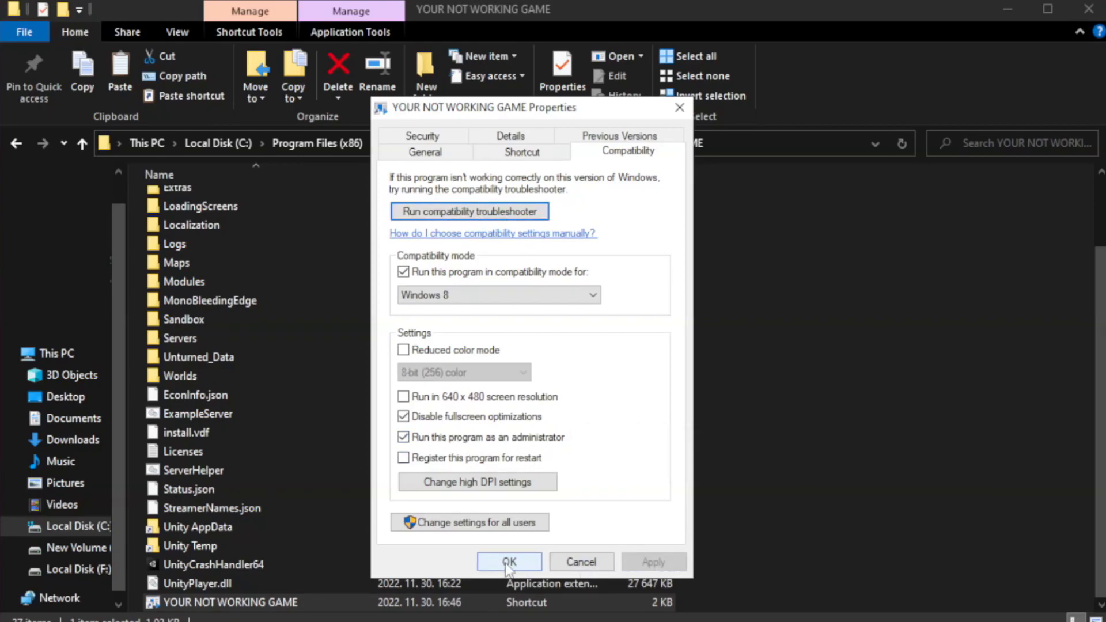
left_click(508, 562)
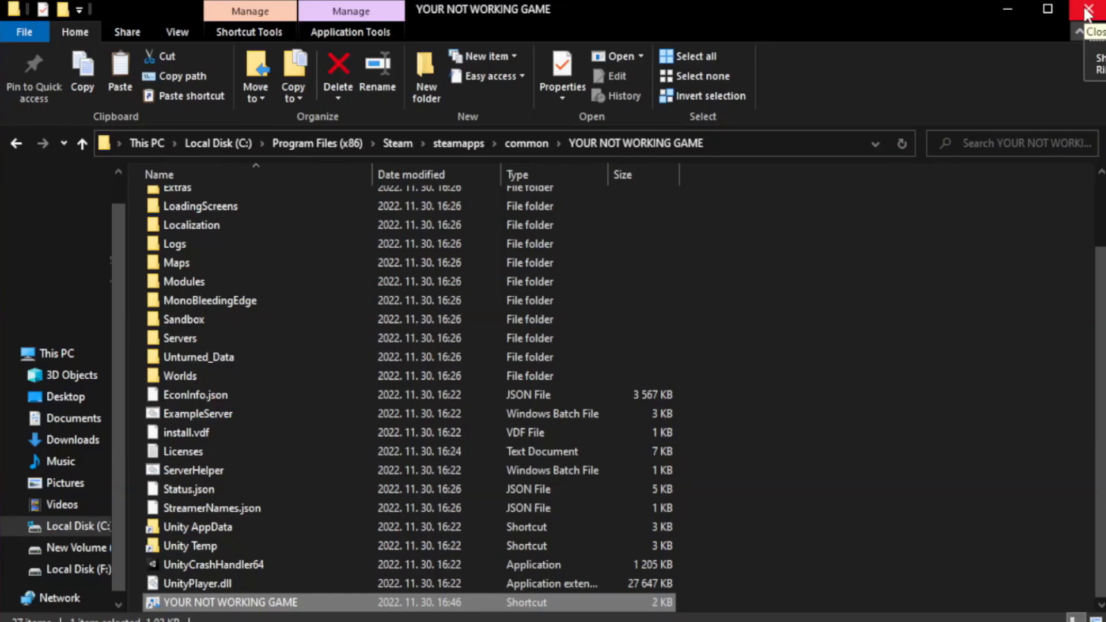
Step: Close the game folder and launch Task Manager from the Start button's quick tools menu
left_click(1090, 11)
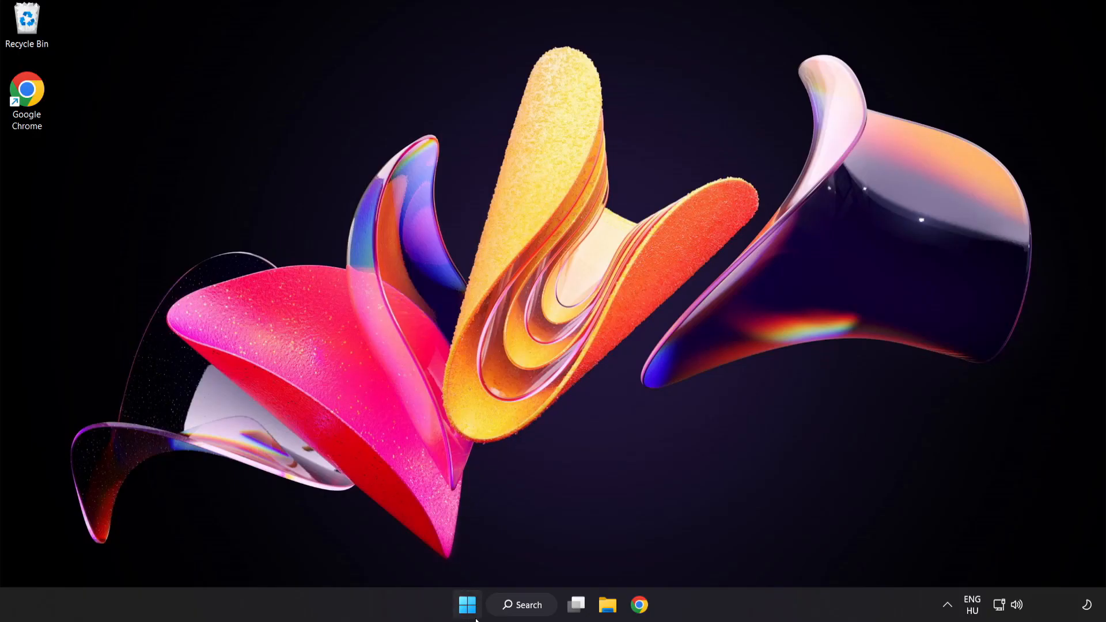
mouse_move(466, 605)
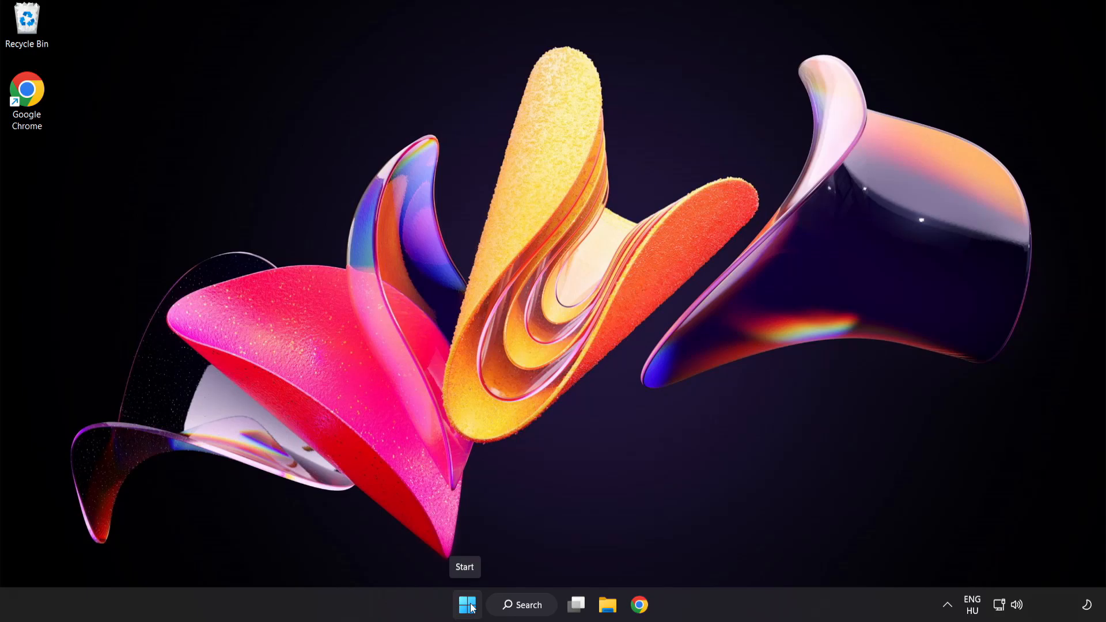
right_click(466, 605)
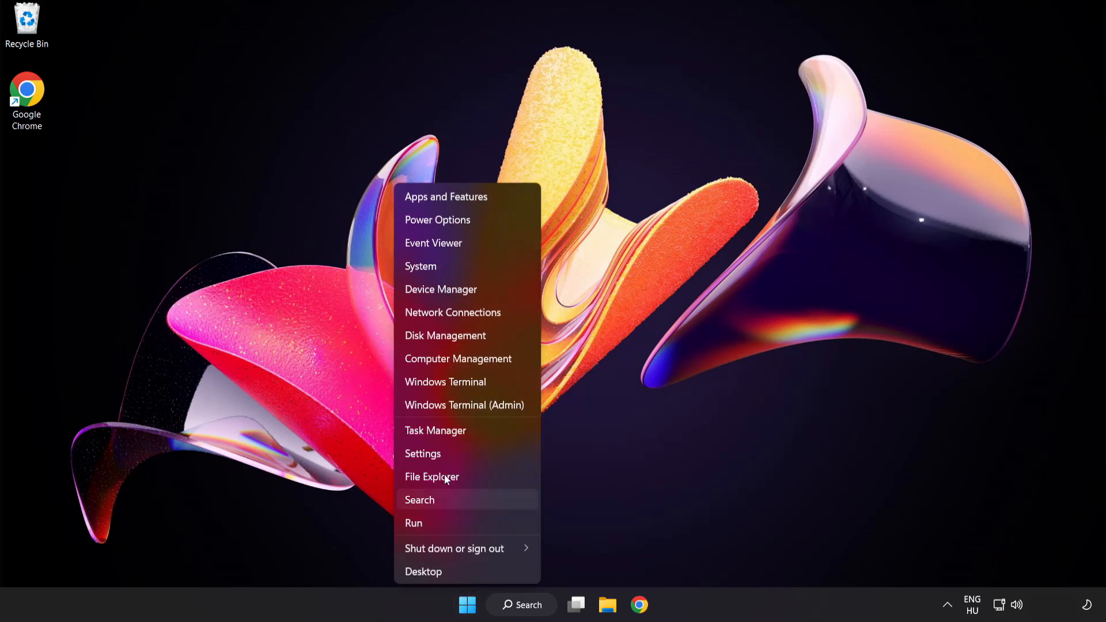
mouse_move(477, 430)
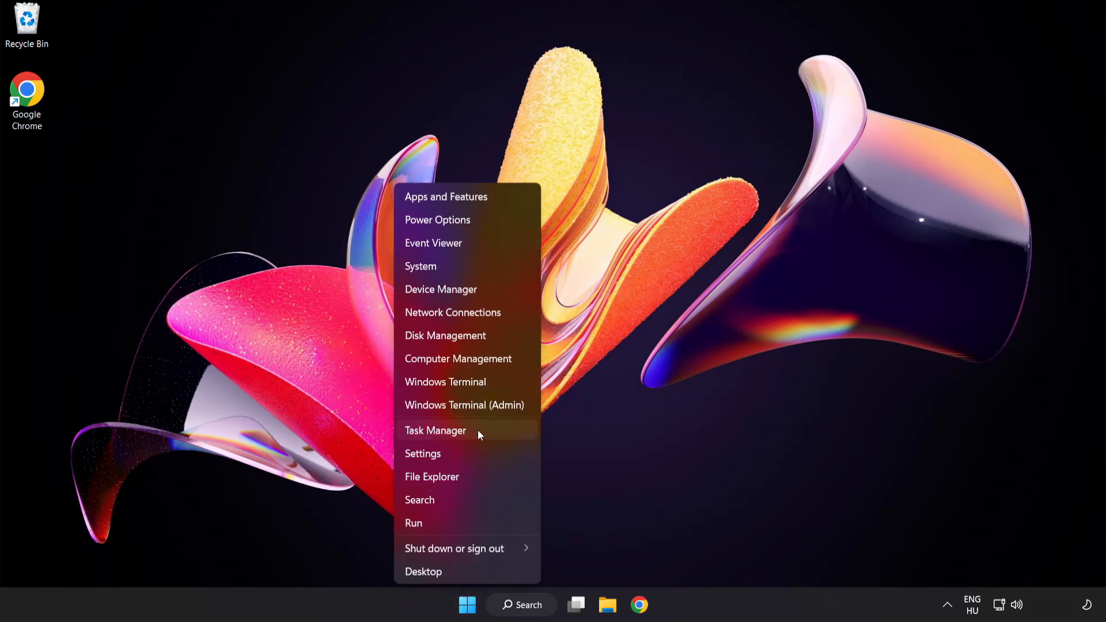
left_click(435, 430)
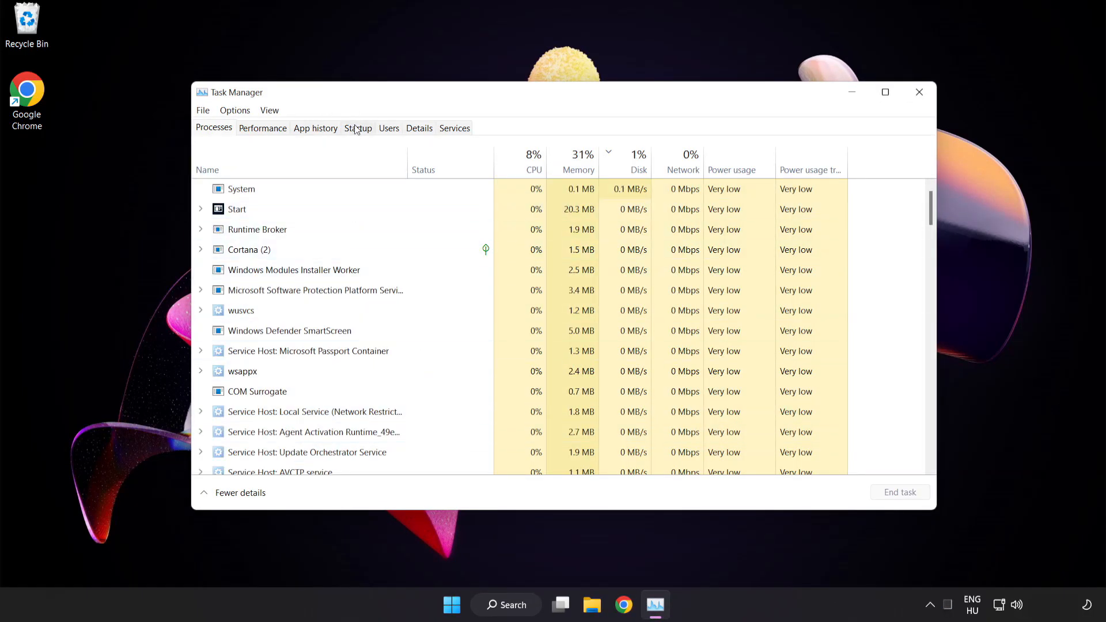
Step: Disable Cortana, Phone Link, Terminal and the Windows Security notification icon at startup, then close Task Manager
left_click(357, 128)
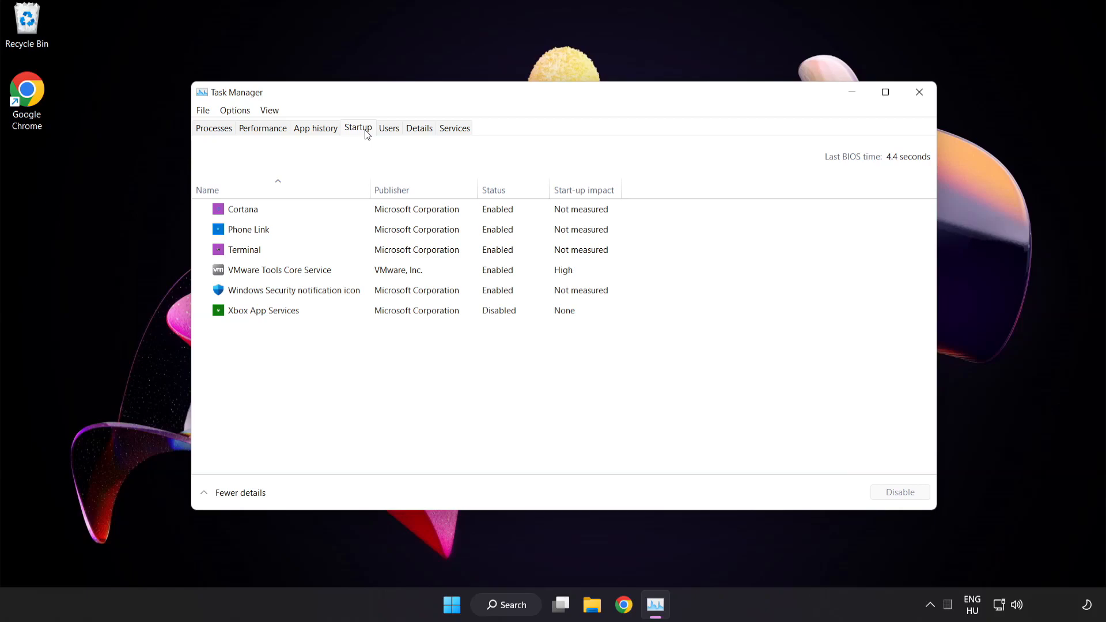
left_click(244, 208)
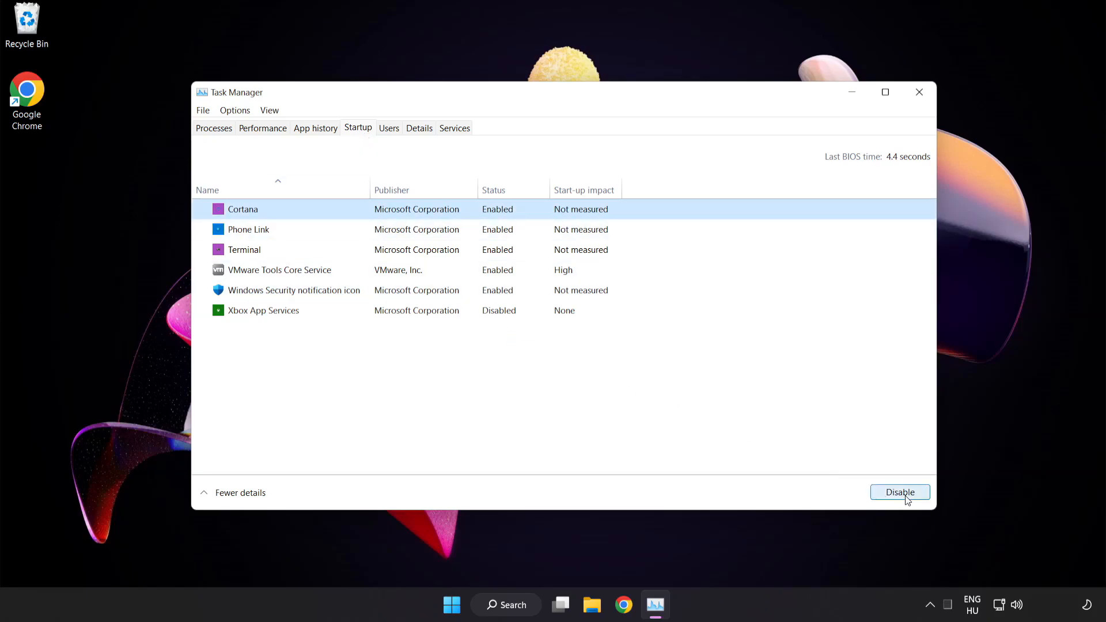
left_click(900, 492)
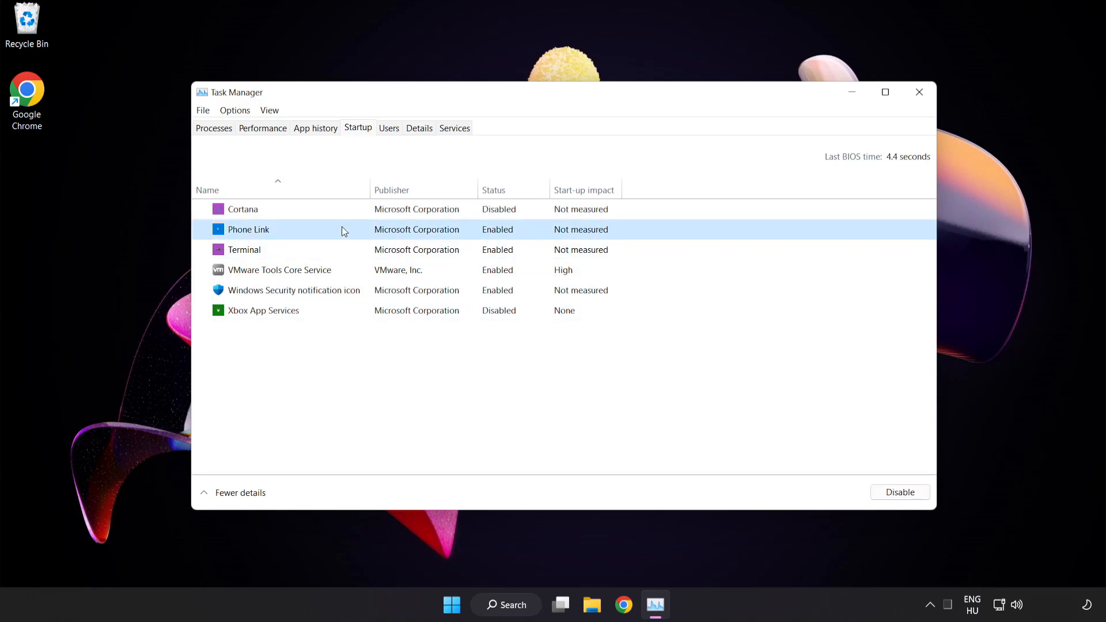
left_click(900, 492)
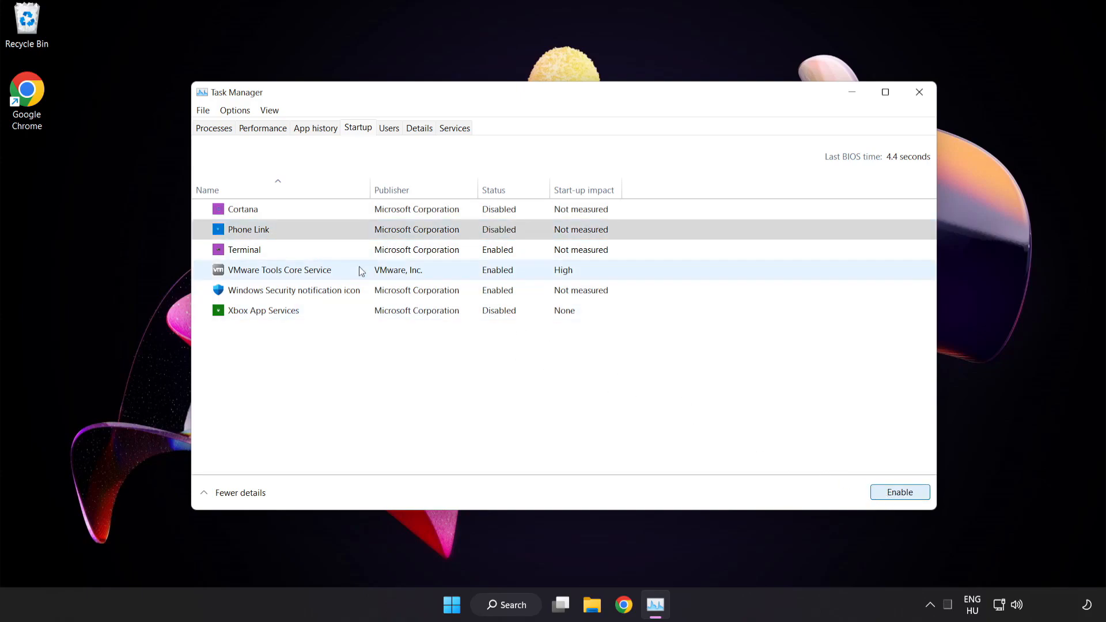
left_click(243, 249)
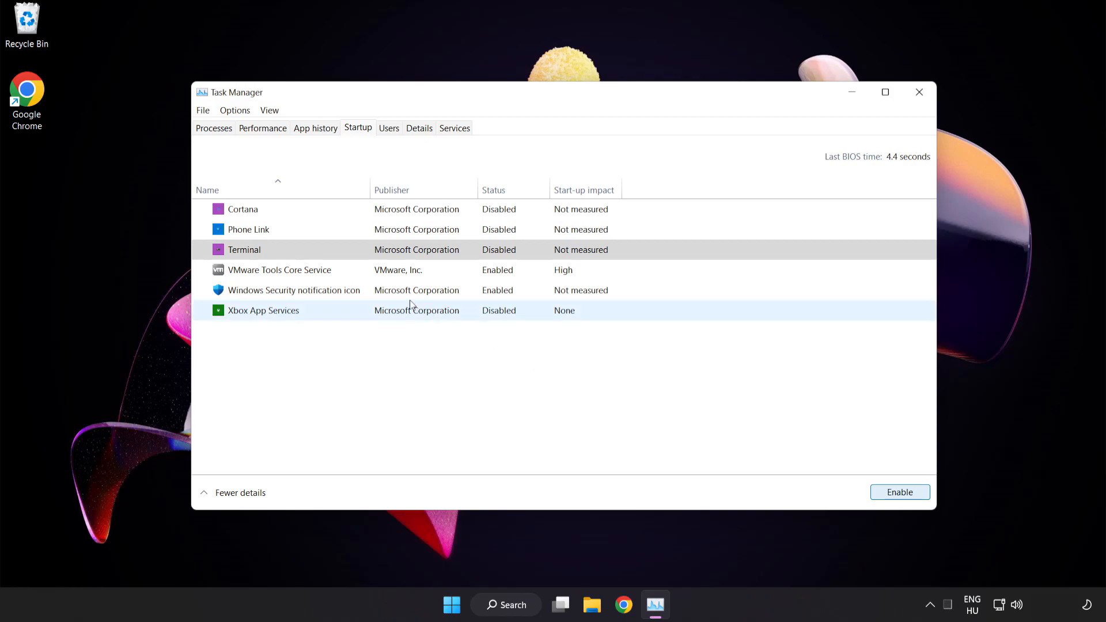
left_click(294, 290)
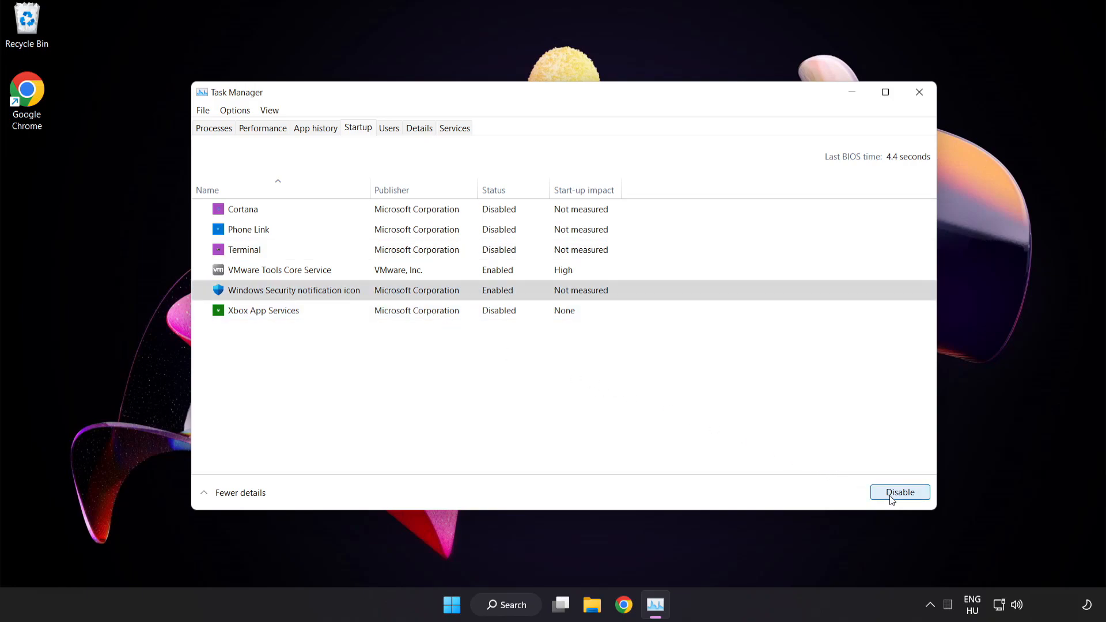
left_click(899, 492)
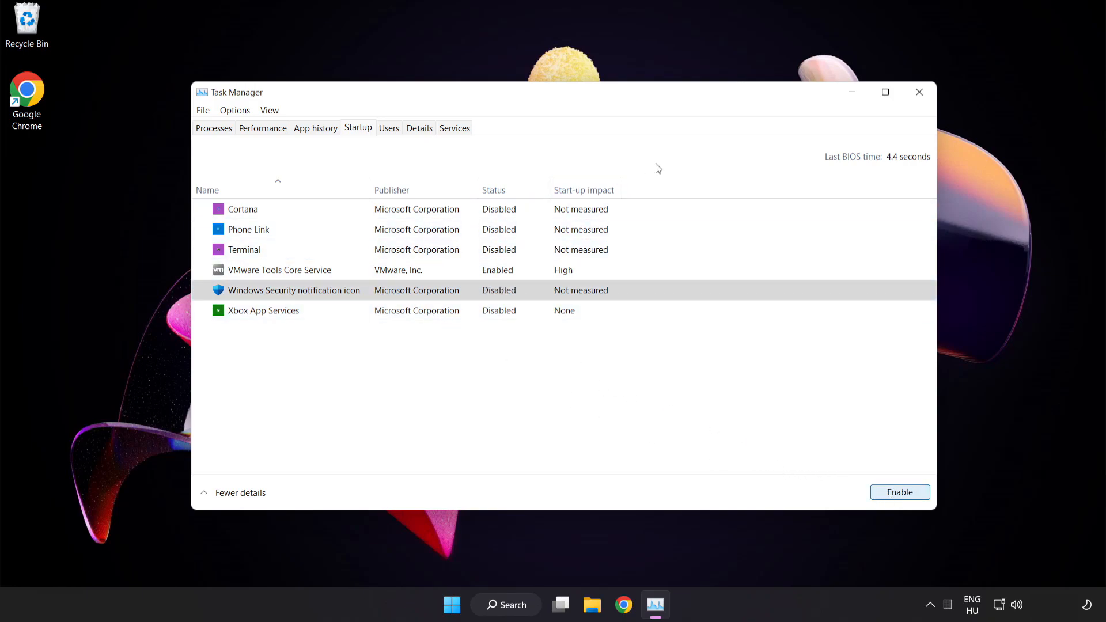
mouse_move(920, 93)
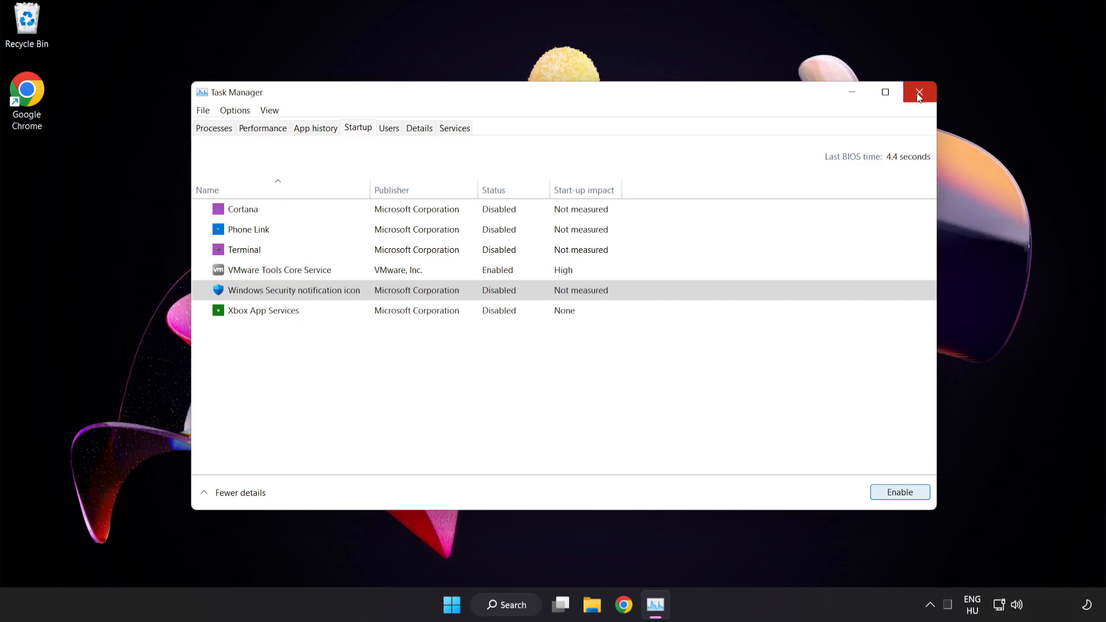
left_click(919, 93)
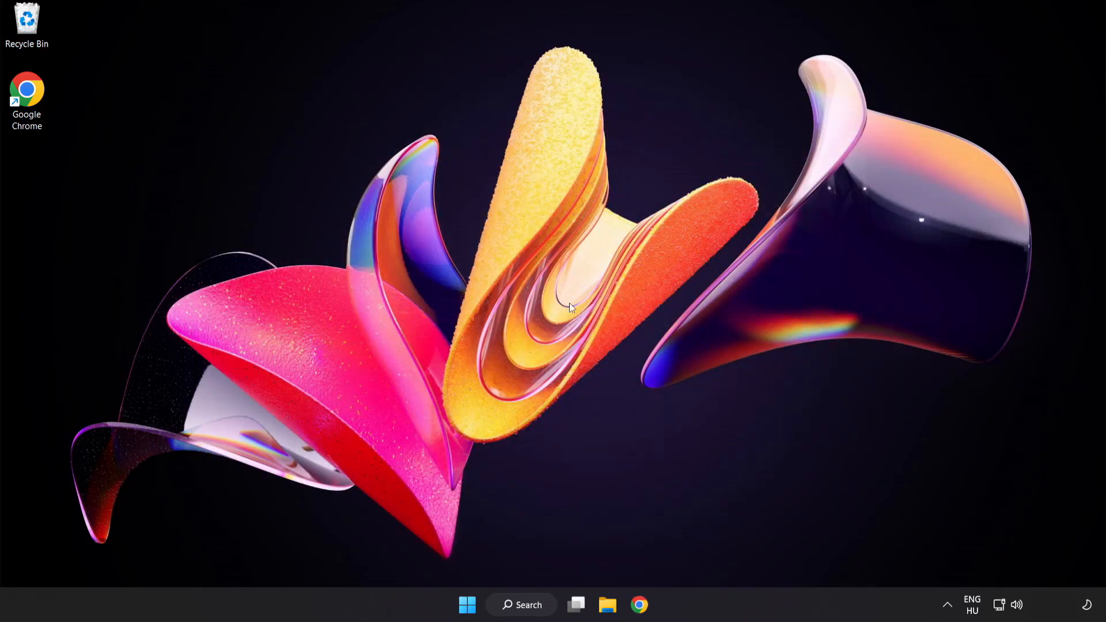
Step: Search the taskbar for 'security' to find the Windows Security app
left_click(521, 605)
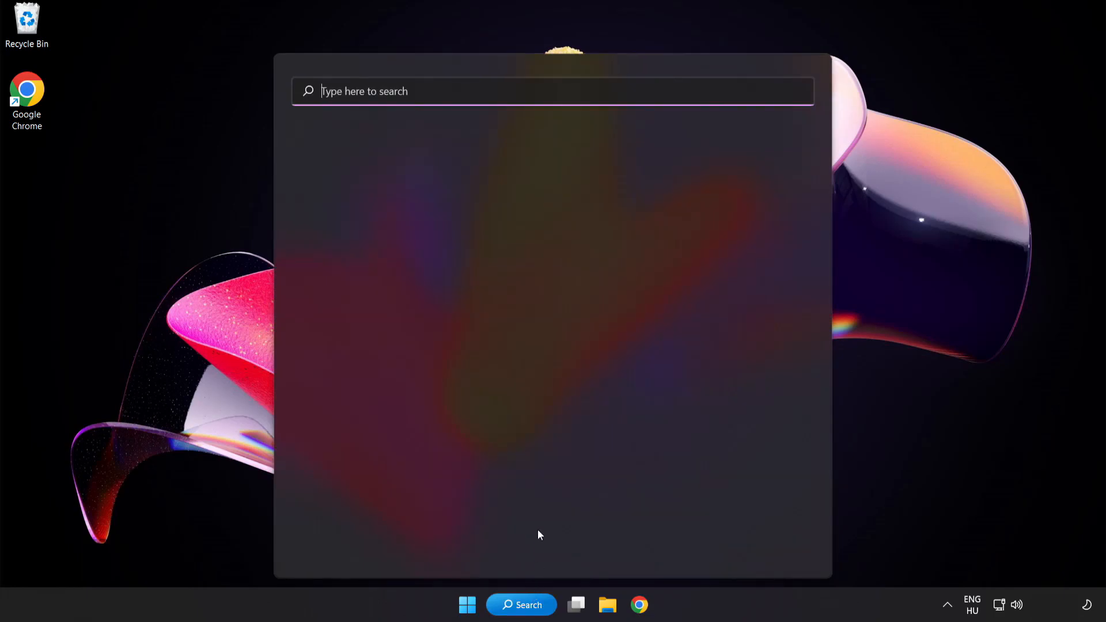
type("sec")
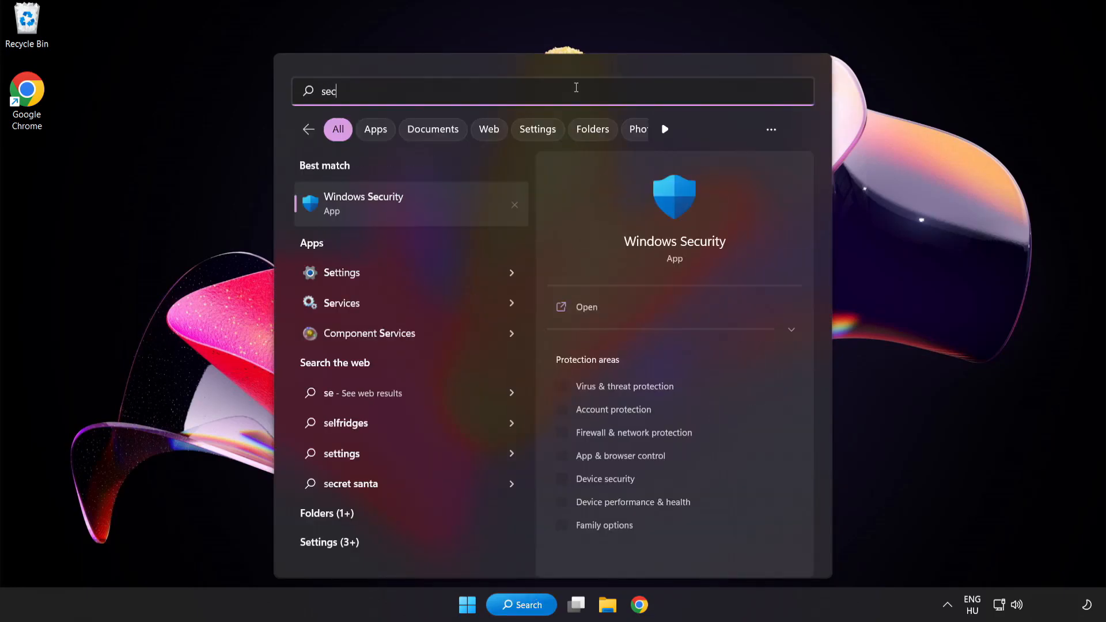
type("urity")
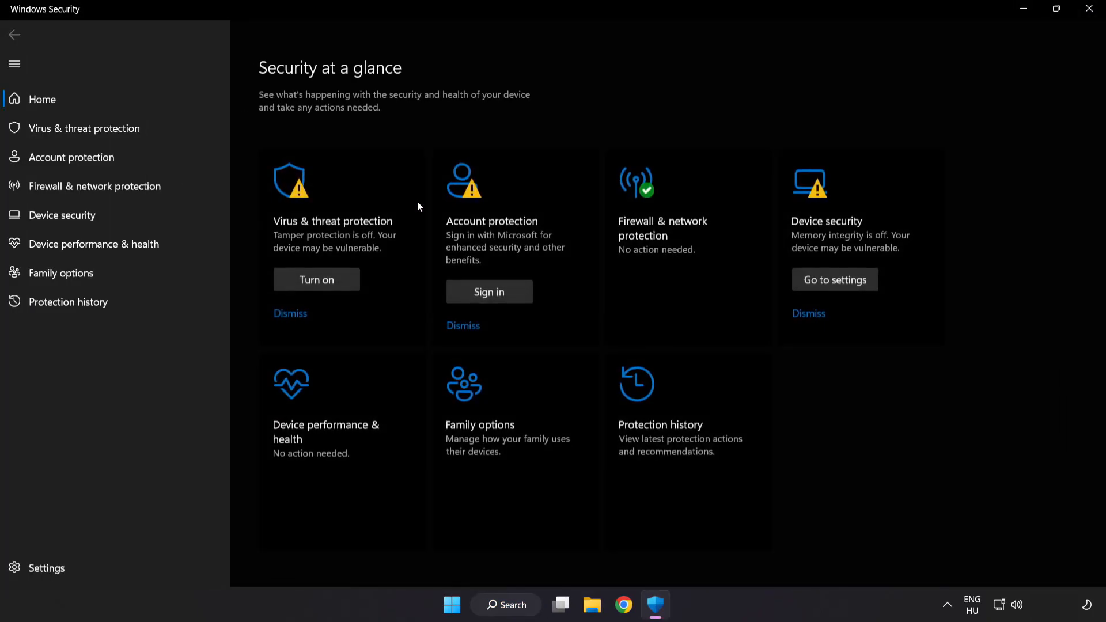
mouse_move(84, 128)
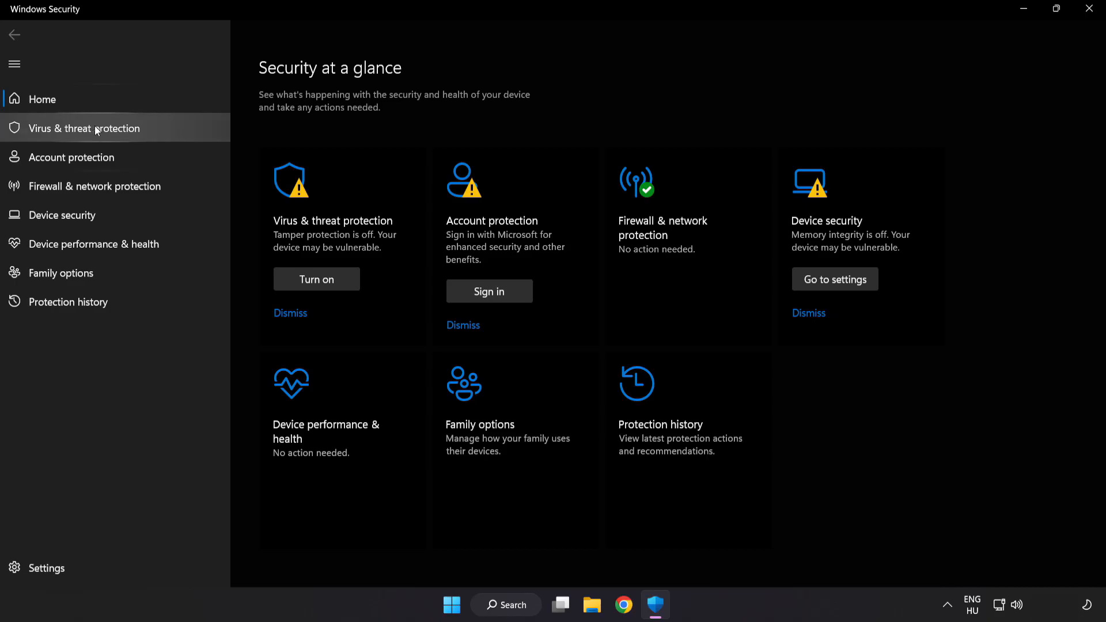
Step: Go to Virus & threat protection, Manage settings, and scroll to the Exclusions section
left_click(84, 128)
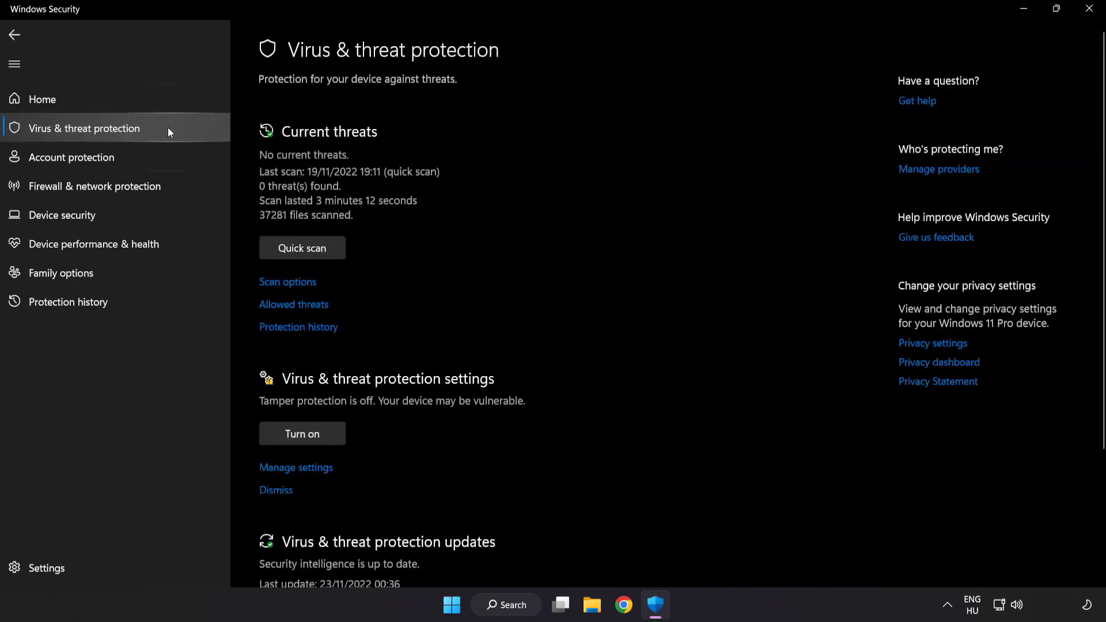
mouse_move(700, 171)
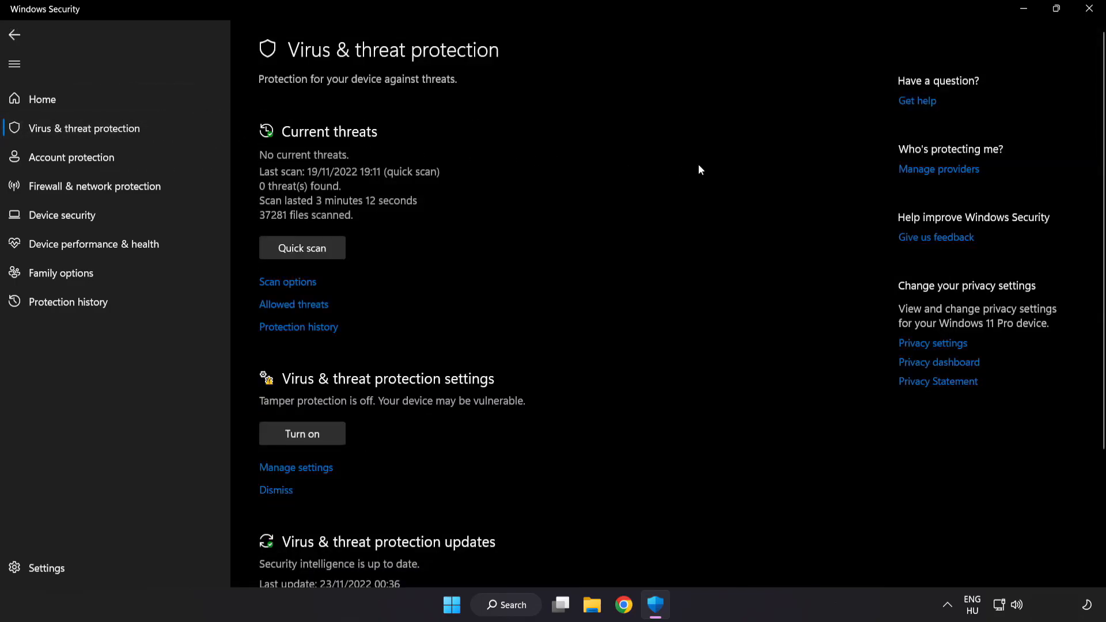
scroll("down", 3)
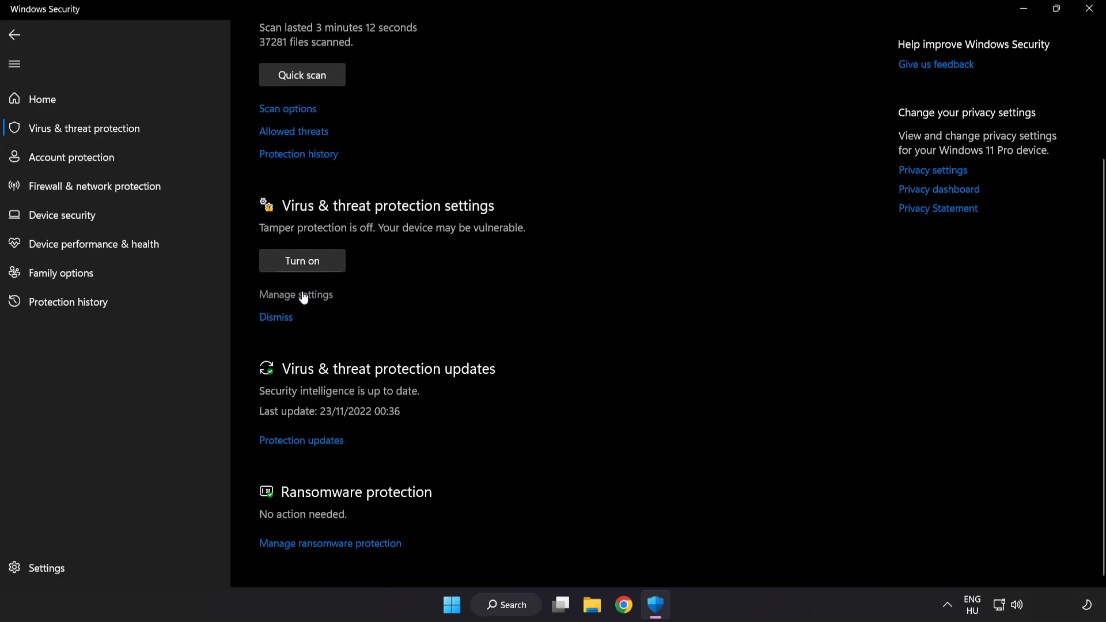
left_click(296, 294)
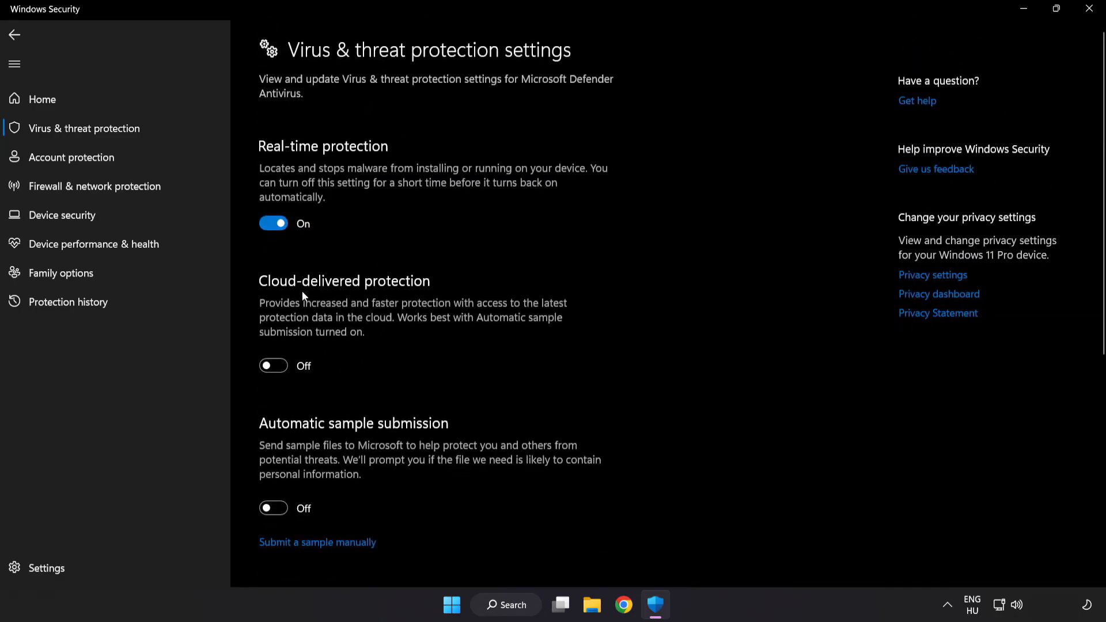
scroll("down", 3)
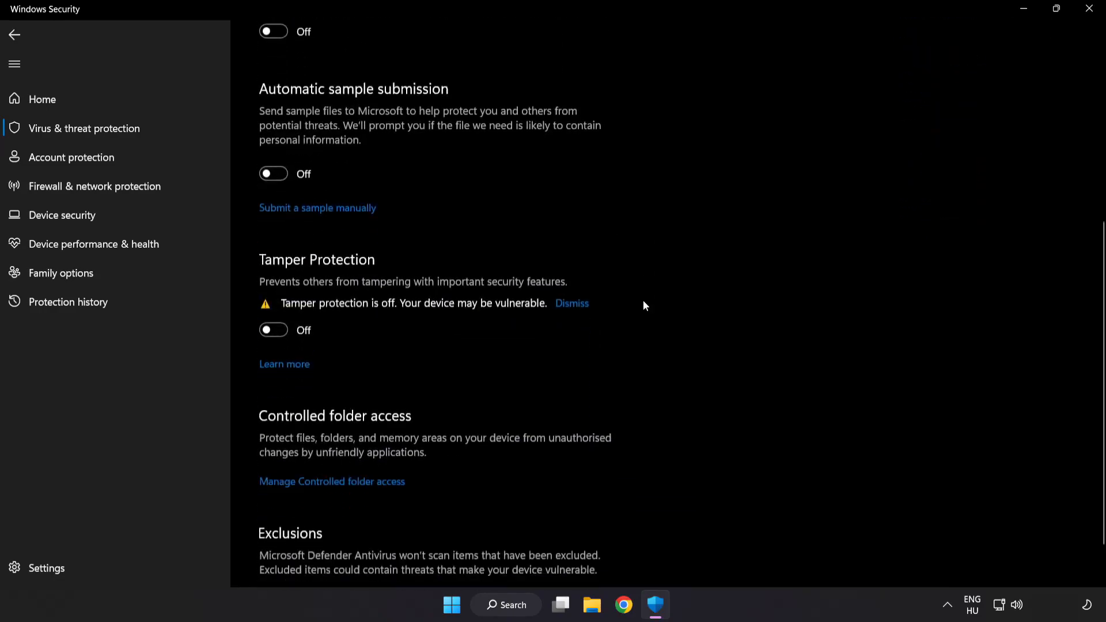
scroll("down", 3)
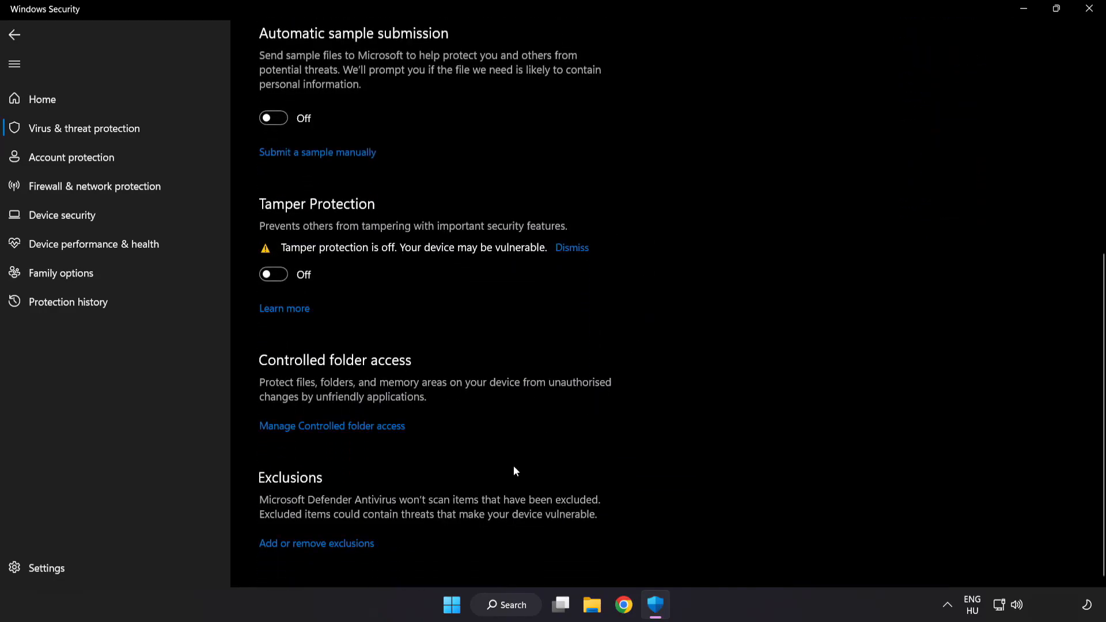
mouse_move(323, 543)
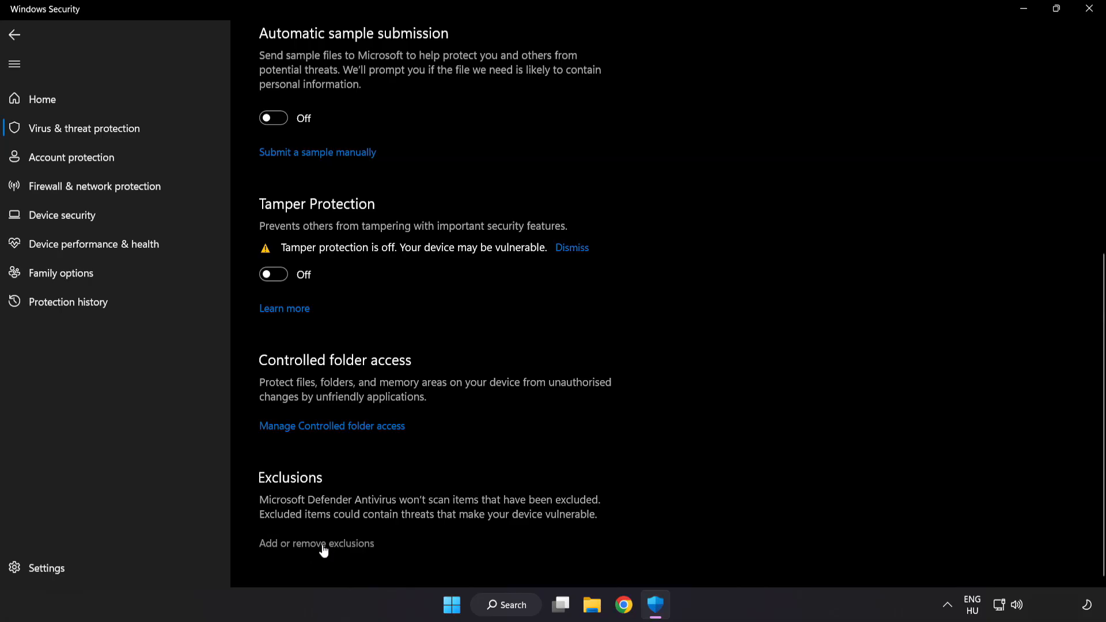
Step: Open Add or remove exclusions and start adding a new exclusion
left_click(316, 543)
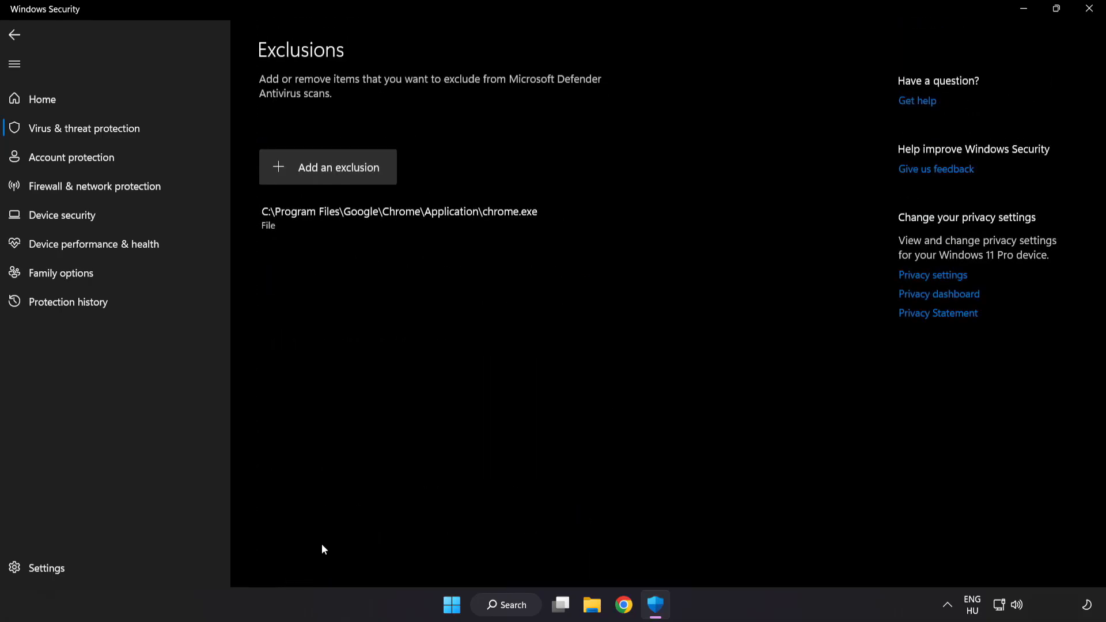
mouse_move(327, 167)
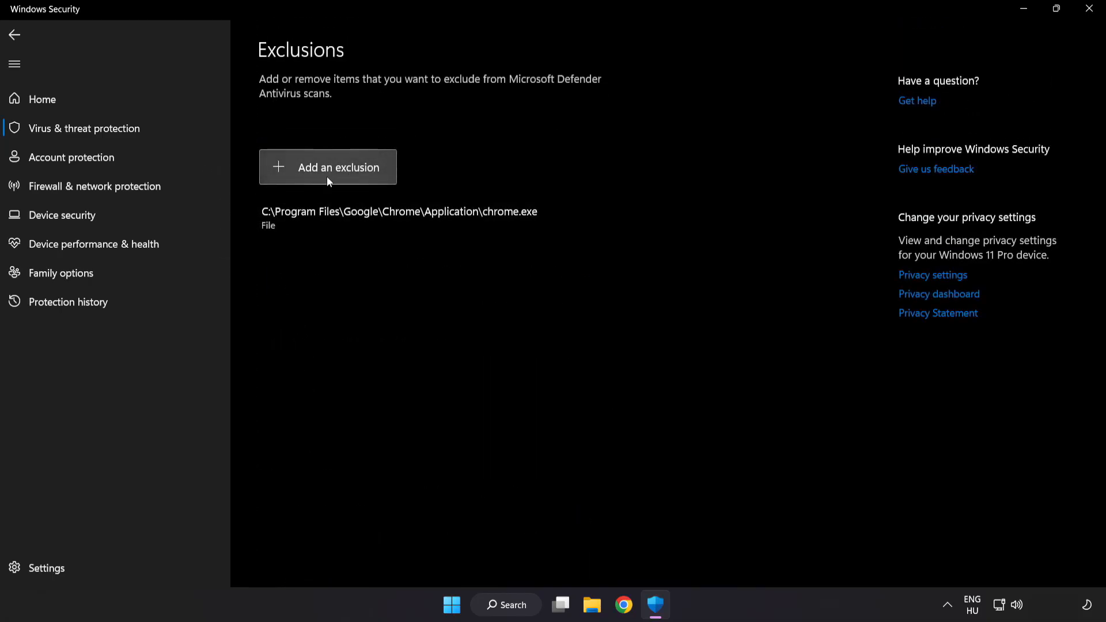
left_click(327, 167)
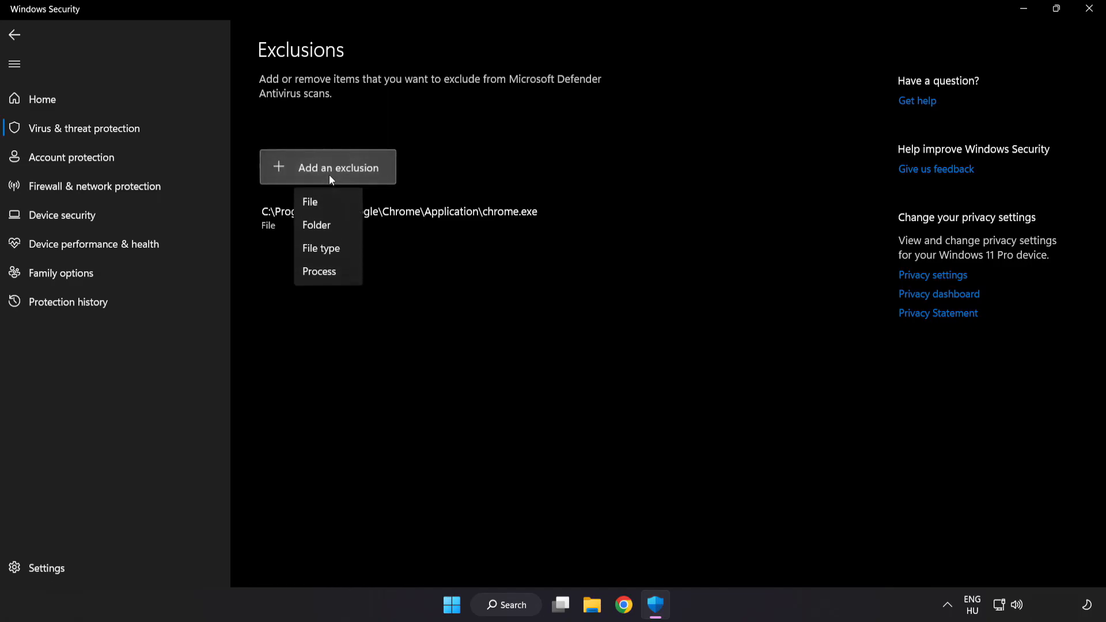
mouse_move(327, 225)
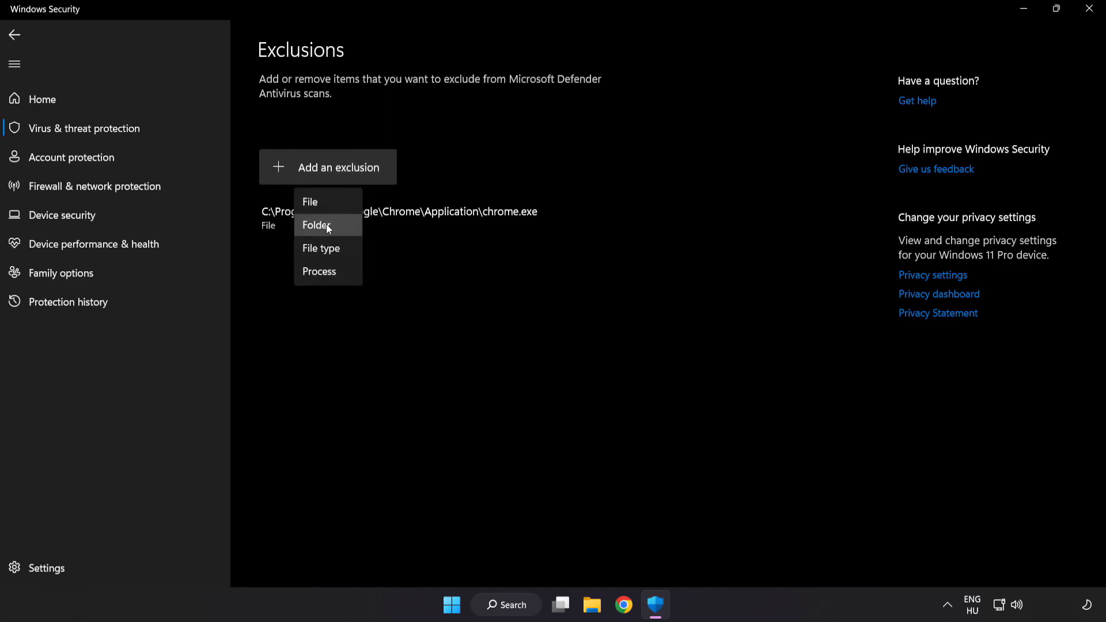
mouse_move(323, 205)
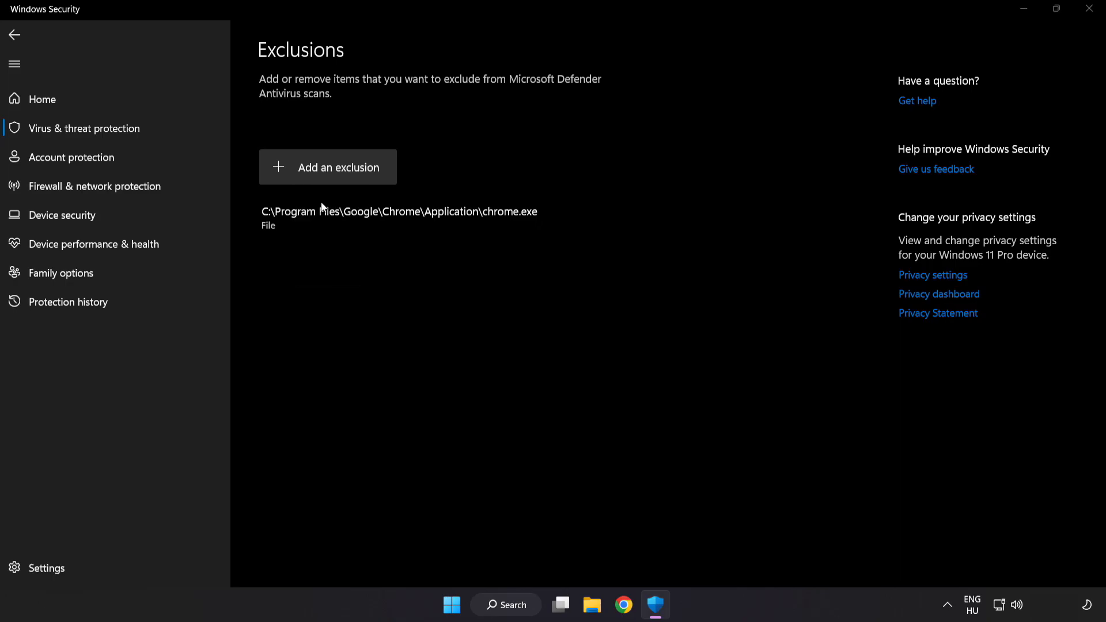
Step: Exclude the NOT WORKING APP shortcut from C:\Program Files (x86)\NOT WORKING APP as a file exclusion
left_click(327, 167)
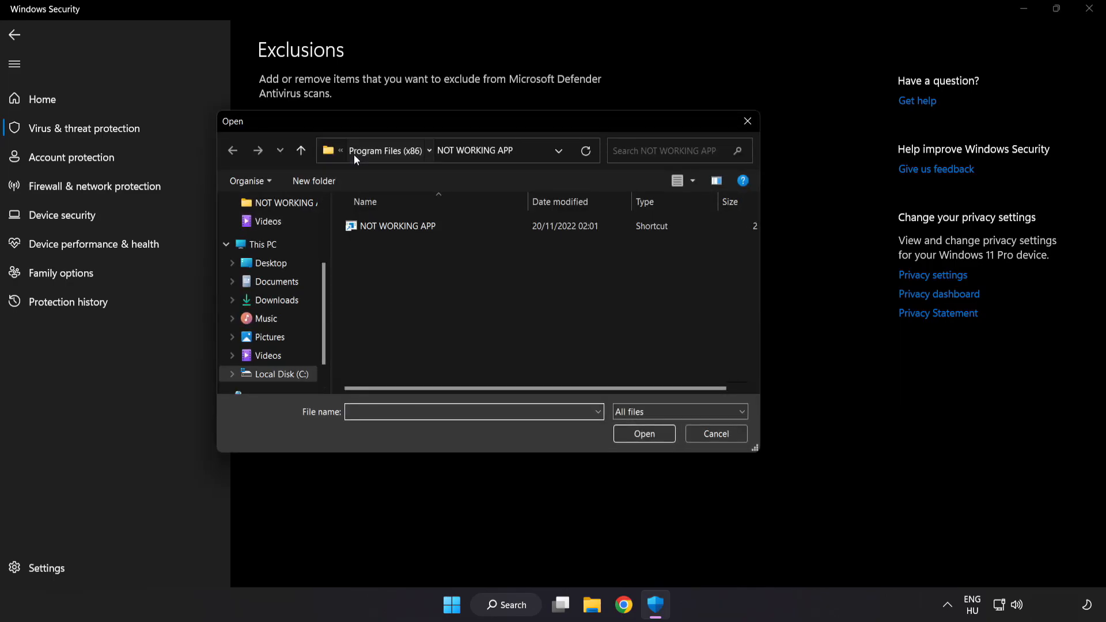
left_click(262, 245)
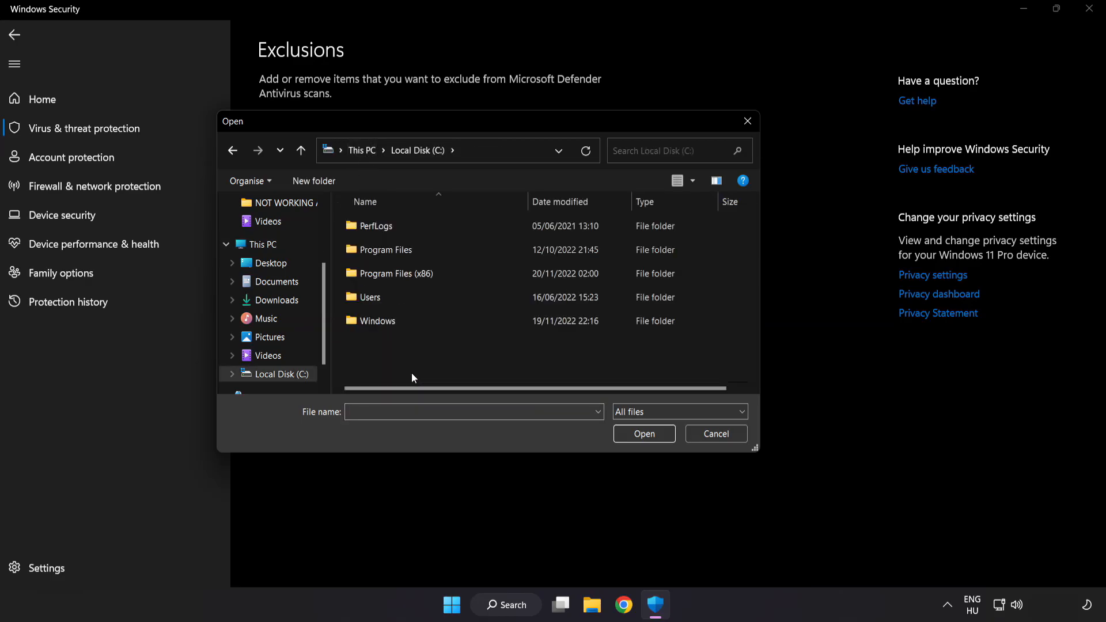
double_click(388, 274)
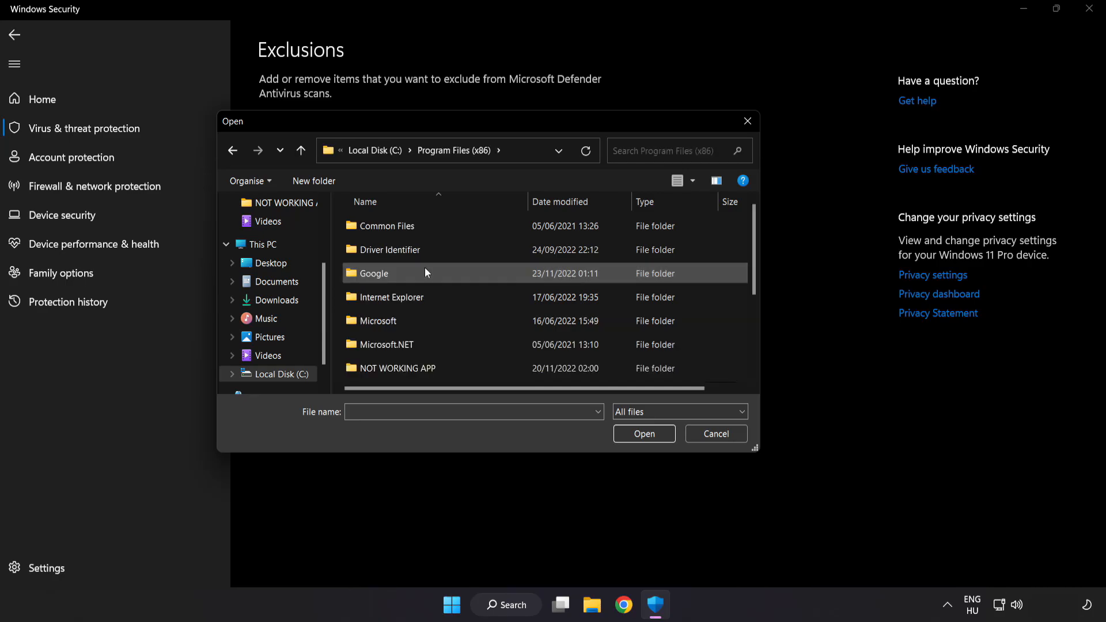
scroll("down", 3)
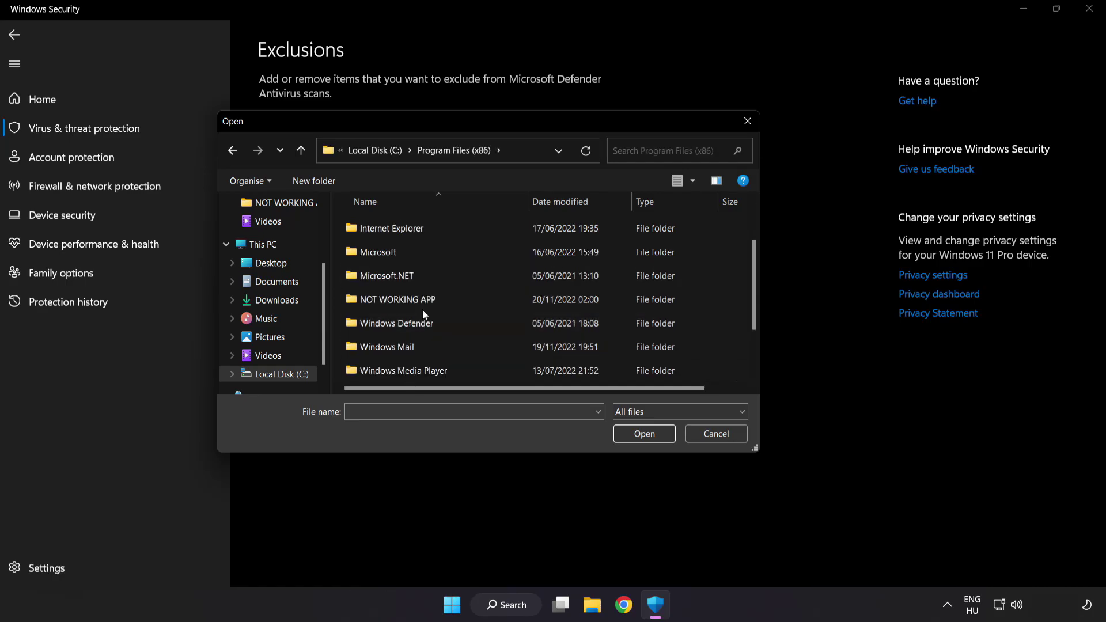
double_click(401, 299)
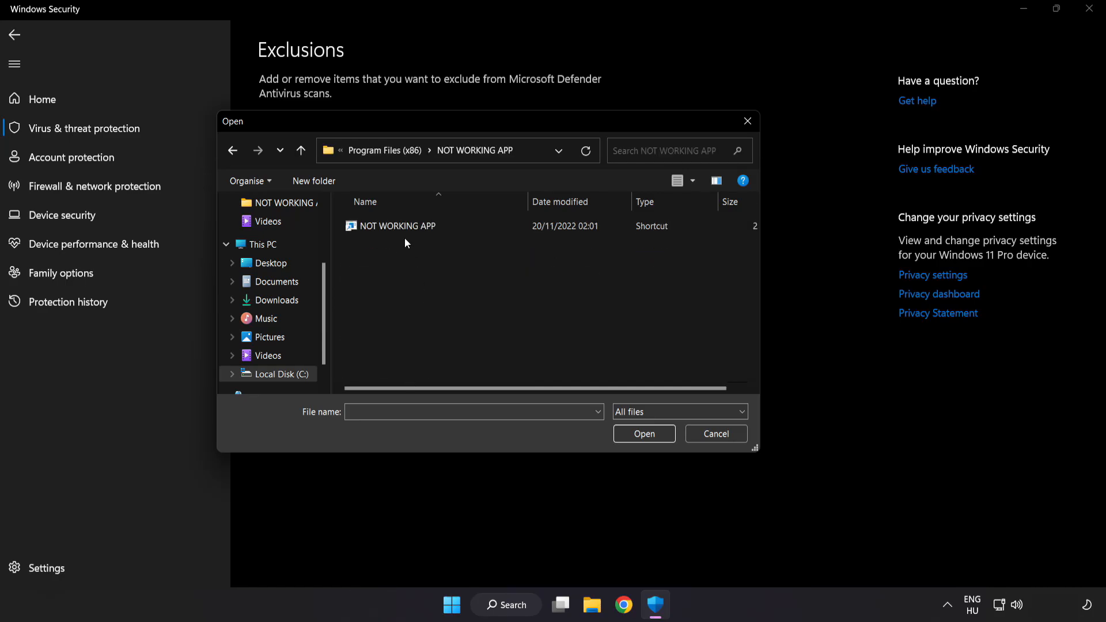
left_click(397, 226)
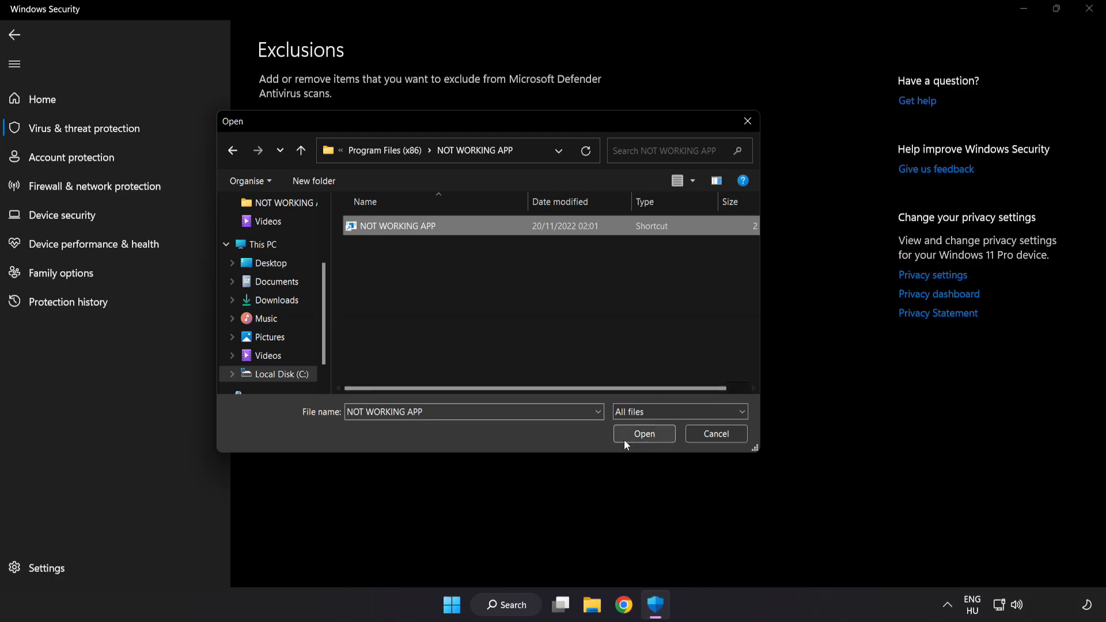
left_click(643, 435)
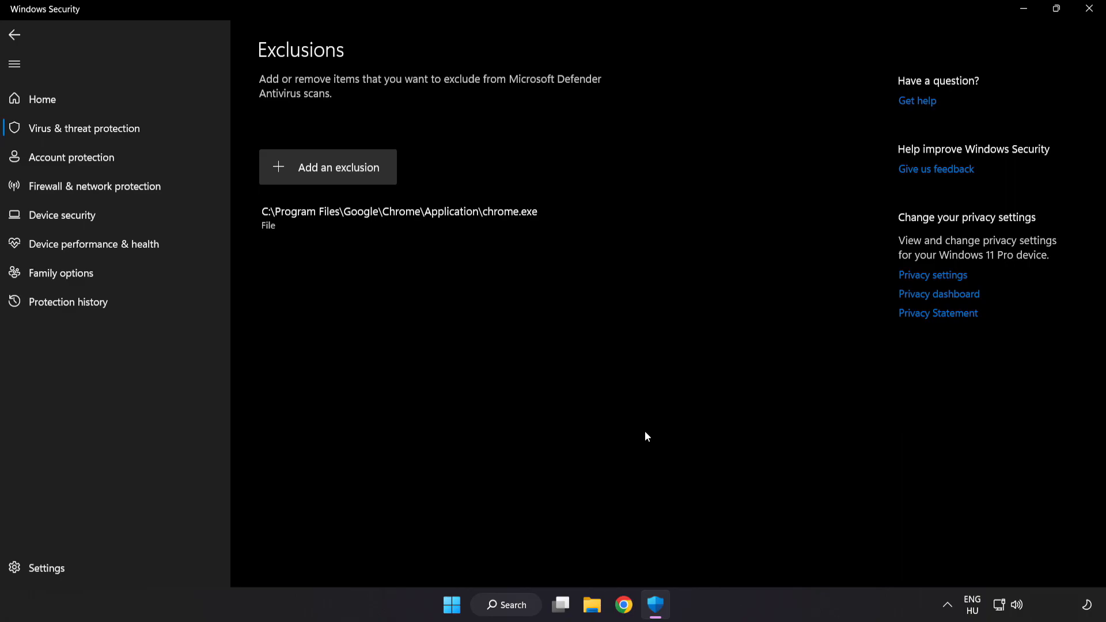
mouse_move(641, 452)
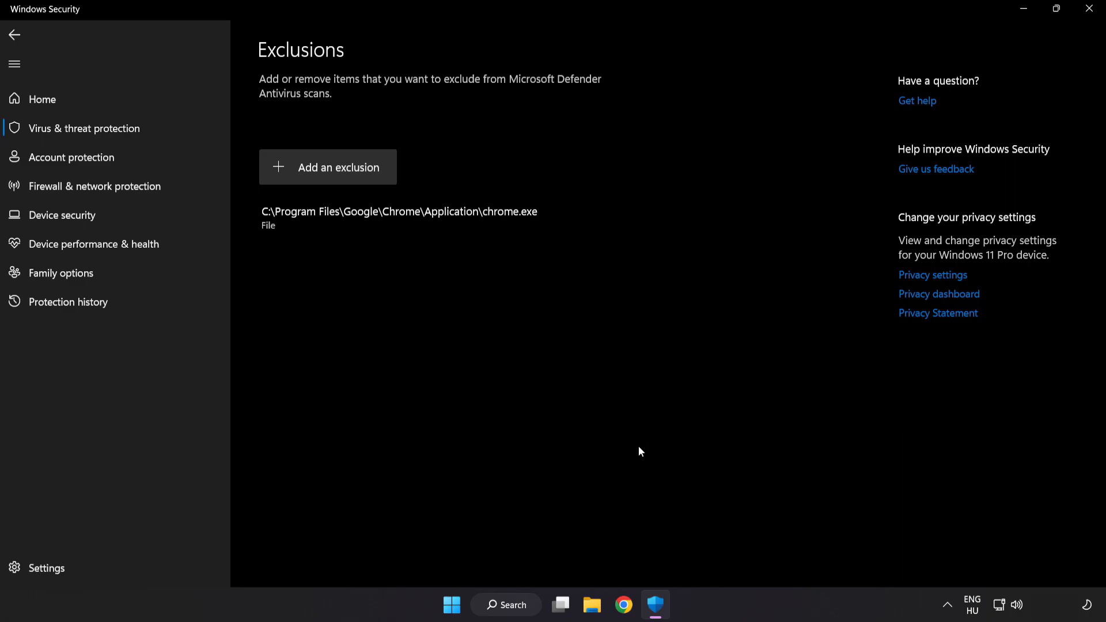
mouse_move(895, 85)
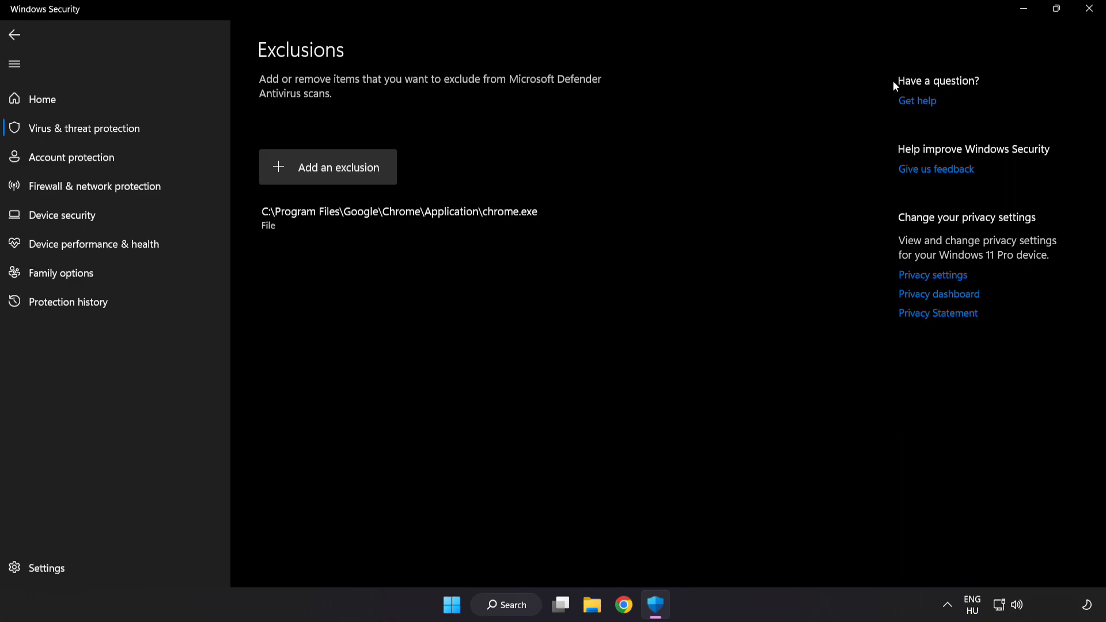
mouse_move(1090, 9)
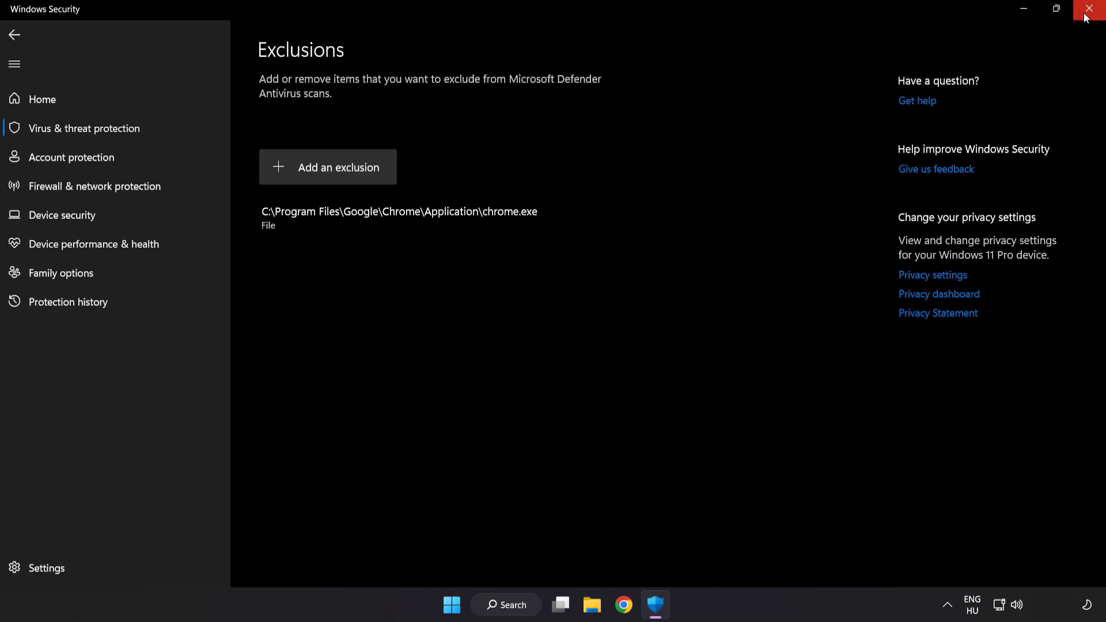
Step: Close Windows Security and show the Start menu power options with Restart
left_click(1091, 8)
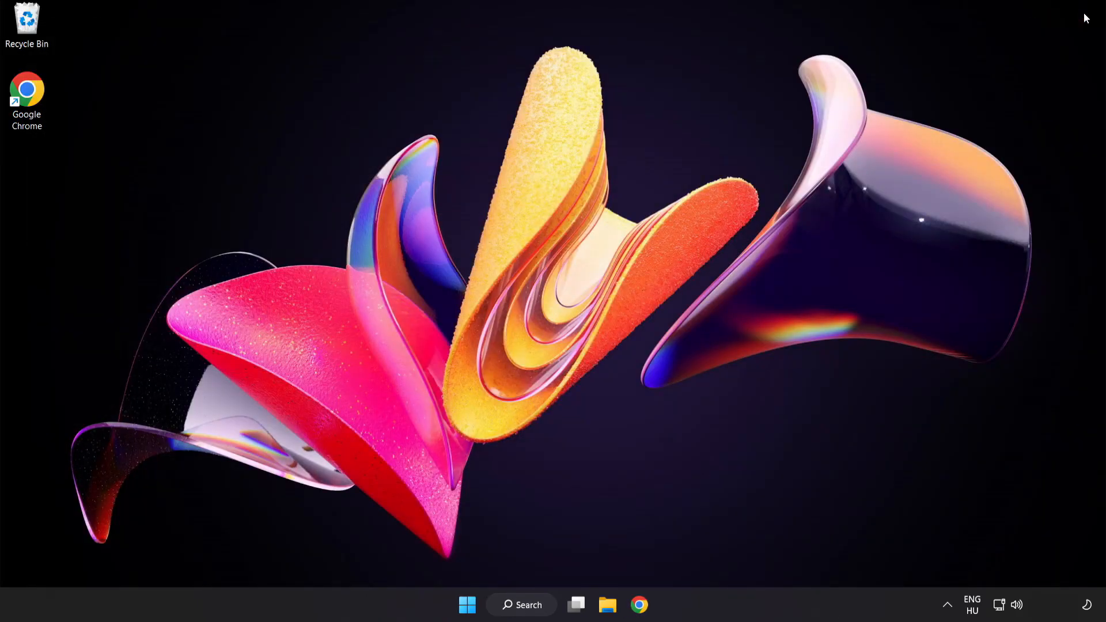
mouse_move(810, 265)
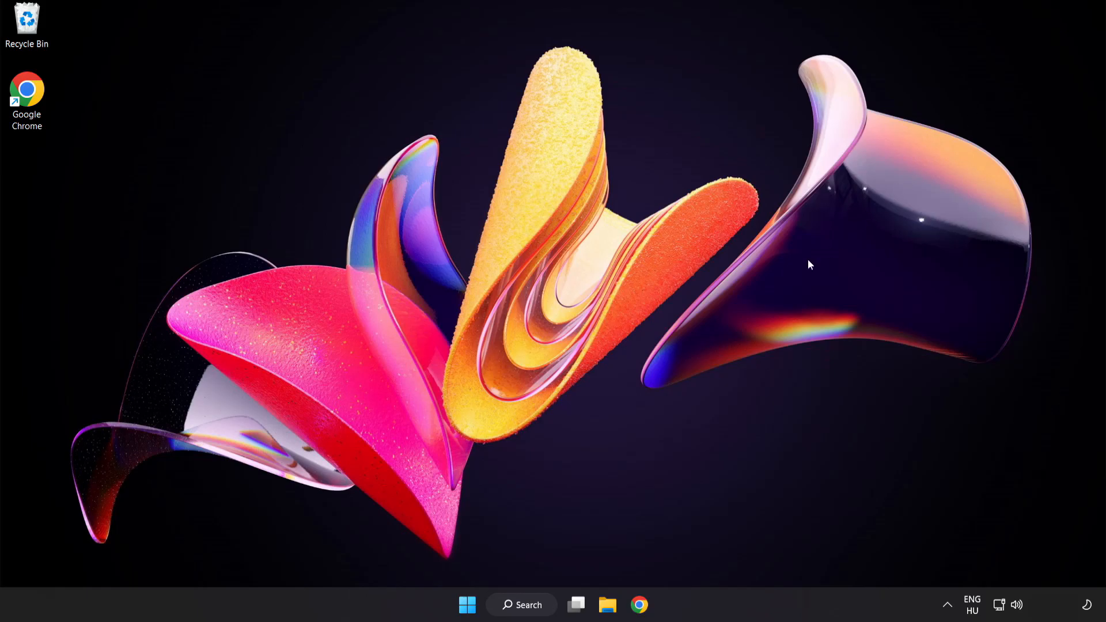
left_click(467, 605)
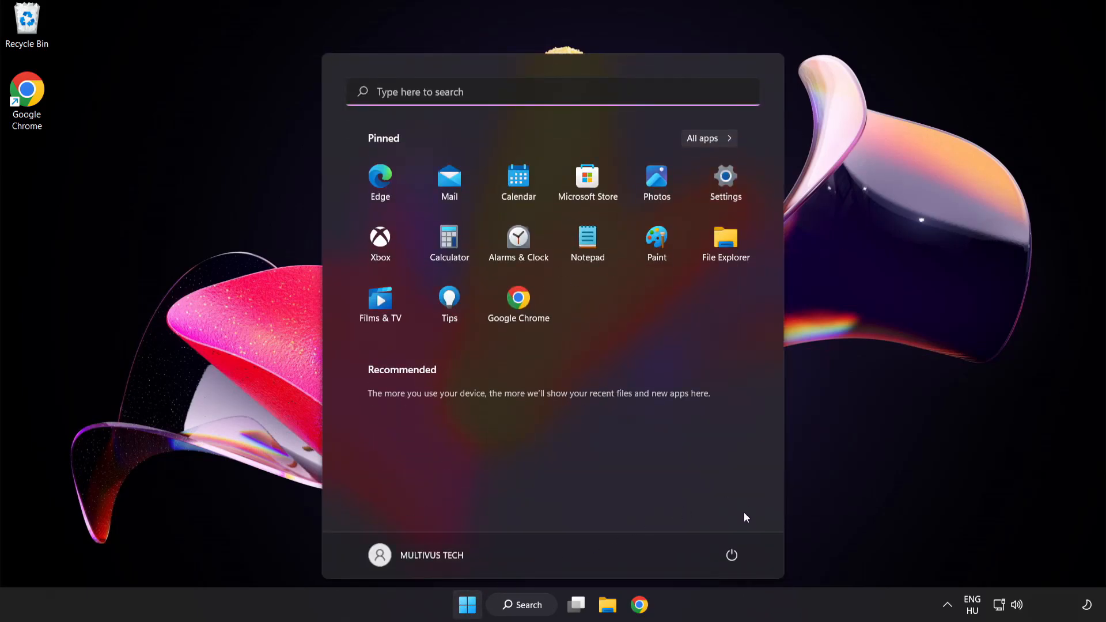
left_click(732, 556)
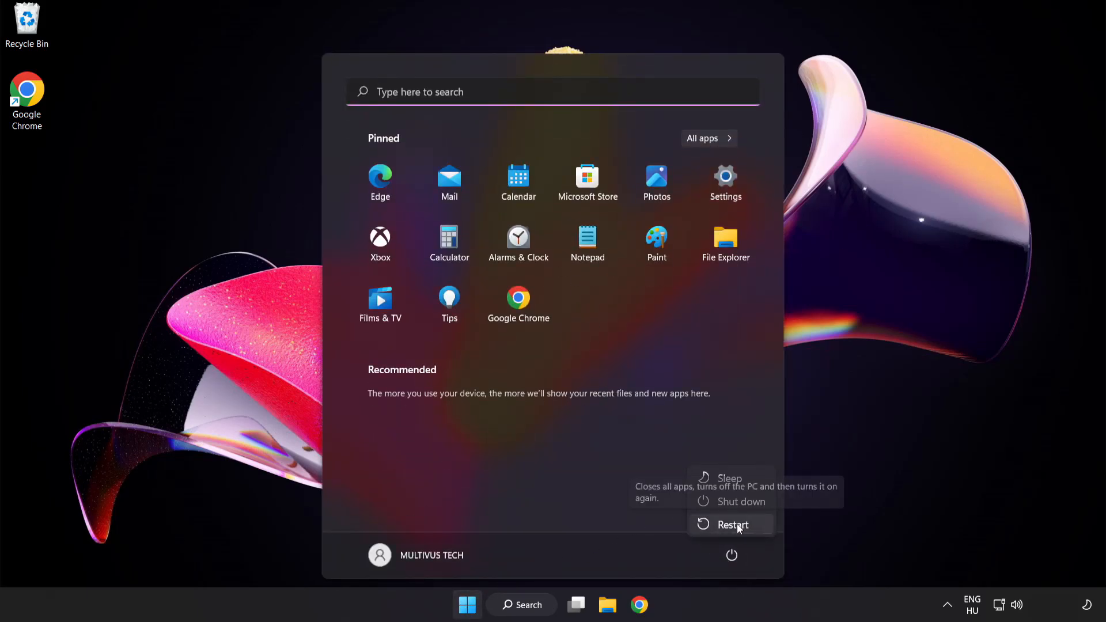